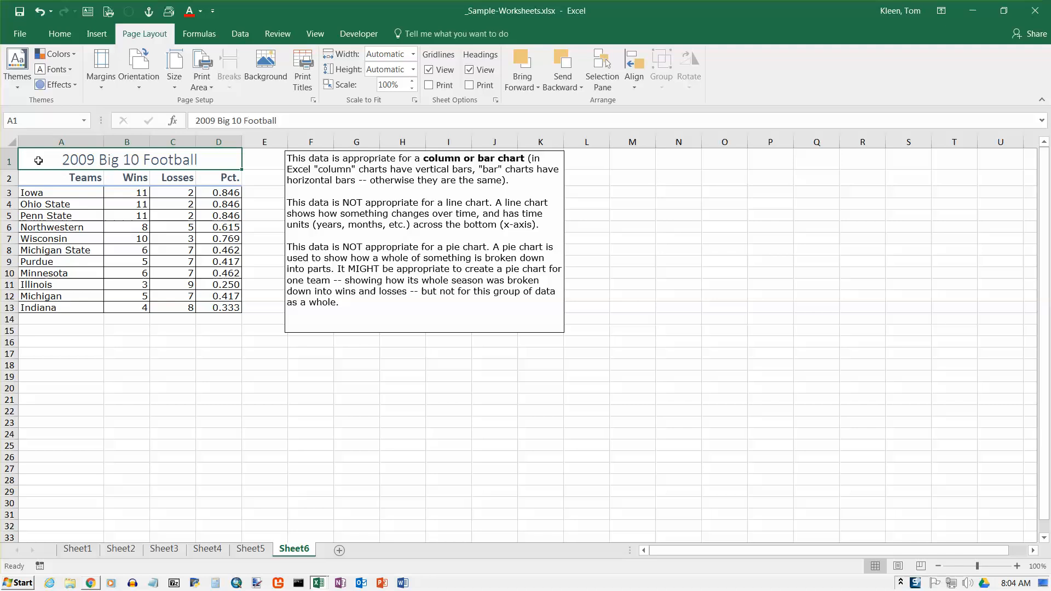
# Select A2:C13 (teams, wins, losses) as chart data and go to the Insert commands.
pyautogui.moveTo(60, 178); pyautogui.dragTo(173, 193)
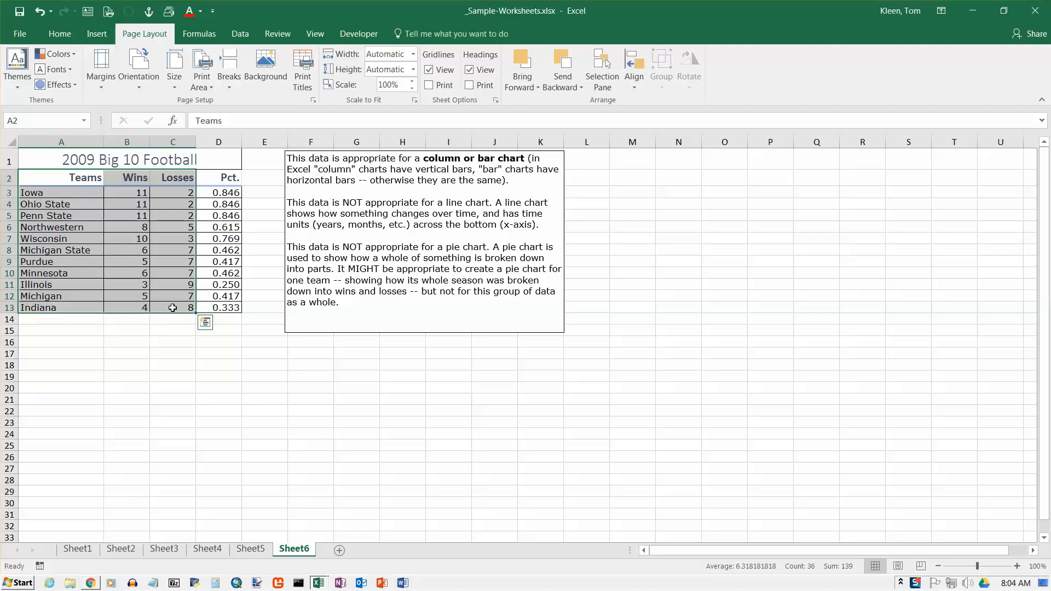
pyautogui.click(97, 34)
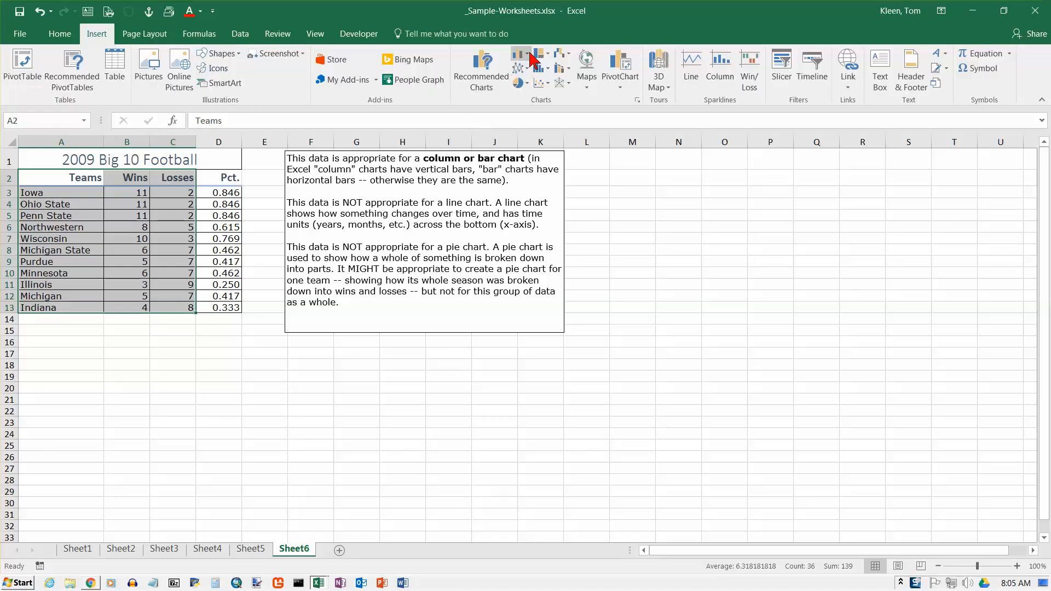
# Insert a 2-D clustered column chart of each team's wins and losses.
pyautogui.click(519, 54)
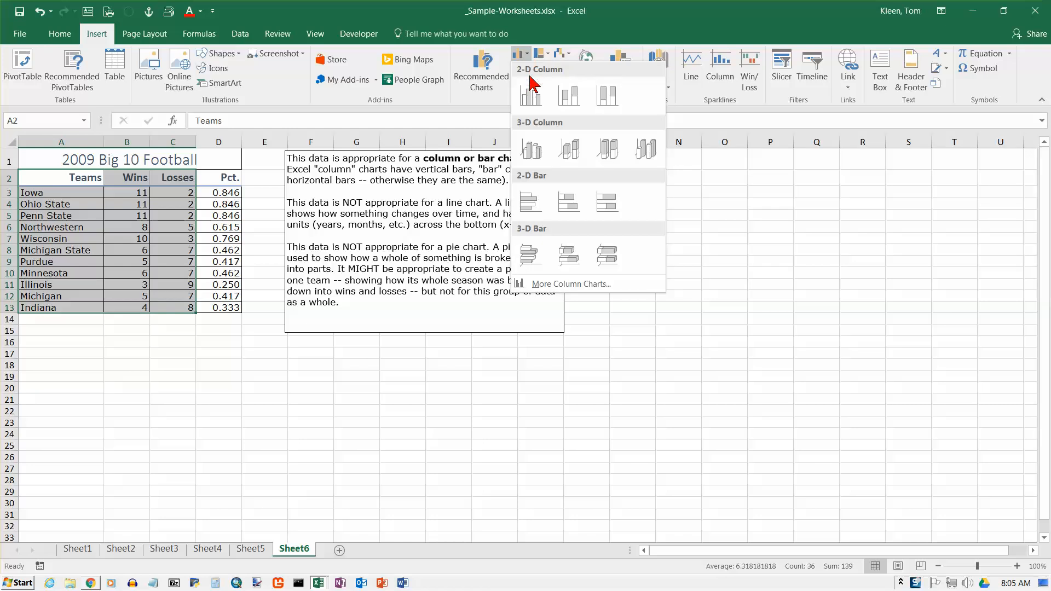
pyautogui.click(530, 94)
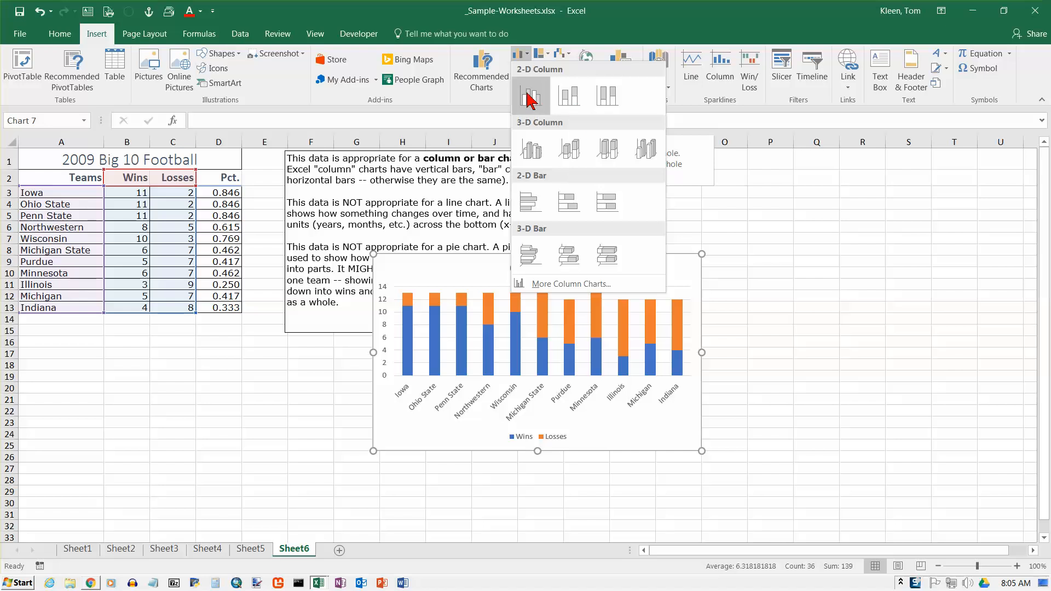
pyautogui.click(530, 95)
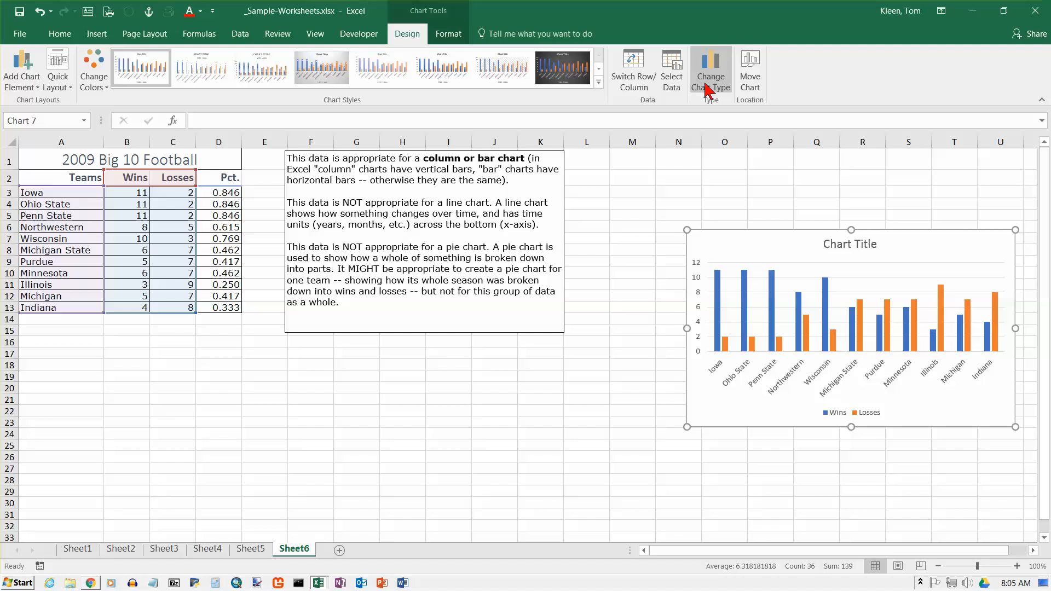
# Preview the stacked column variant in Change Chart Type for the wins/losses chart.
pyautogui.click(710, 70)
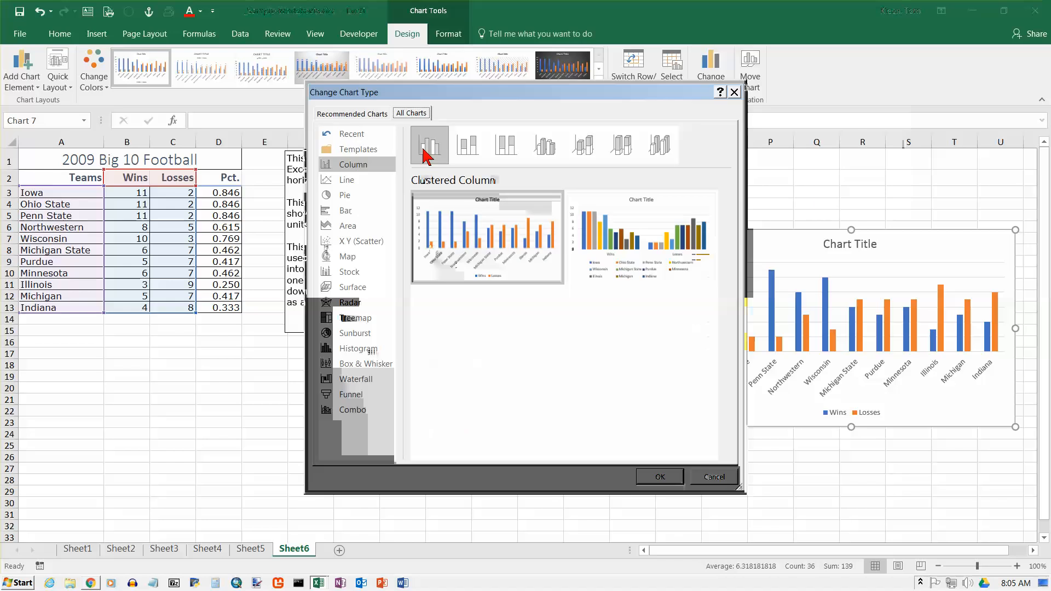
pyautogui.moveTo(468, 146)
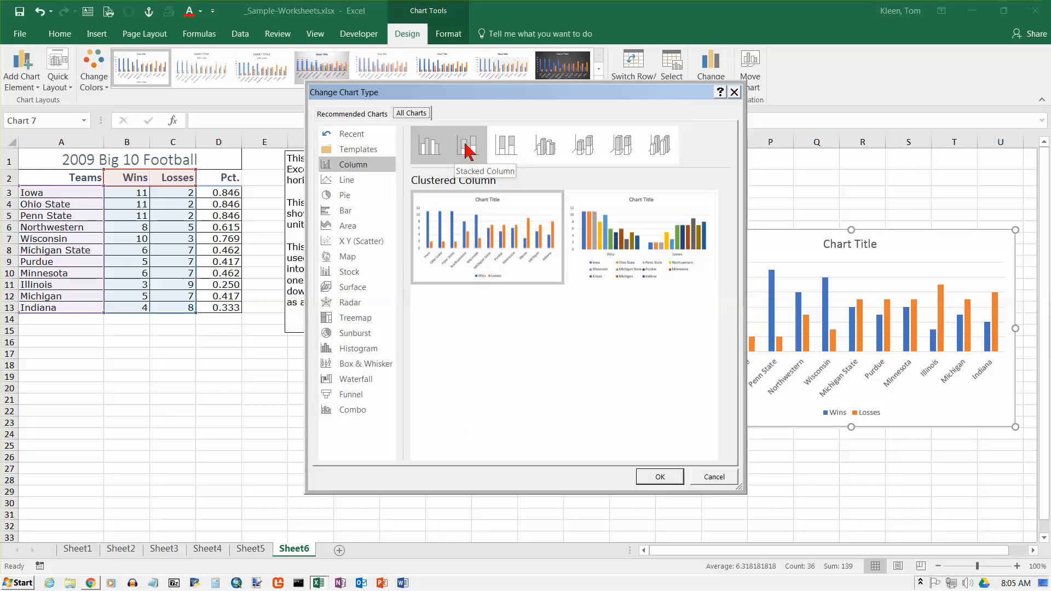
pyautogui.moveTo(476, 151)
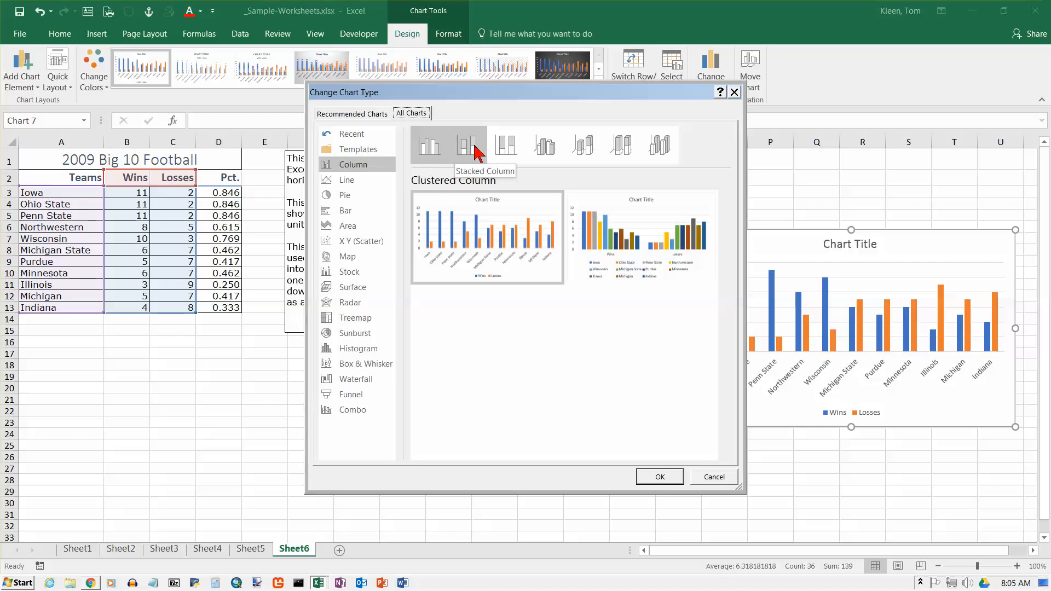
pyautogui.click(468, 145)
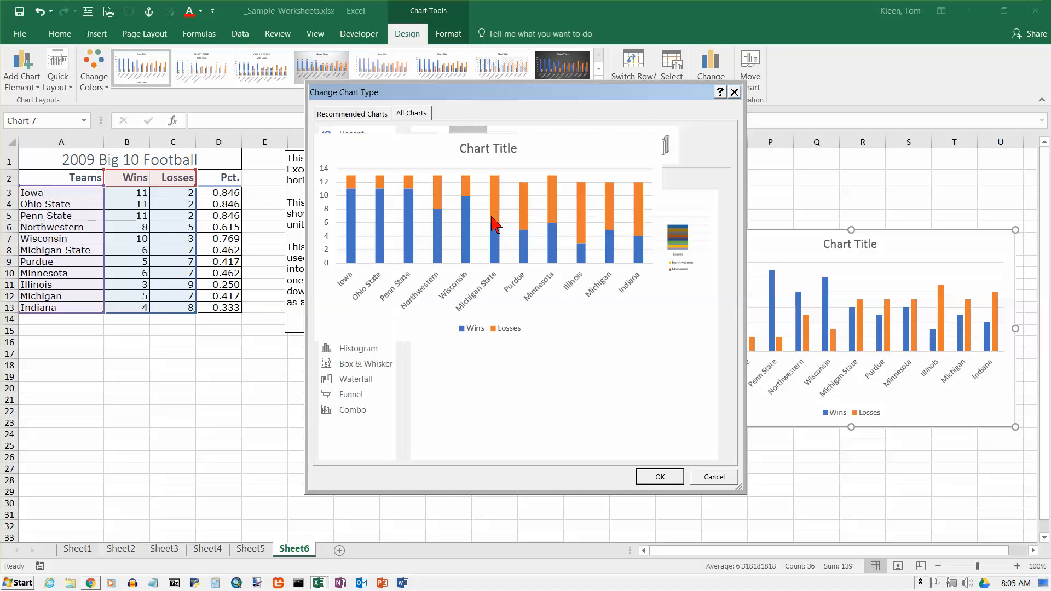
pyautogui.moveTo(527, 207)
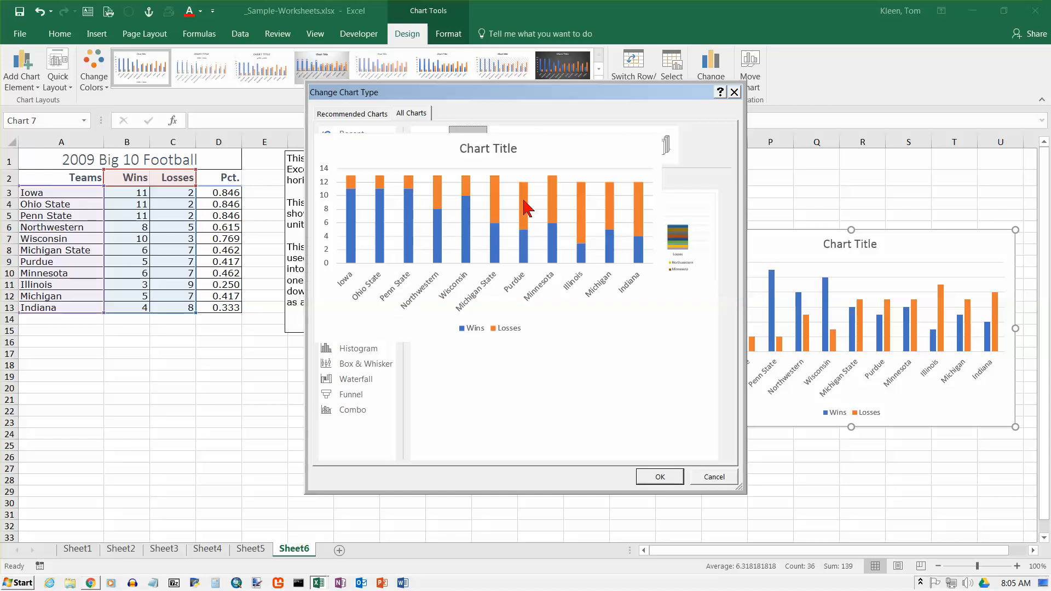
pyautogui.moveTo(503, 210)
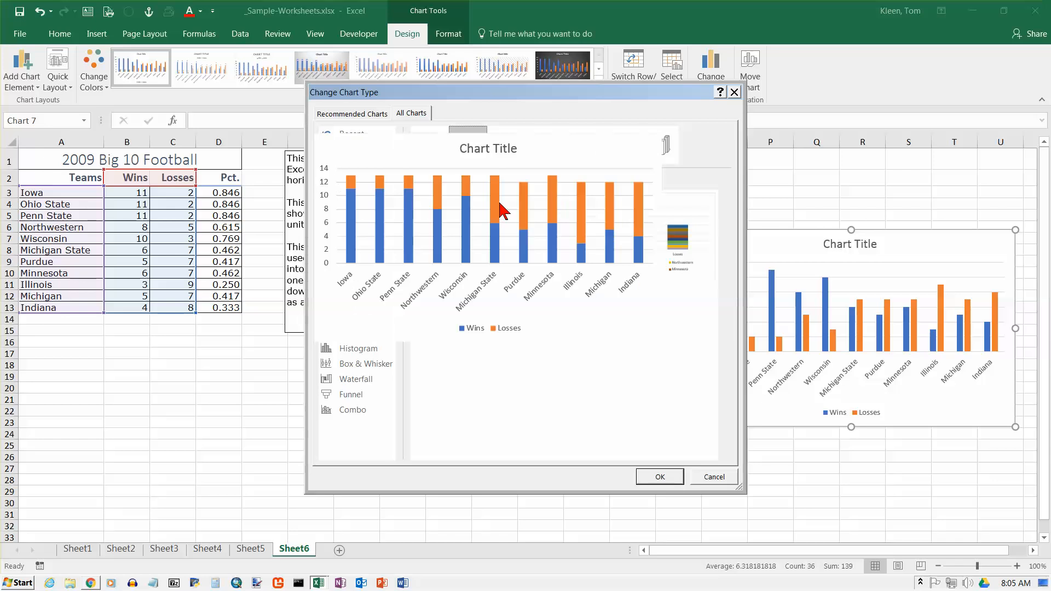
pyautogui.moveTo(508, 227)
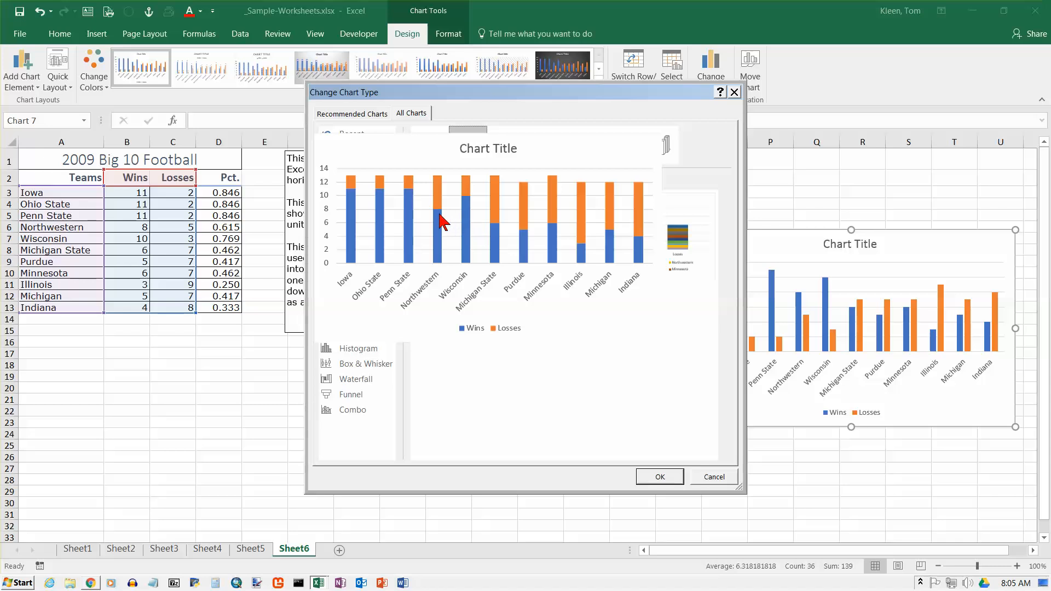
pyautogui.moveTo(445, 217)
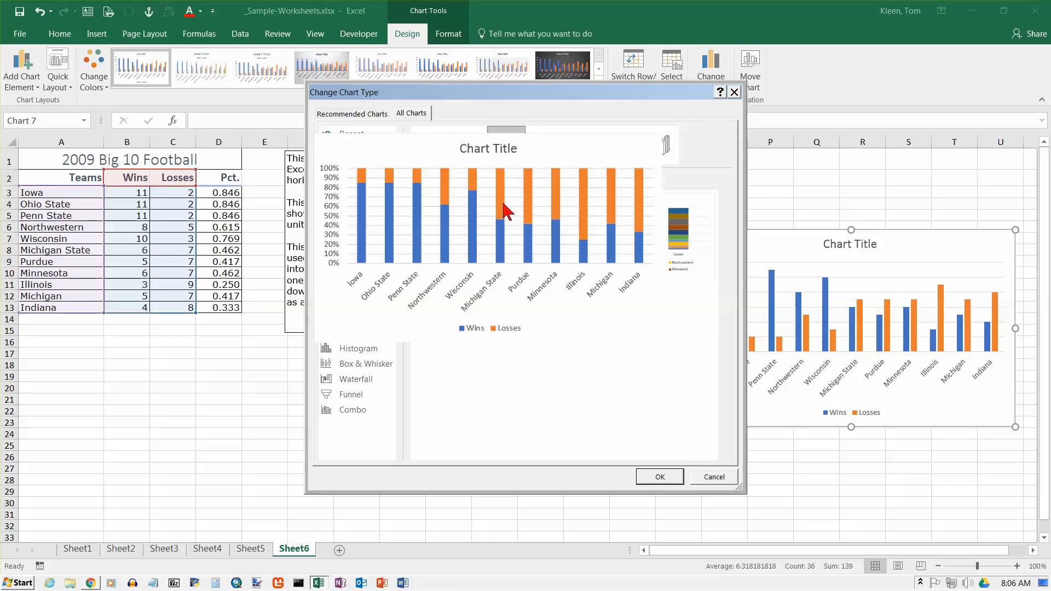
pyautogui.moveTo(487, 238)
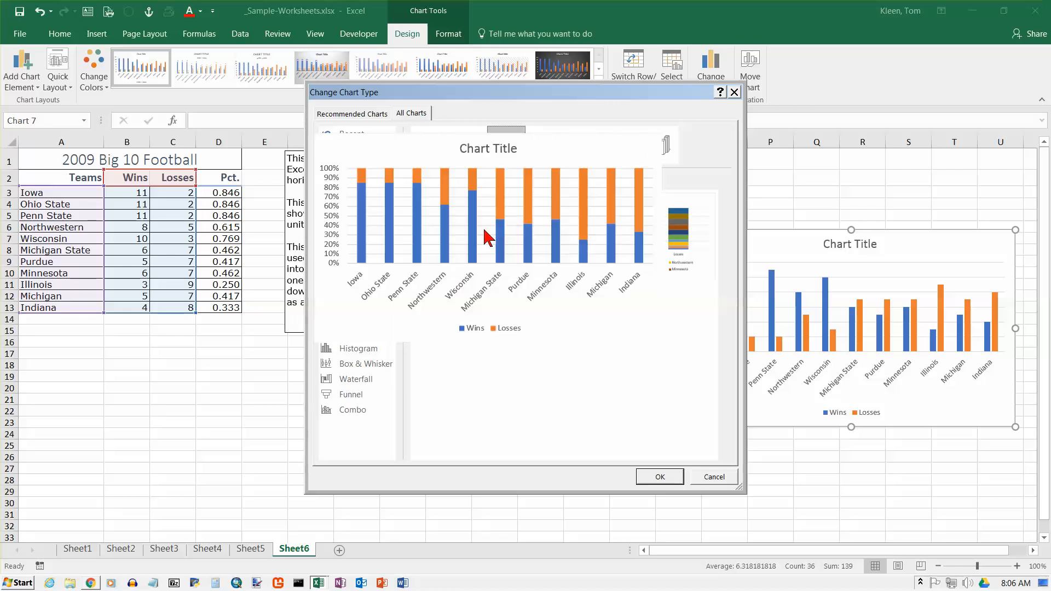
pyautogui.moveTo(537, 231)
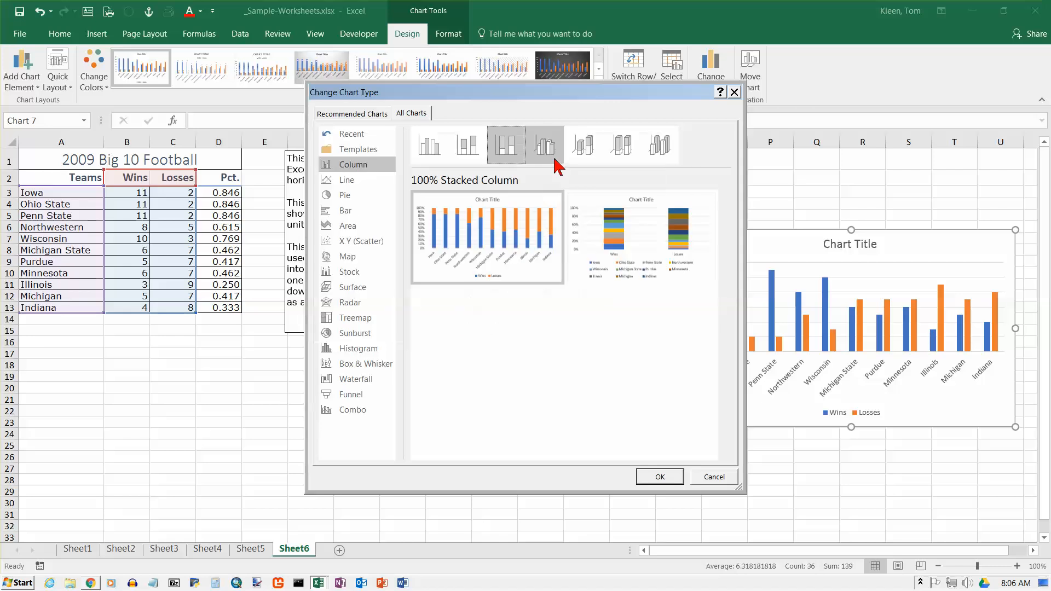
# Preview the 3-D clustered, 3-D stacked, 3-D 100% stacked and 3-D column variants.
pyautogui.click(544, 145)
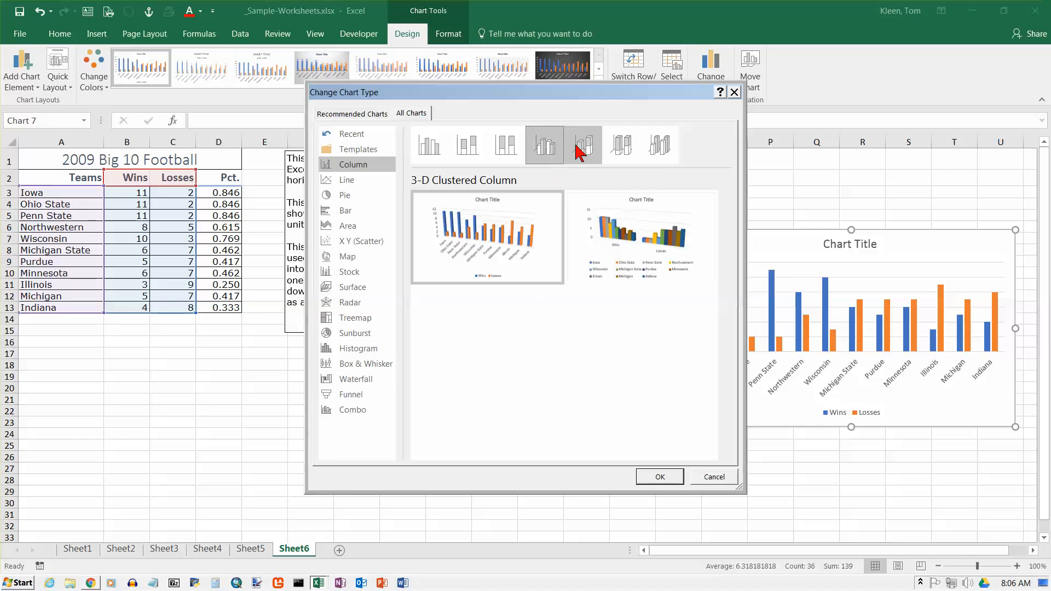
pyautogui.click(582, 146)
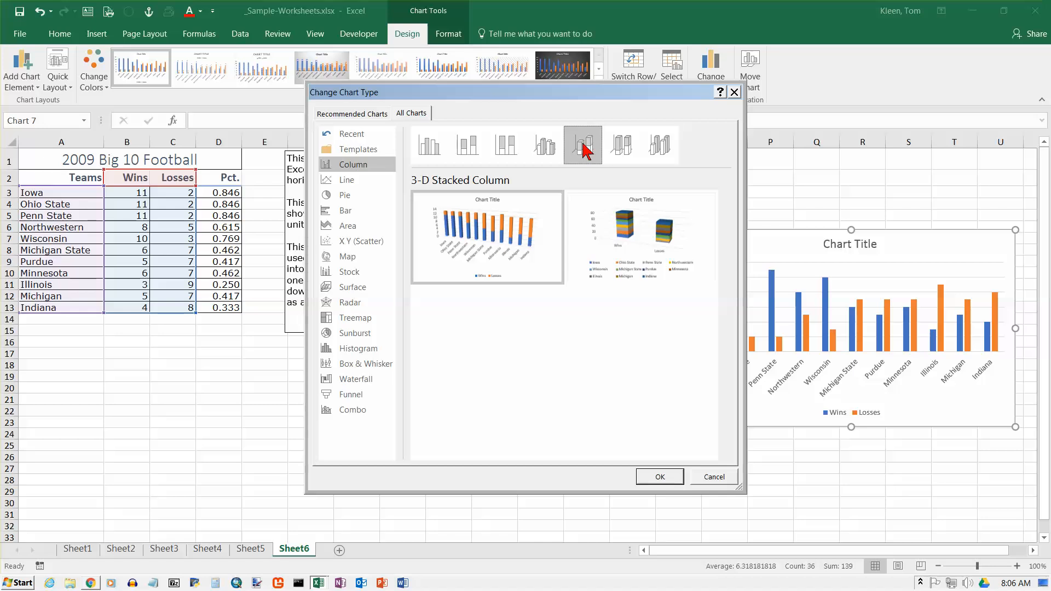
pyautogui.click(620, 145)
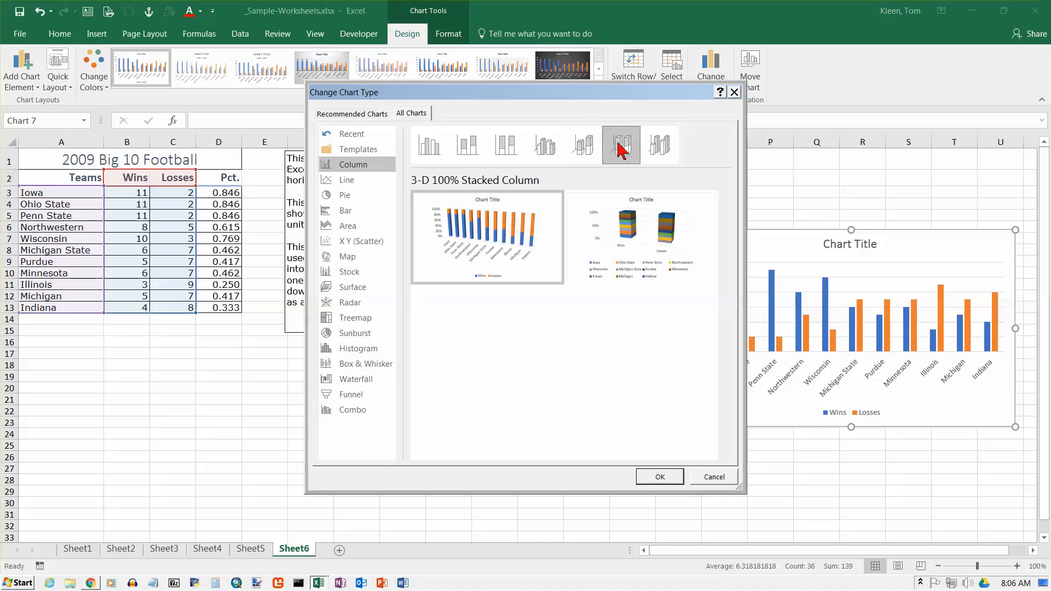
pyautogui.click(659, 145)
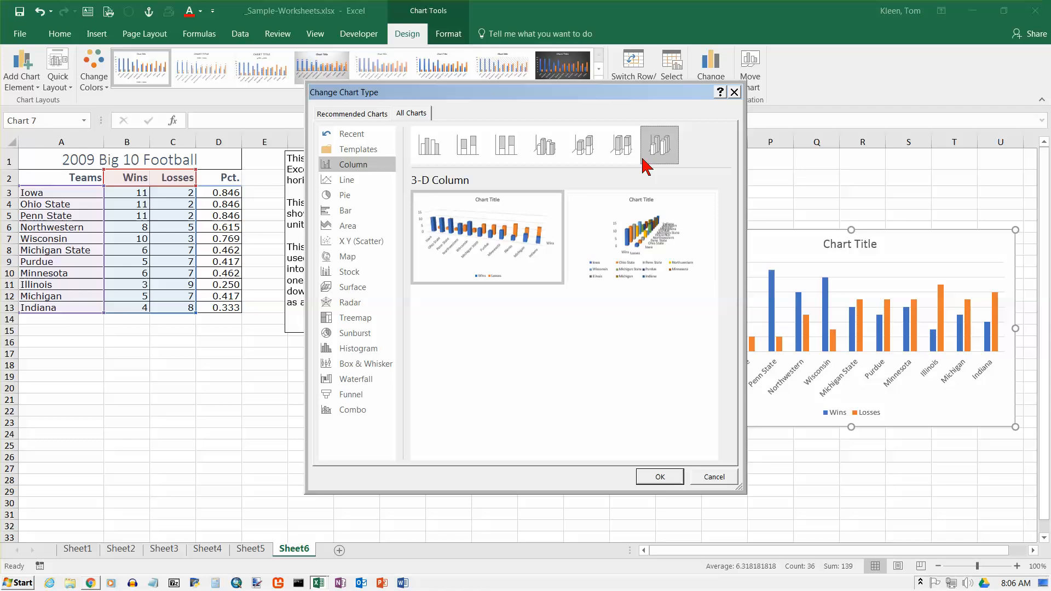
pyautogui.moveTo(545, 145)
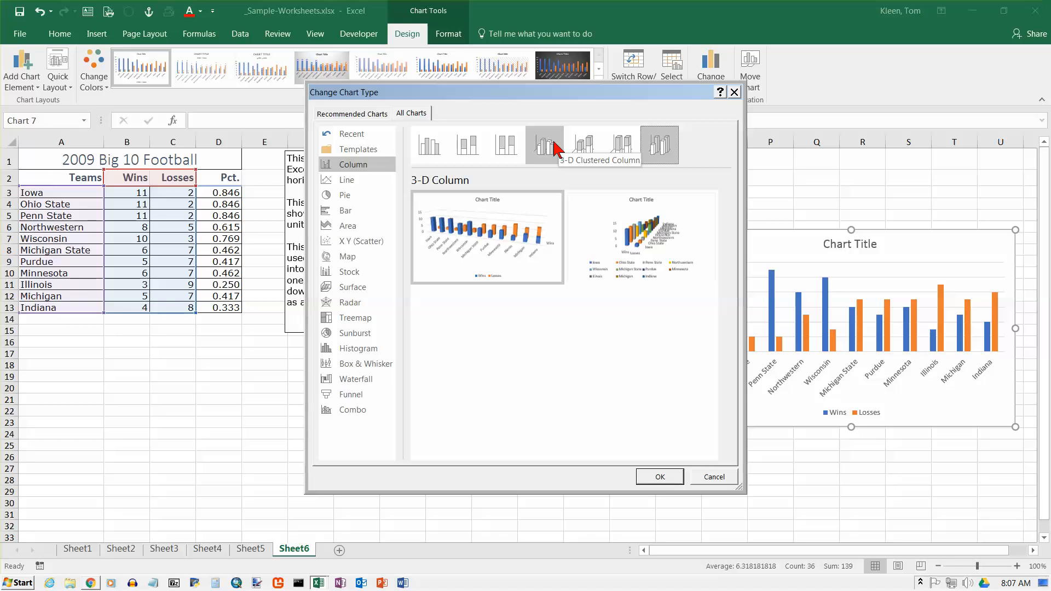
pyautogui.moveTo(506, 146)
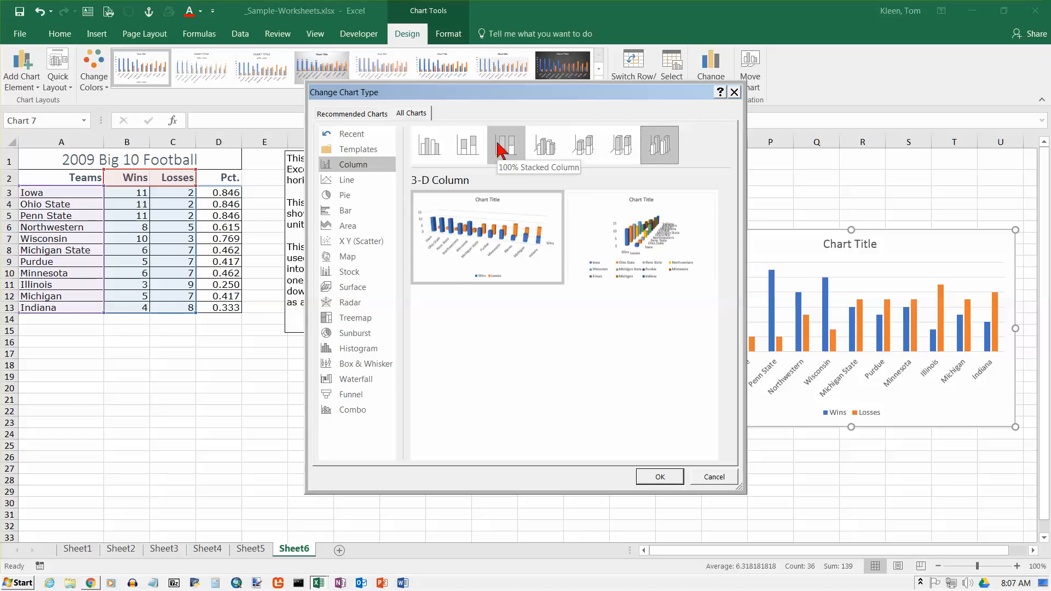
pyautogui.moveTo(429, 145)
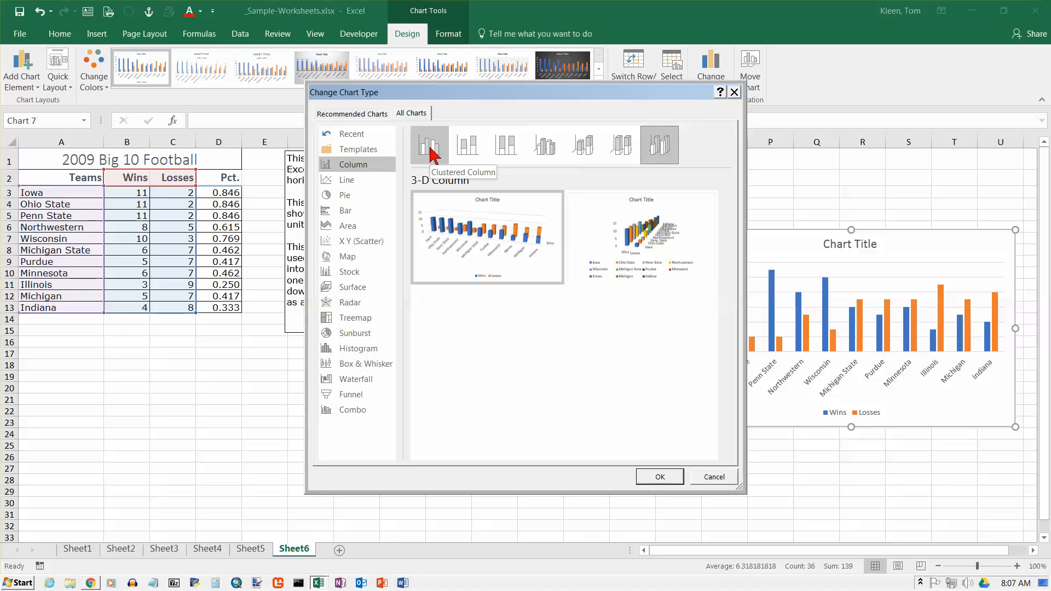
pyautogui.moveTo(505, 144)
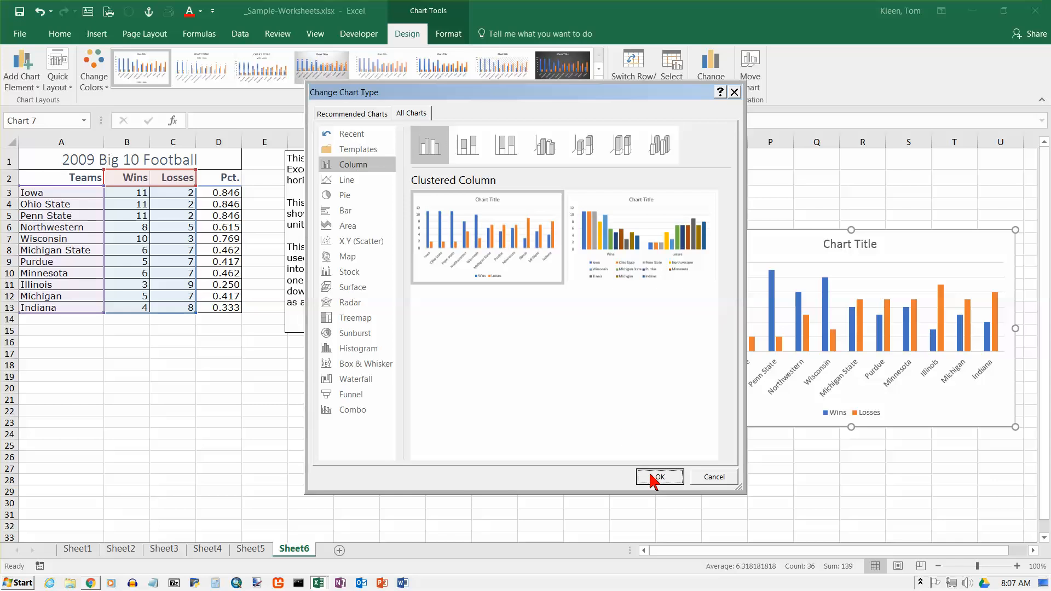
# Keep the clustered column type and move the chart up and left beside the text box.
pyautogui.click(658, 476)
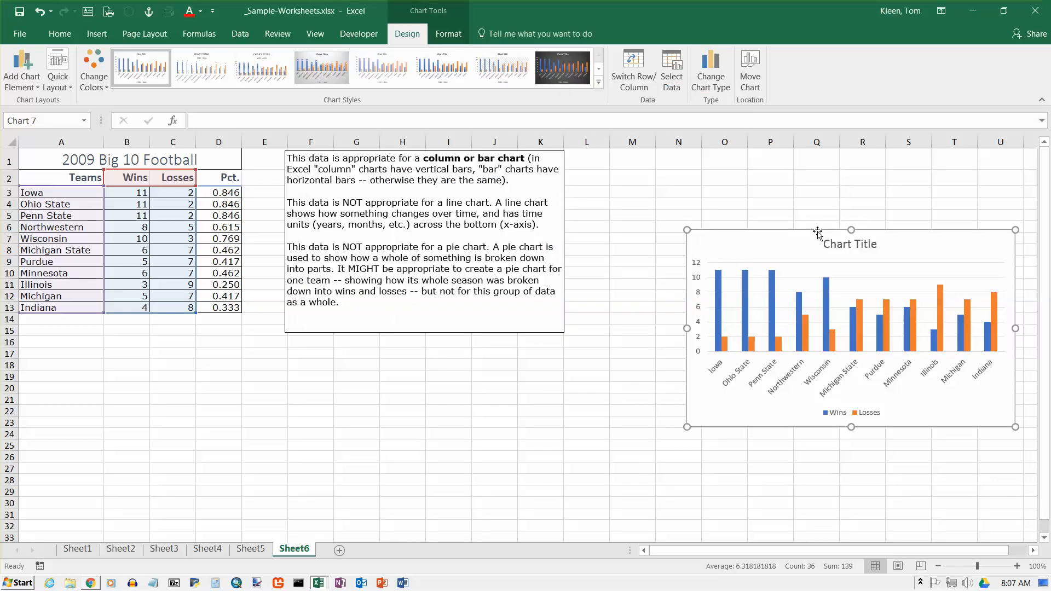
pyautogui.moveTo(850, 231); pyautogui.dragTo(775, 206)
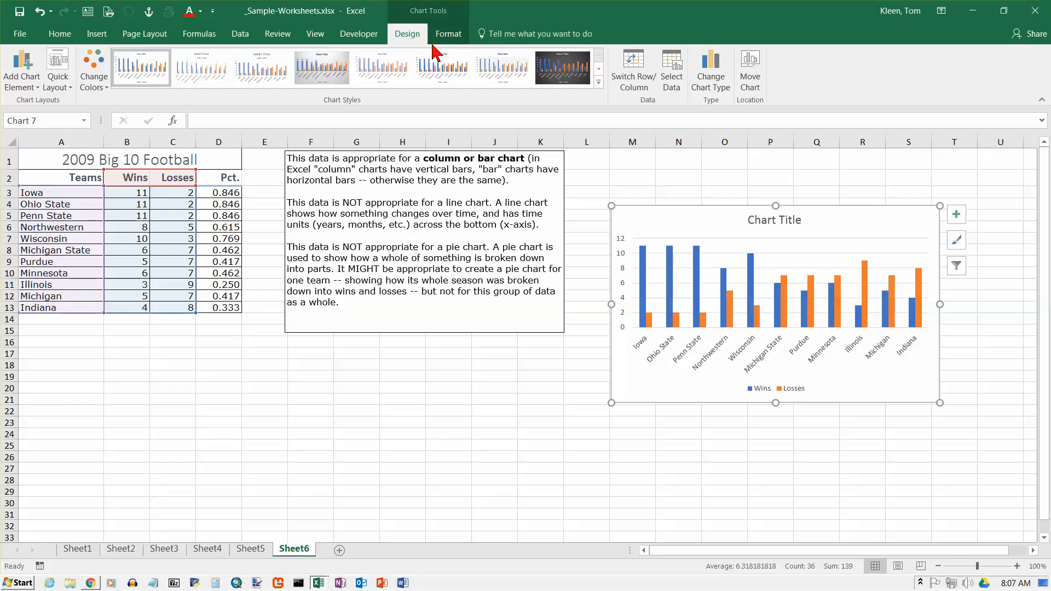
pyautogui.moveTo(749, 66)
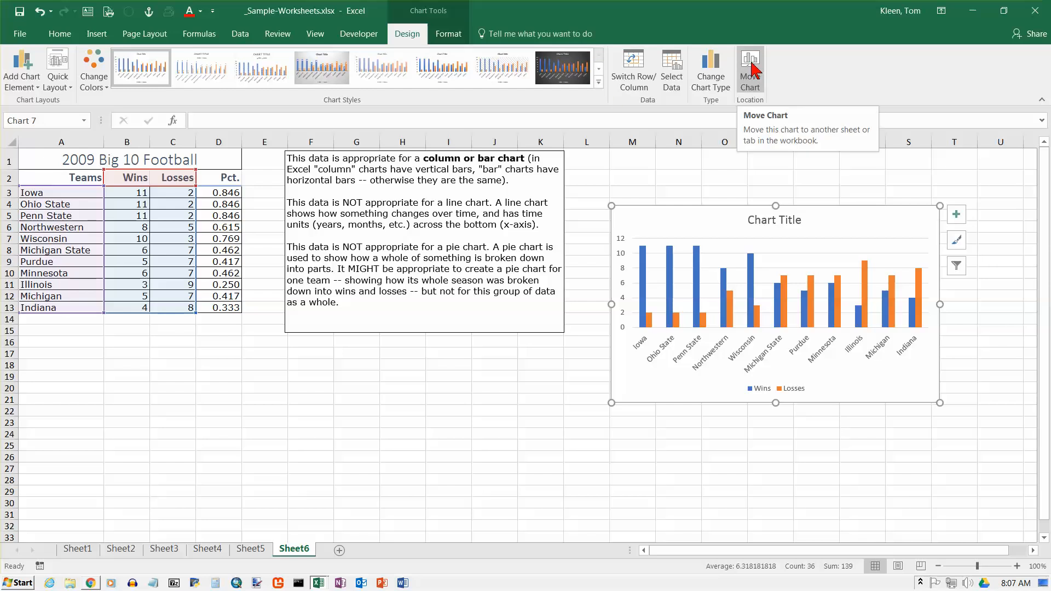
# Move the chart to a new sheet of its own via Move Chart > New sheet.
pyautogui.click(749, 69)
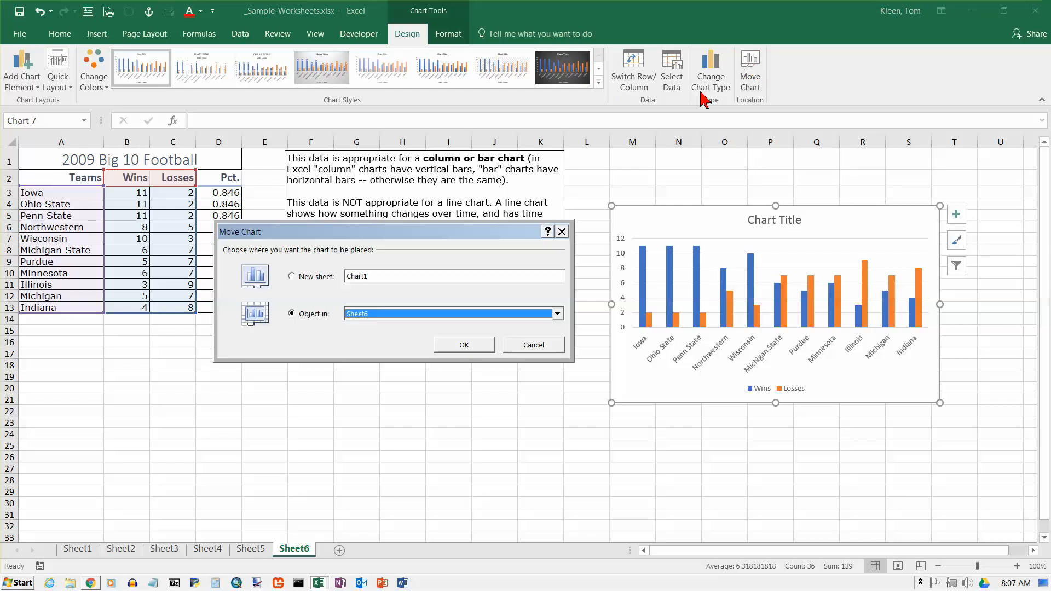
pyautogui.click(291, 276)
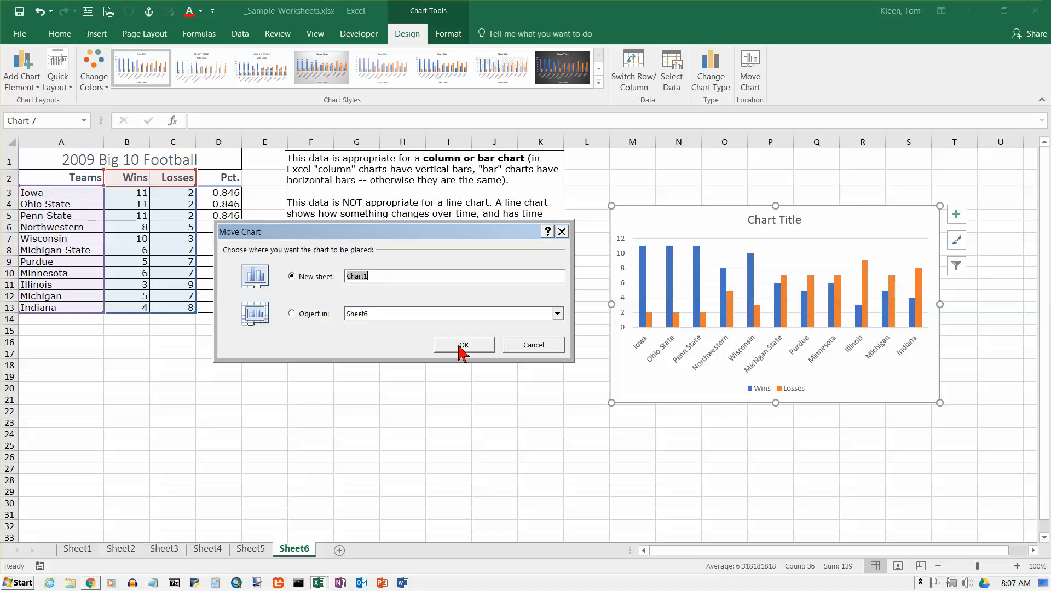
pyautogui.click(464, 345)
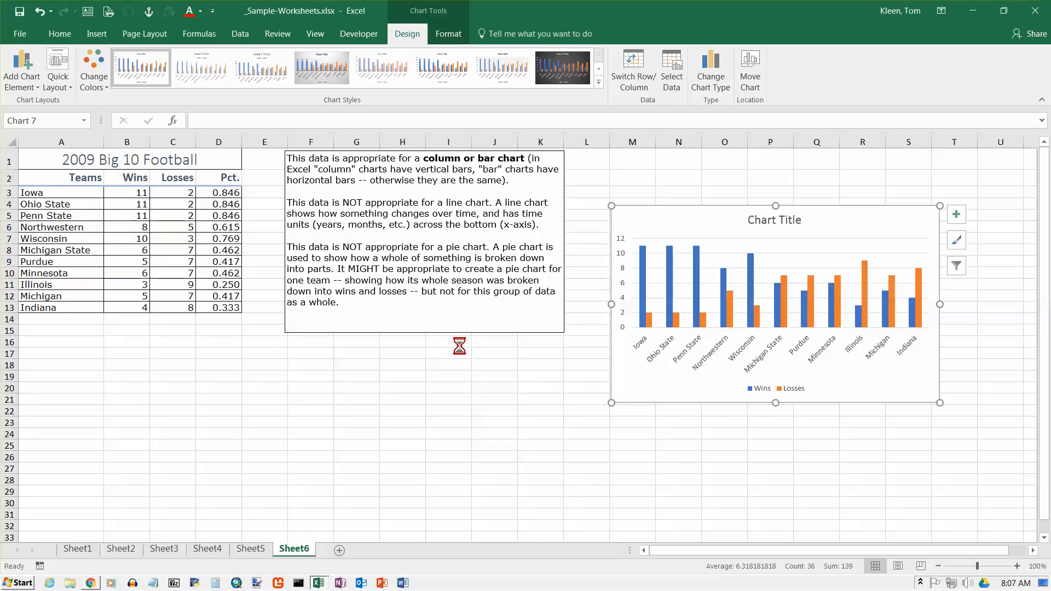
pyautogui.click(749, 69)
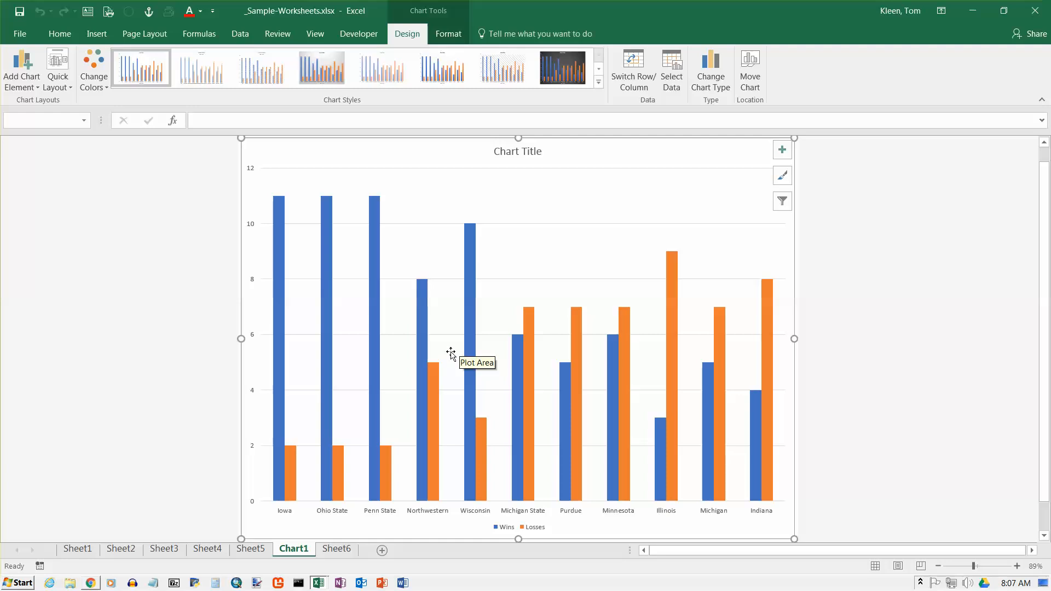
pyautogui.moveTo(646, 273)
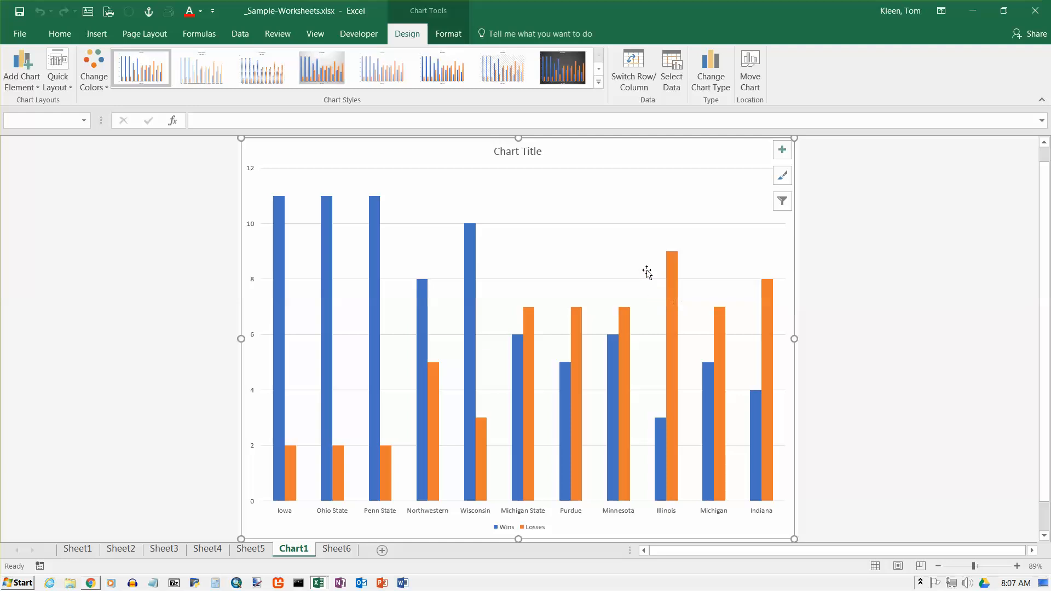
pyautogui.moveTo(635, 232)
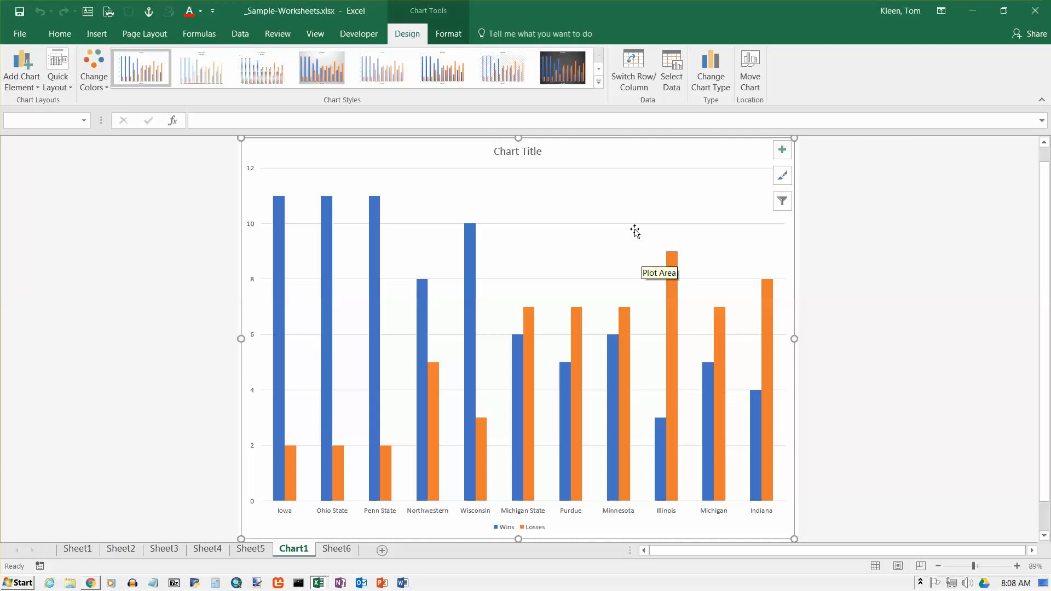
pyautogui.moveTo(548, 232)
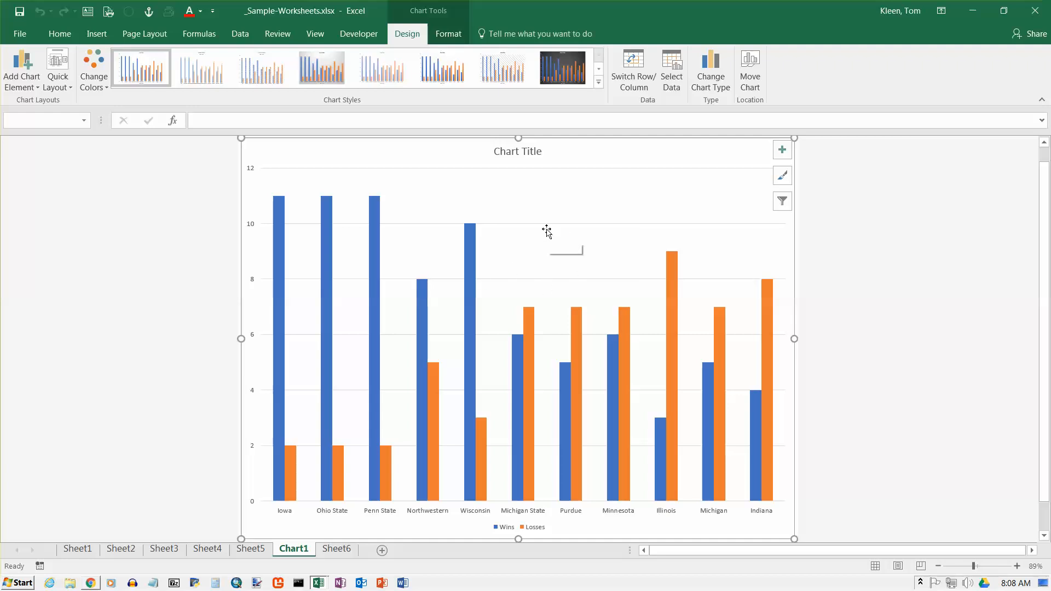
pyautogui.moveTo(733, 173)
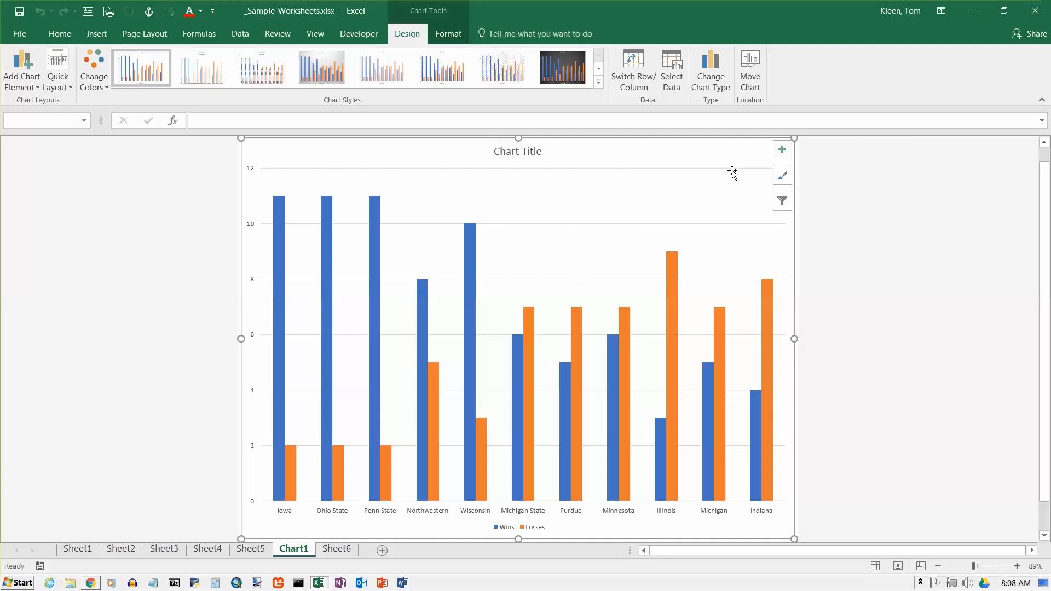
pyautogui.moveTo(532, 187)
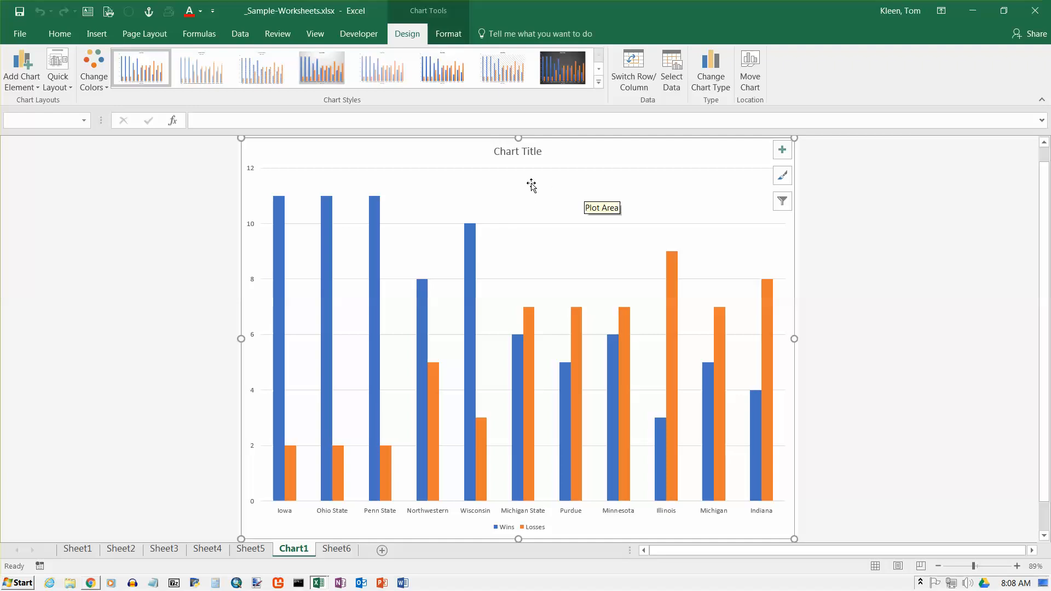
pyautogui.moveTo(582, 514)
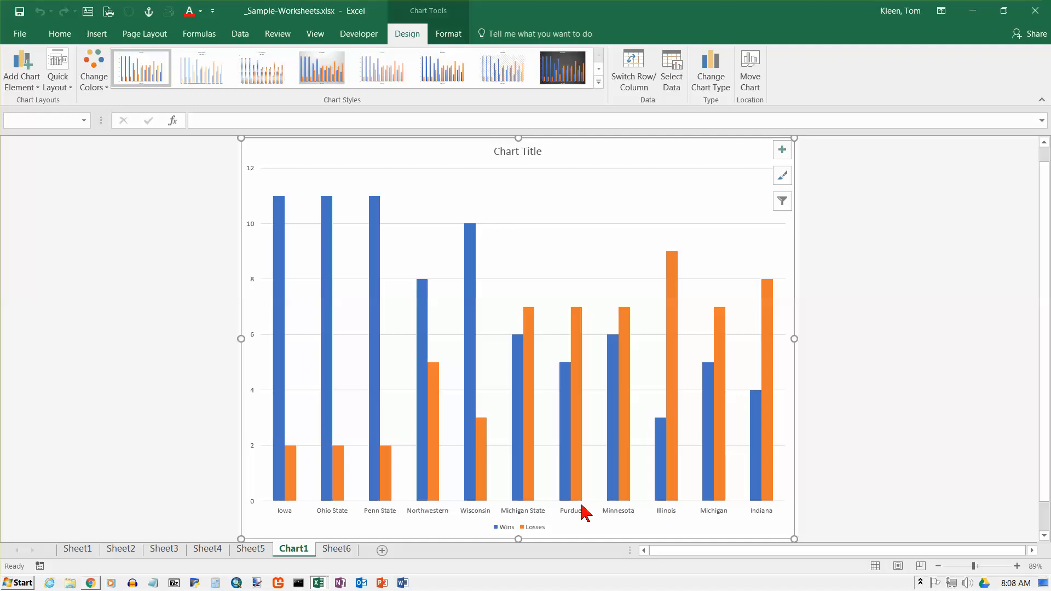
pyautogui.moveTo(559, 238)
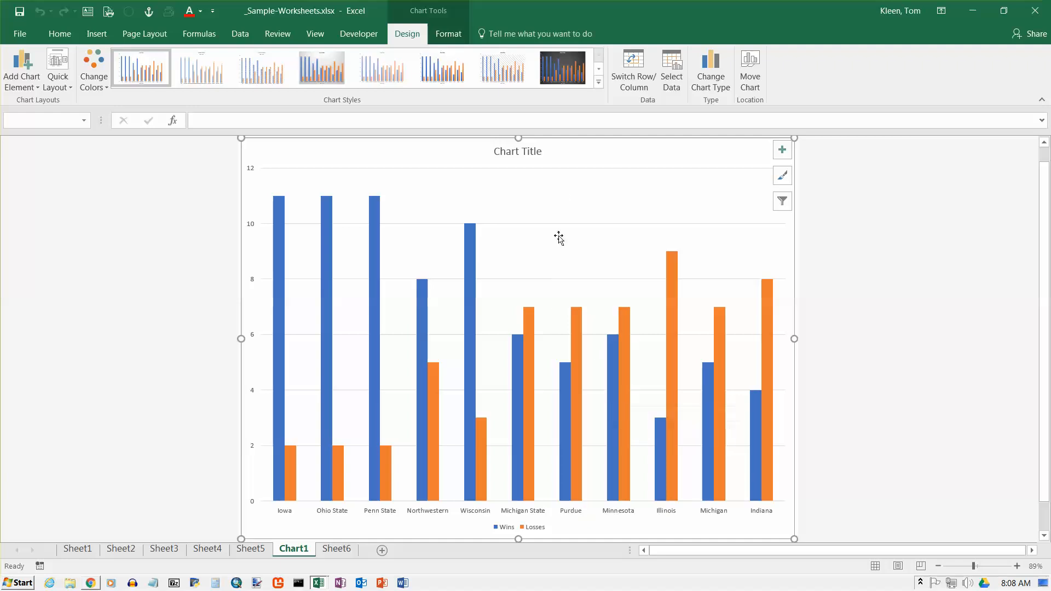
pyautogui.moveTo(446, 230)
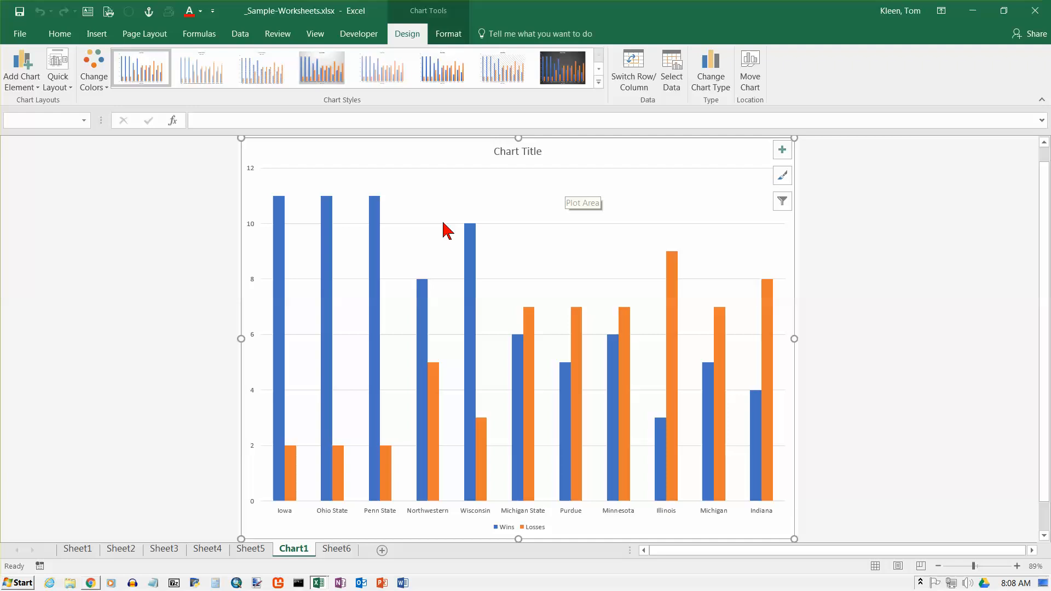
pyautogui.moveTo(408, 387)
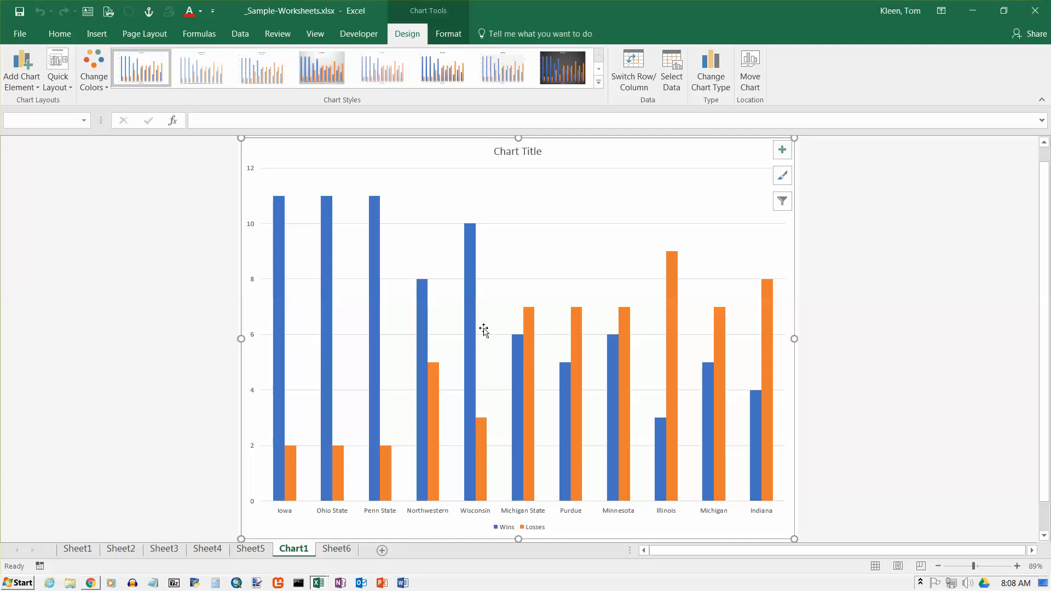
pyautogui.moveTo(483, 329)
pyautogui.write('2009')
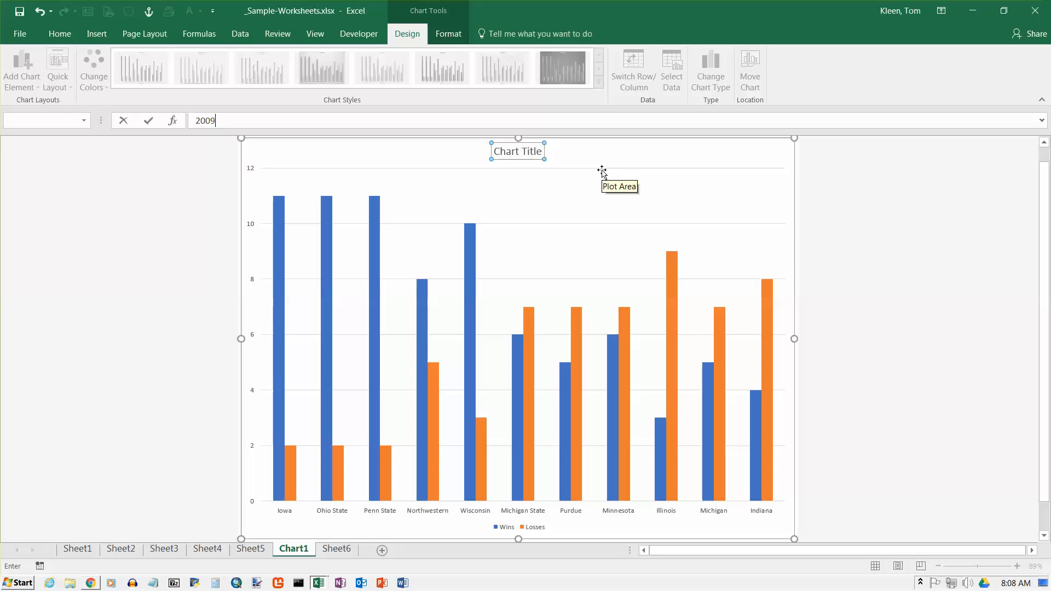
# Enter '2009 Big Ten Football' as the chart title text.
pyautogui.write('Big')
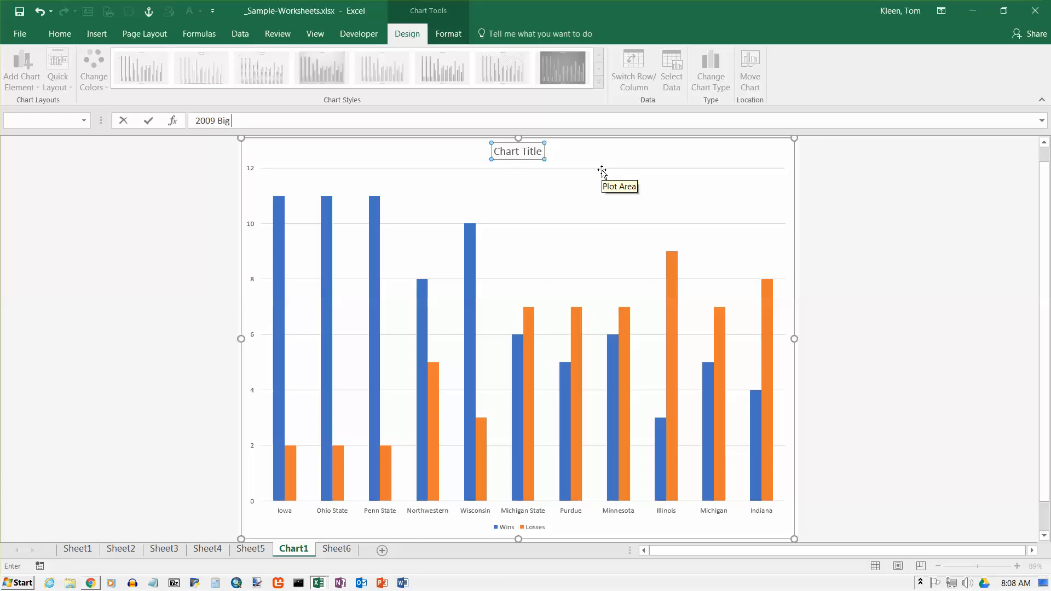
pyautogui.write('Ten Football')
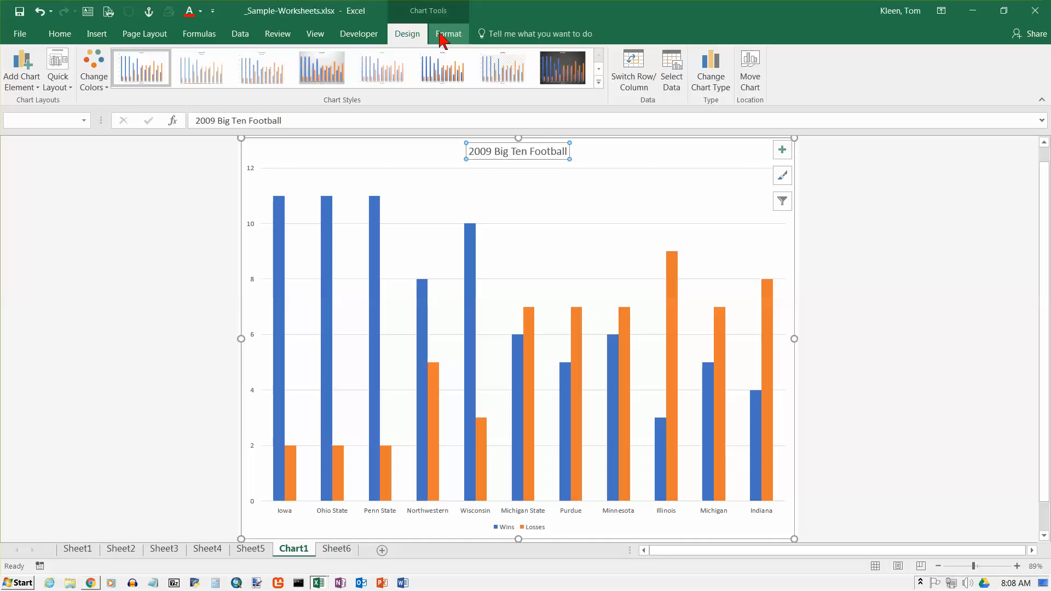
pyautogui.click(449, 34)
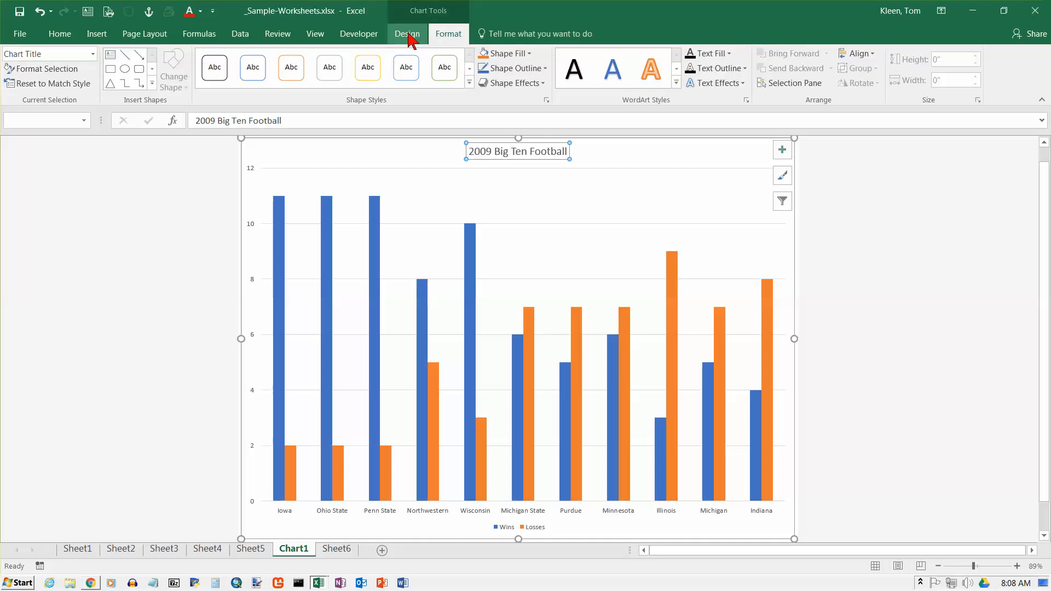
pyautogui.click(407, 34)
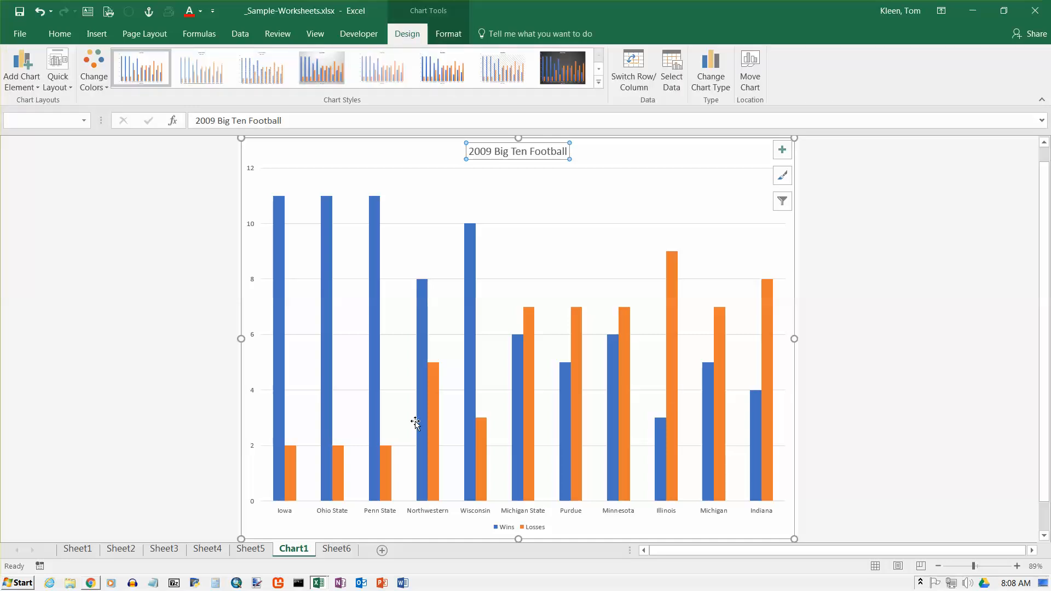
pyautogui.moveTo(634, 462)
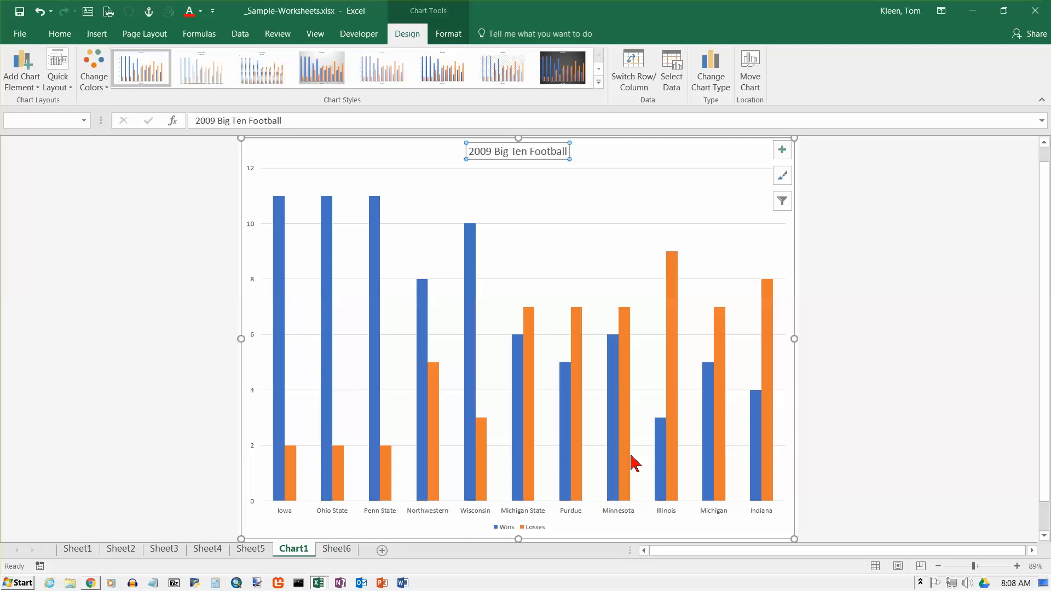
pyautogui.moveTo(143, 256)
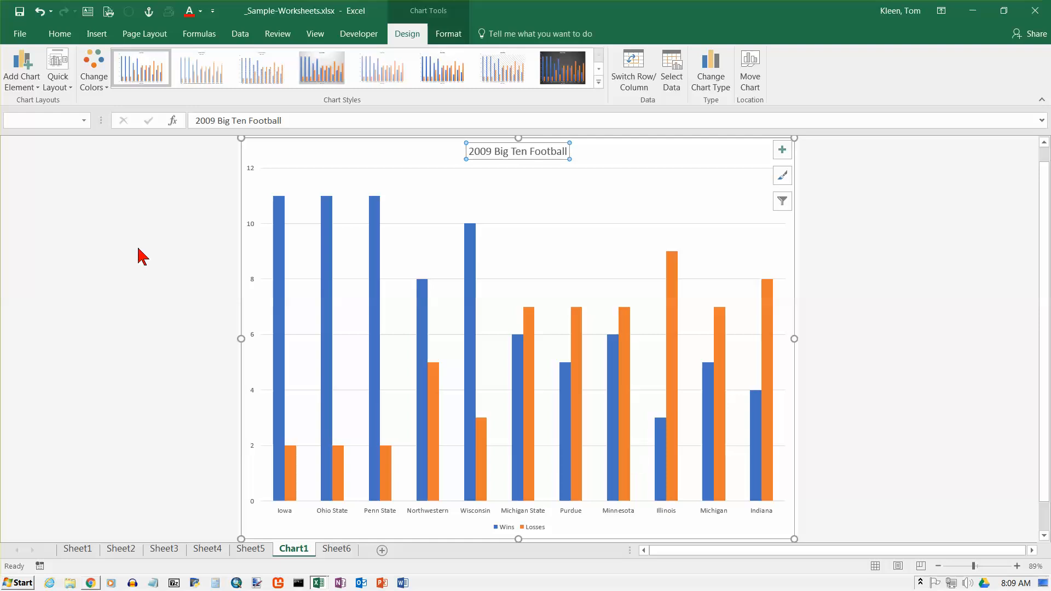
pyautogui.moveTo(22, 69)
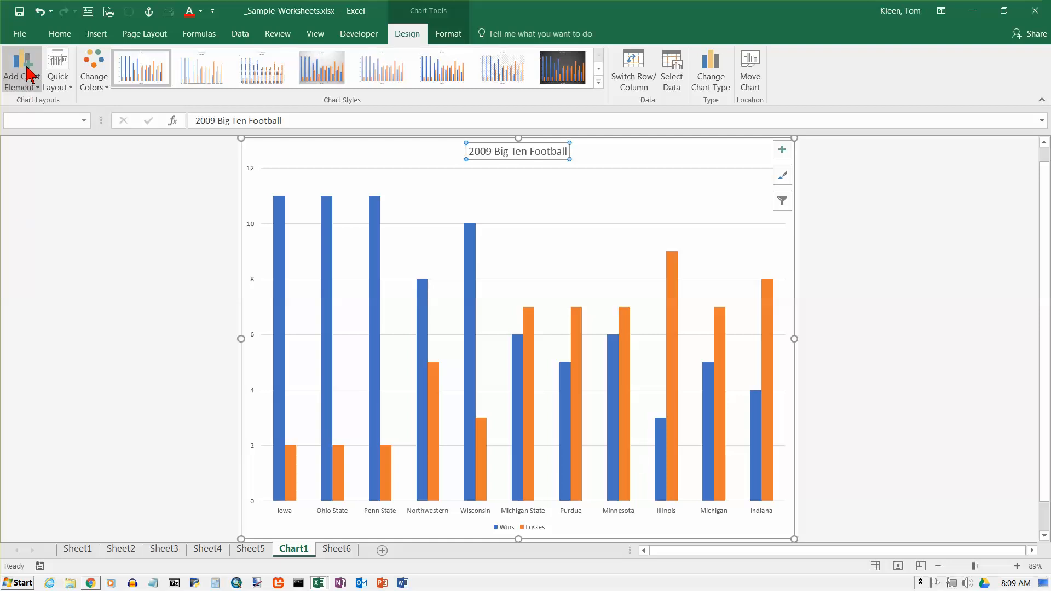
# Add a primary horizontal axis title placeholder beneath the team names.
pyautogui.click(21, 70)
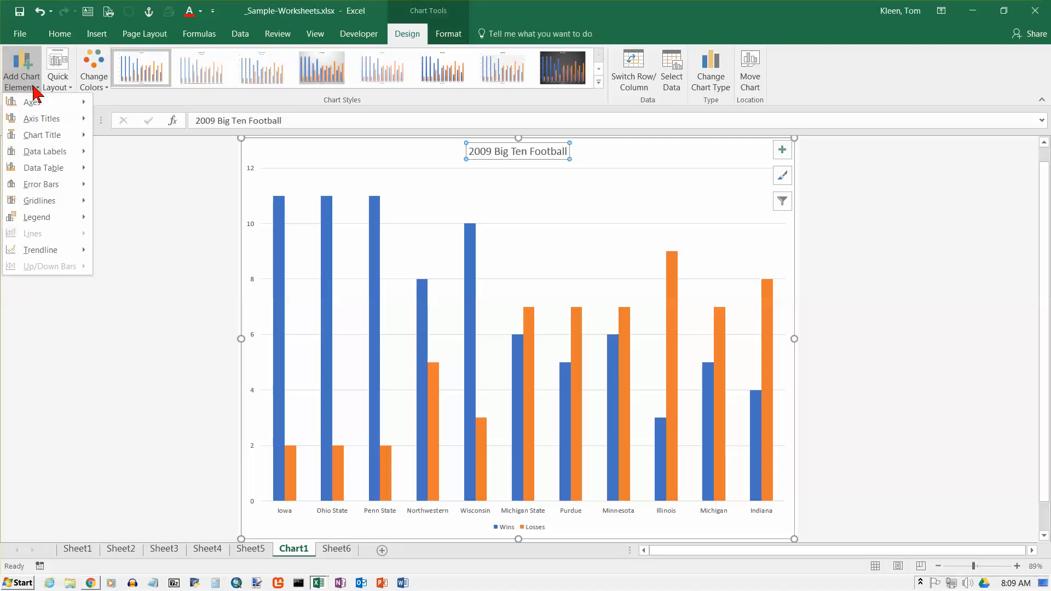
pyautogui.click(32, 102)
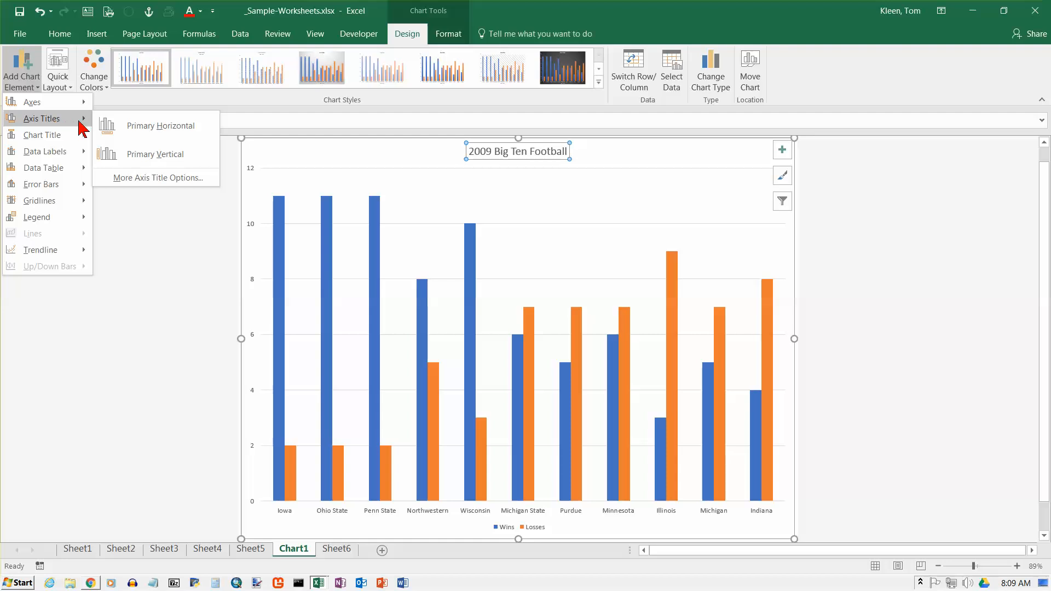
pyautogui.click(159, 125)
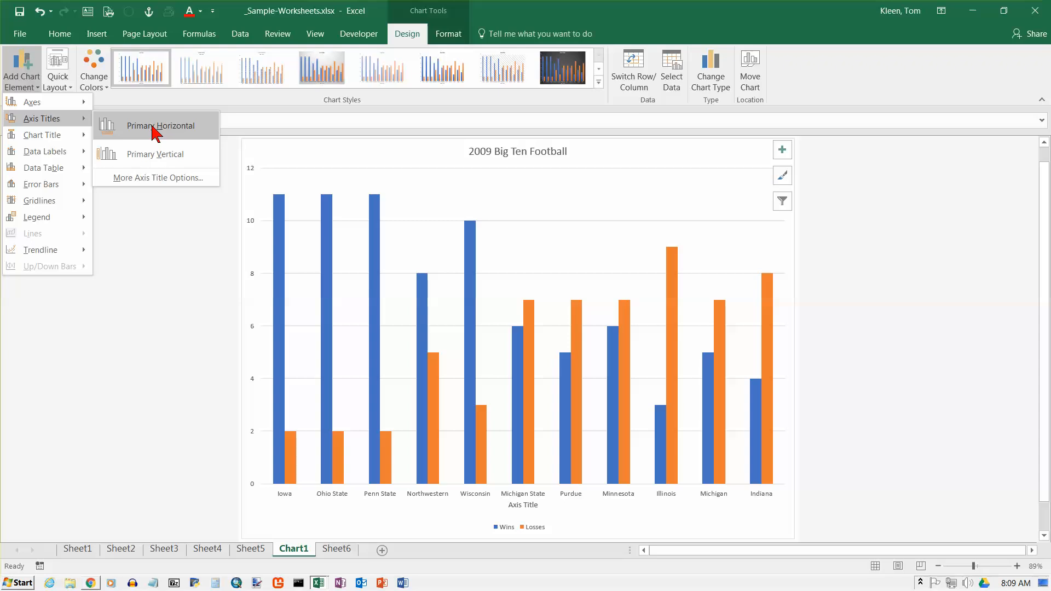
pyautogui.click(160, 126)
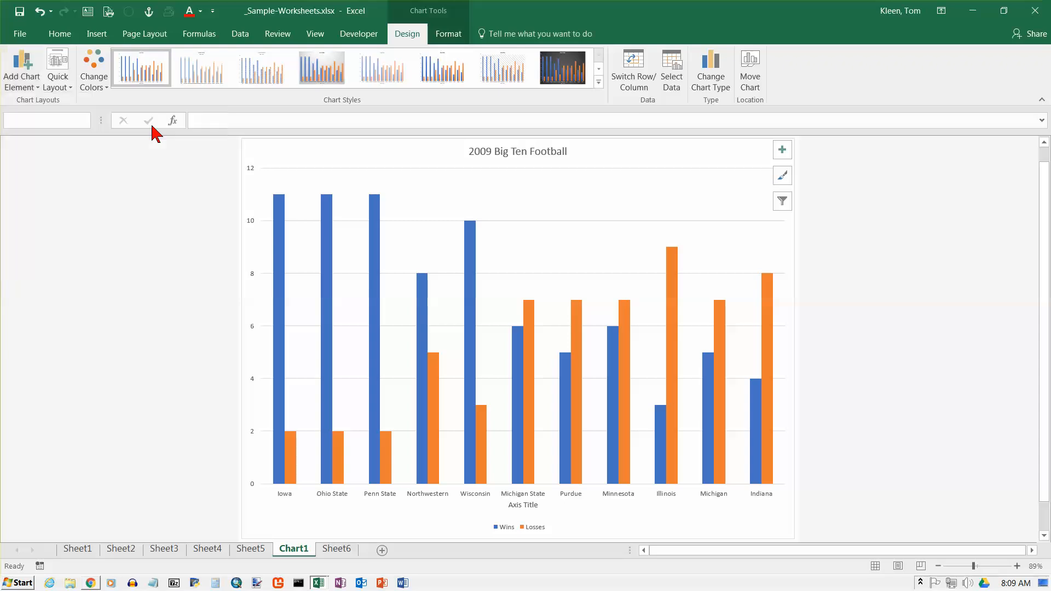
pyautogui.click(522, 505)
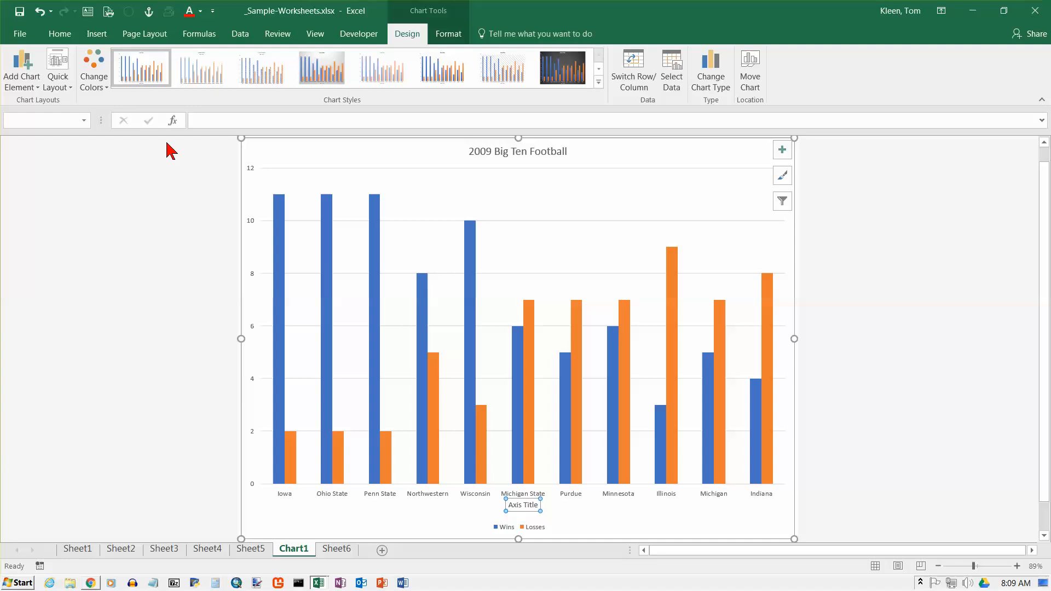
pyautogui.moveTo(339, 146)
pyautogui.write('Team')
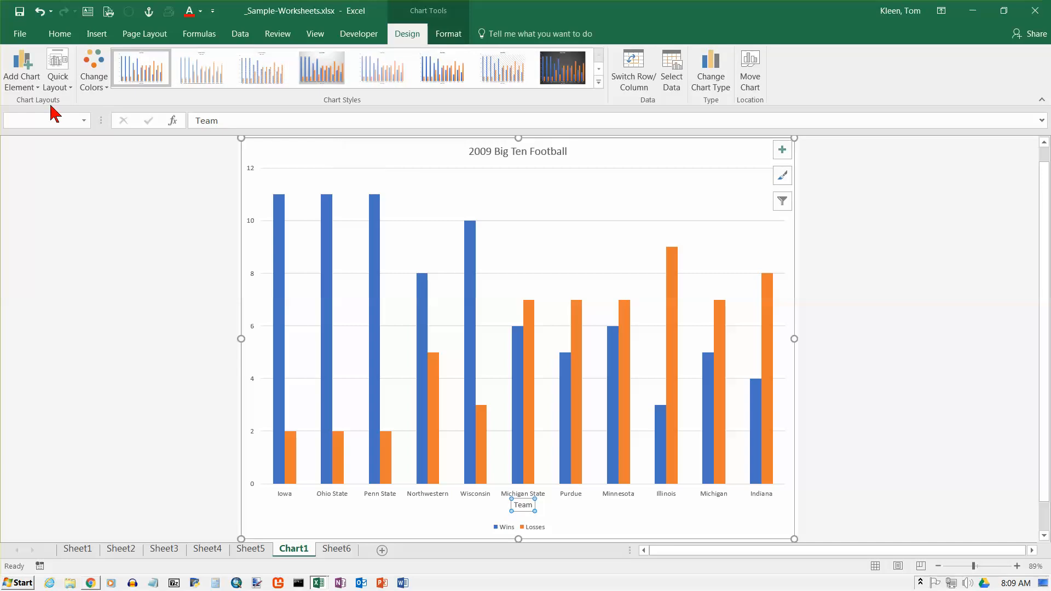
# Add a primary vertical axis title reading 'Number of Games'.
pyautogui.click(22, 69)
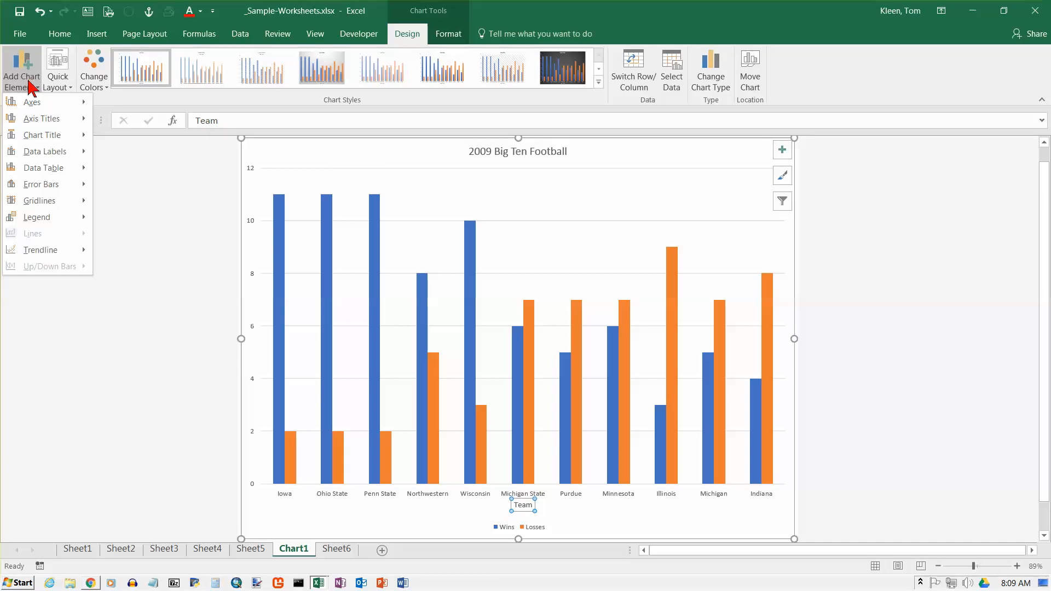
pyautogui.click(41, 119)
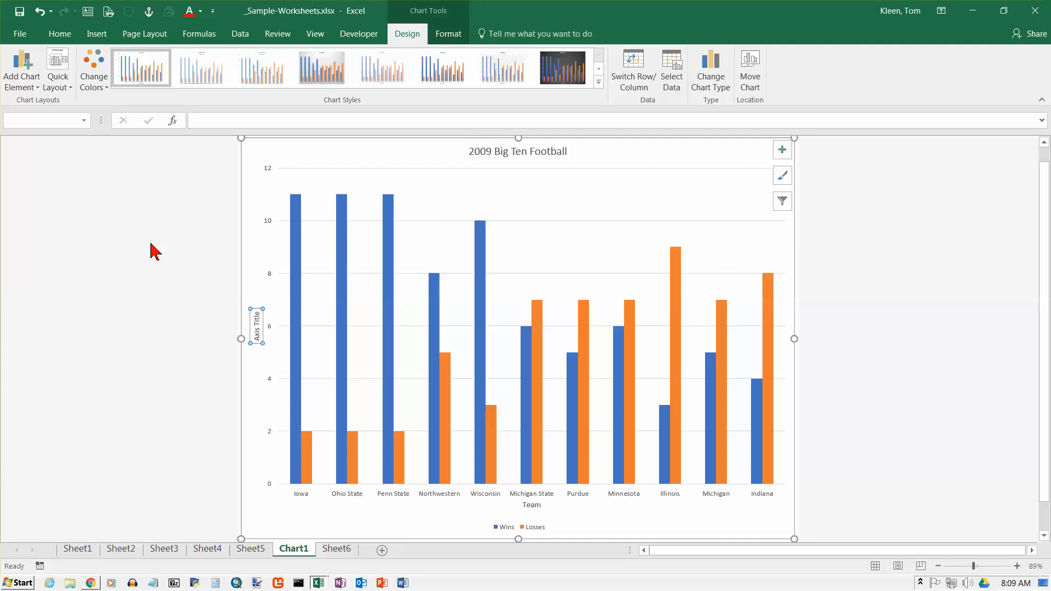
pyautogui.write('Number')
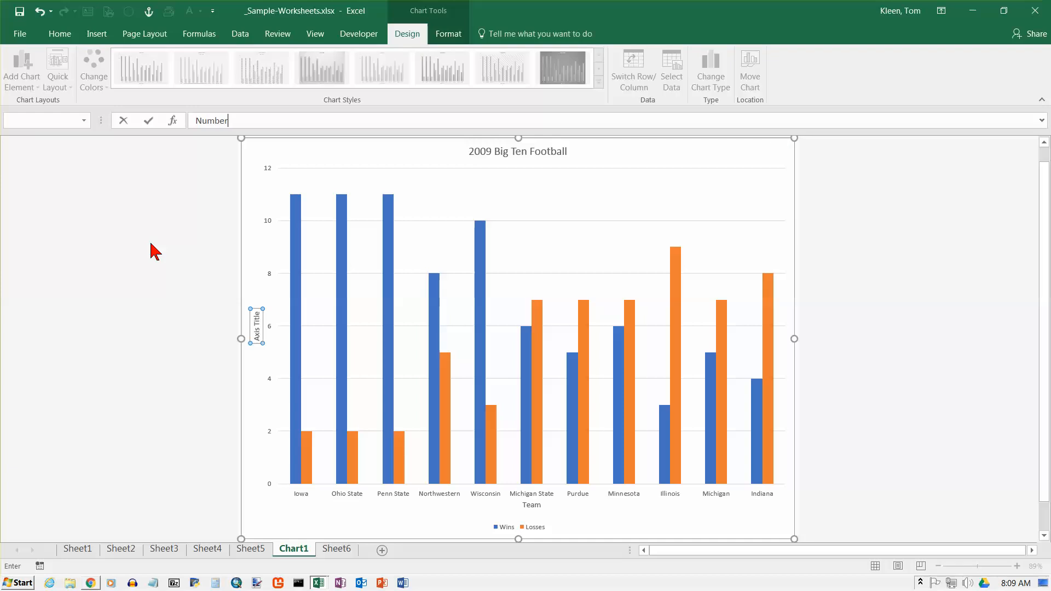
pyautogui.write('of Games')
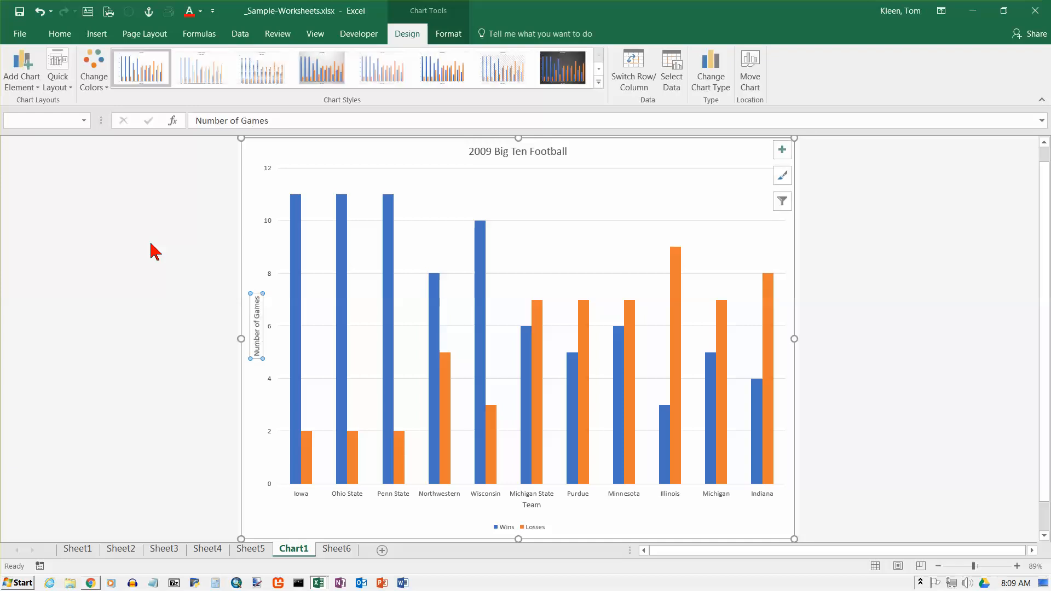
pyautogui.click(20, 69)
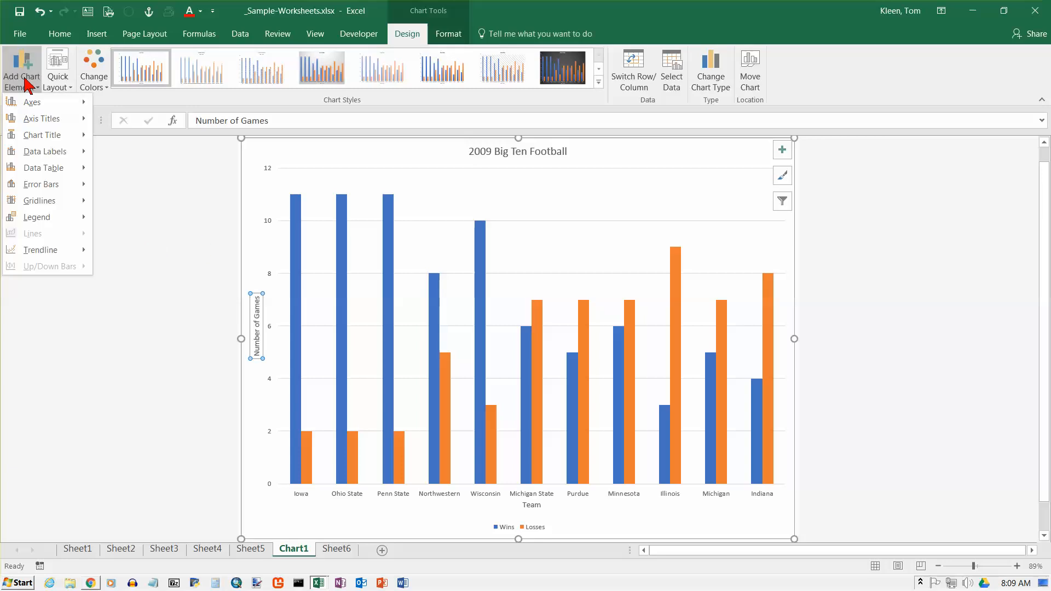
pyautogui.moveTo(42, 134)
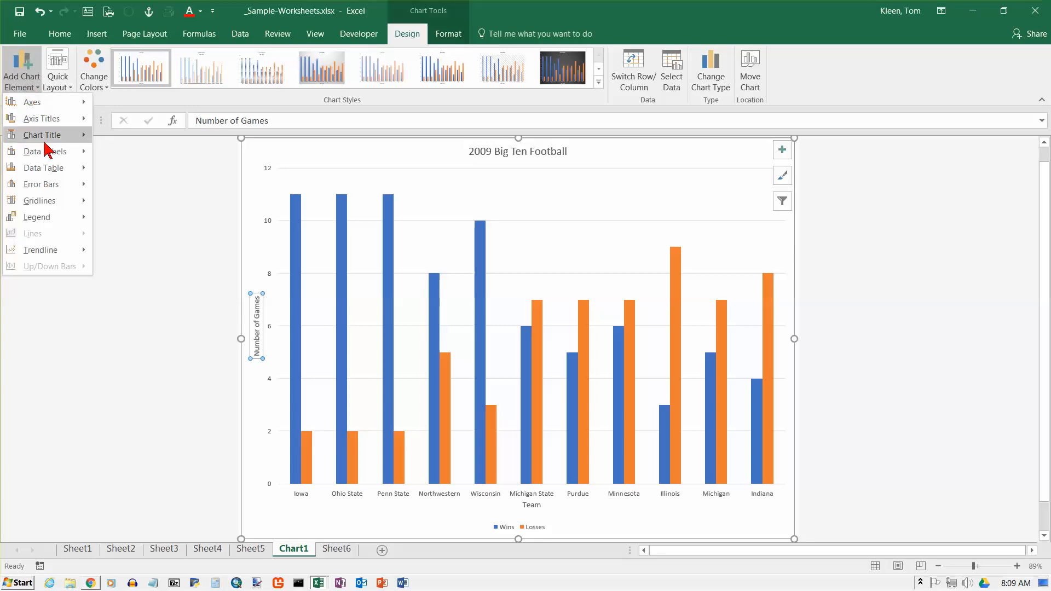
pyautogui.click(43, 135)
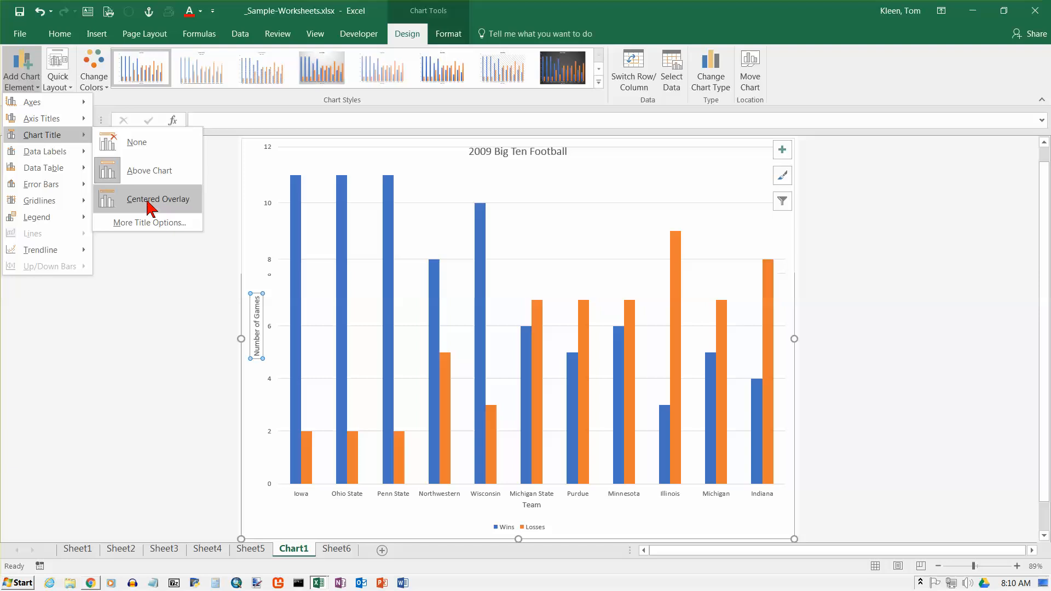
pyautogui.moveTo(149, 179)
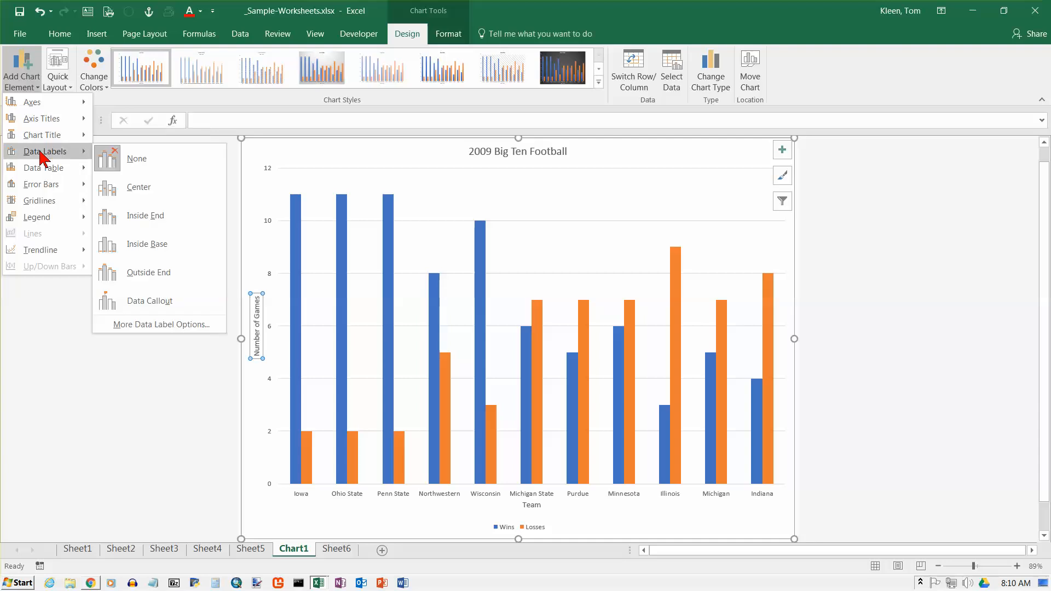
pyautogui.click(139, 187)
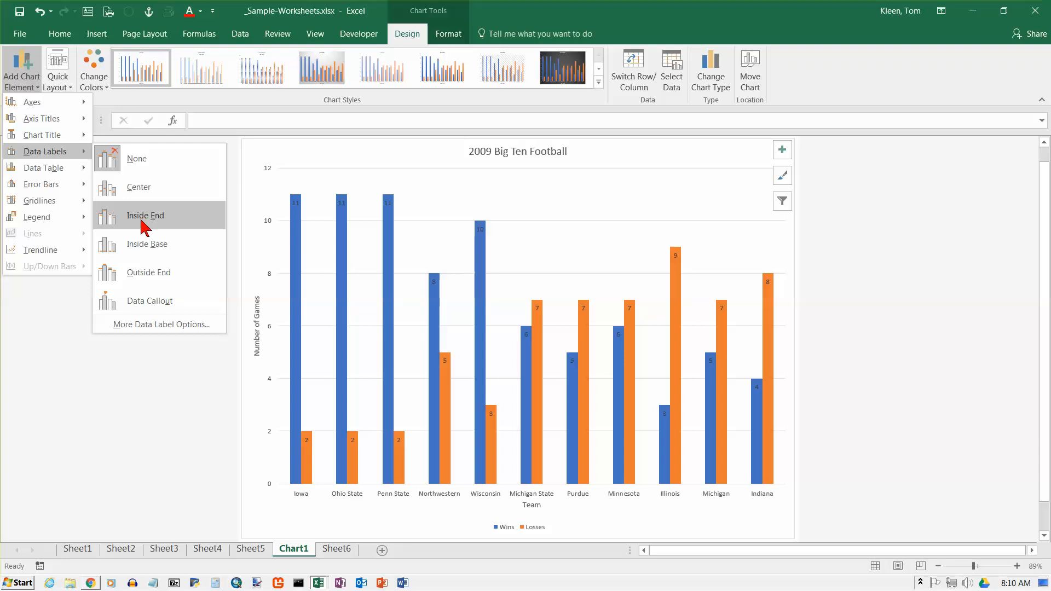
pyautogui.click(147, 243)
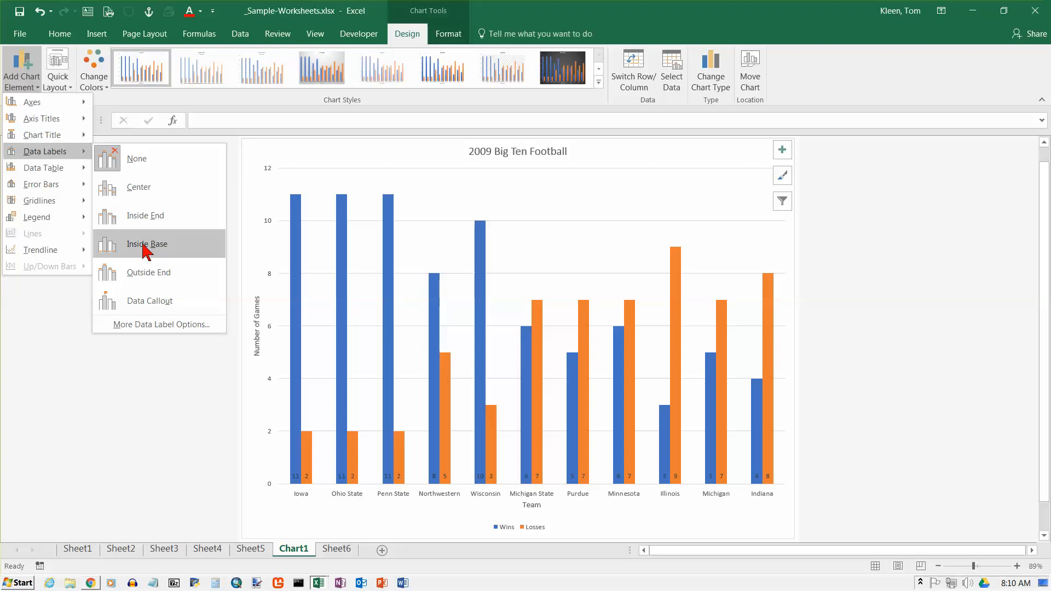
pyautogui.click(149, 273)
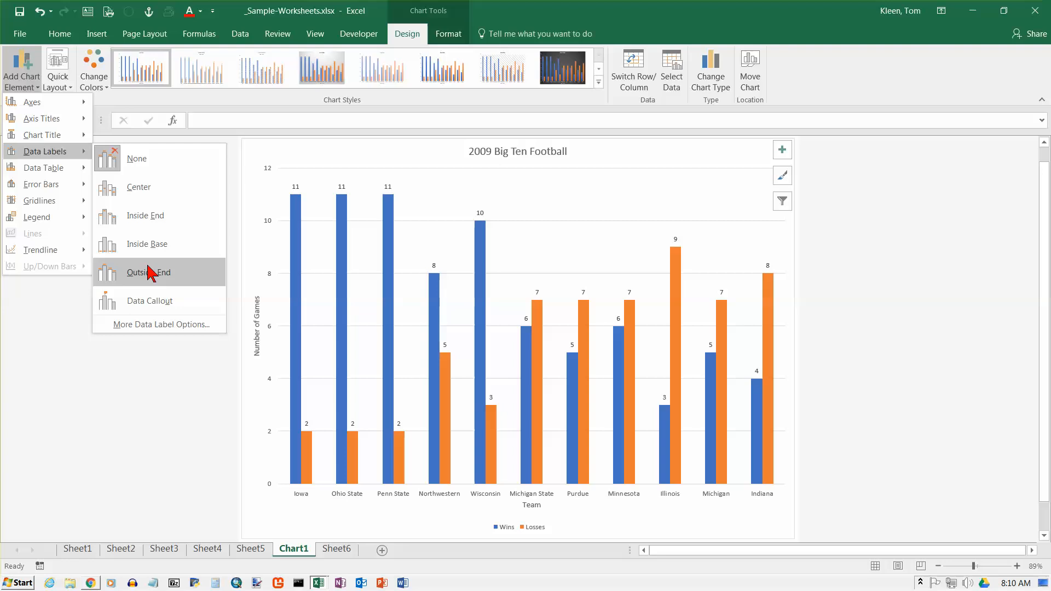
pyautogui.click(150, 300)
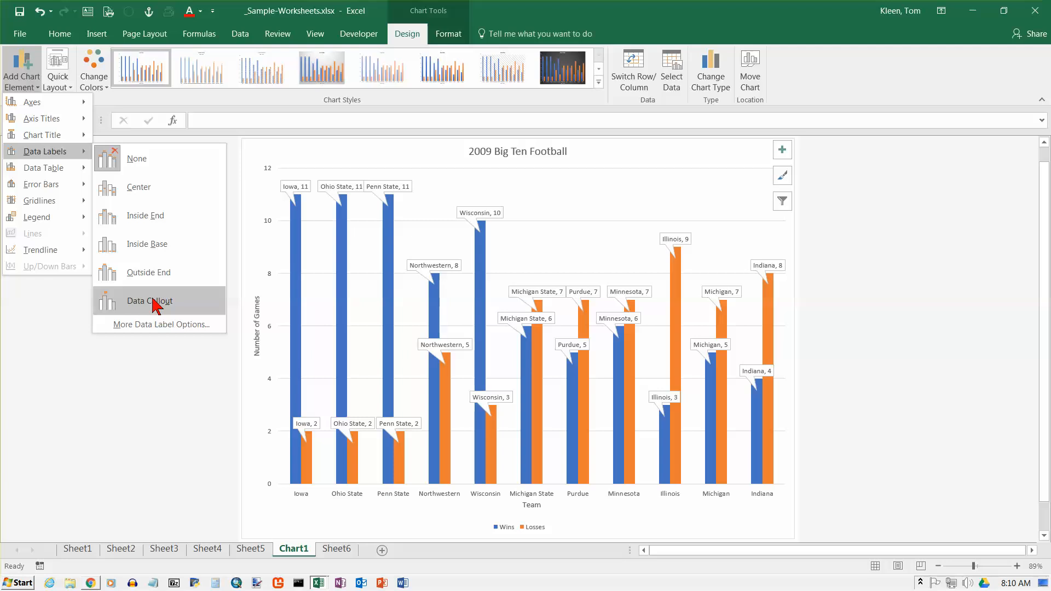
pyautogui.moveTo(148, 272)
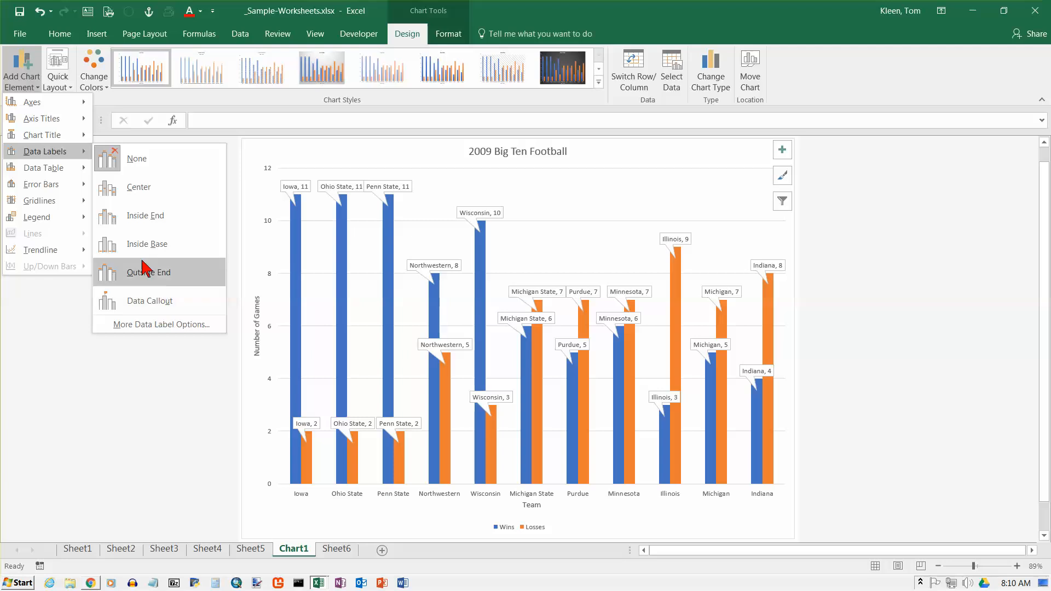
pyautogui.click(137, 158)
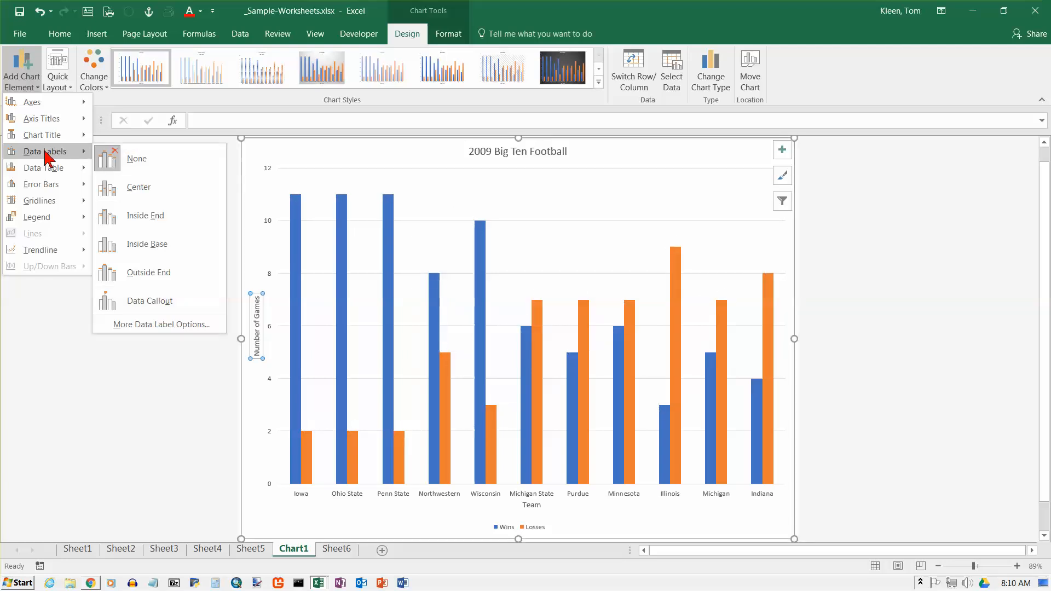
pyautogui.moveTo(53, 160)
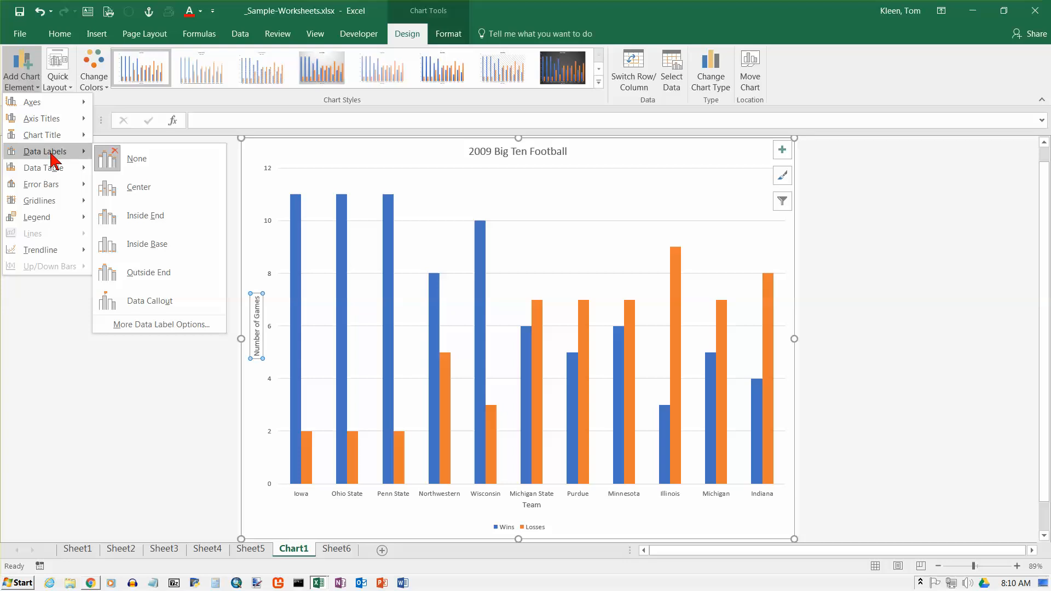
pyautogui.moveTo(43, 167)
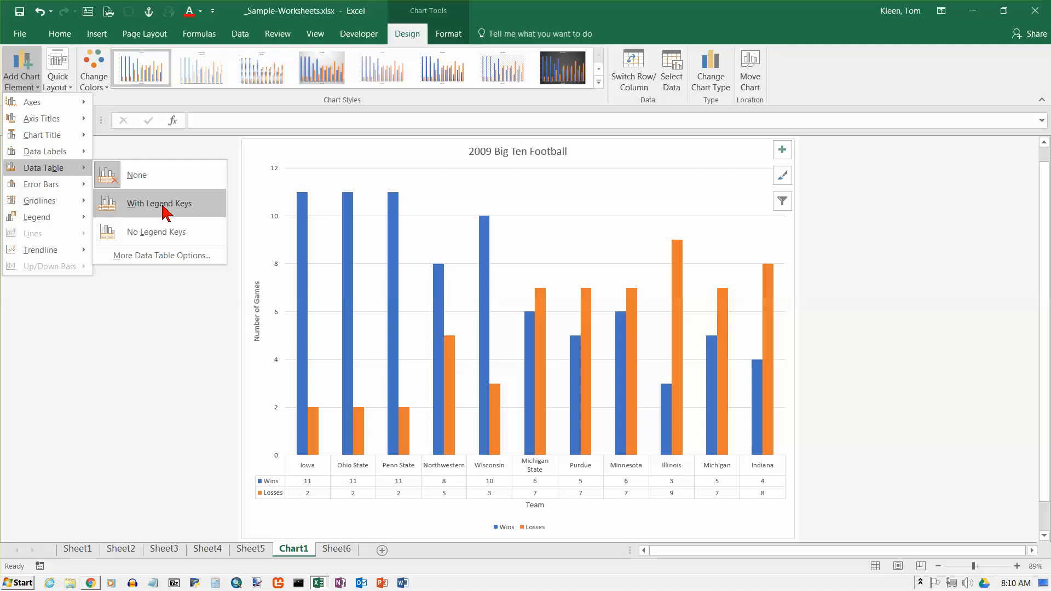
pyautogui.click(157, 231)
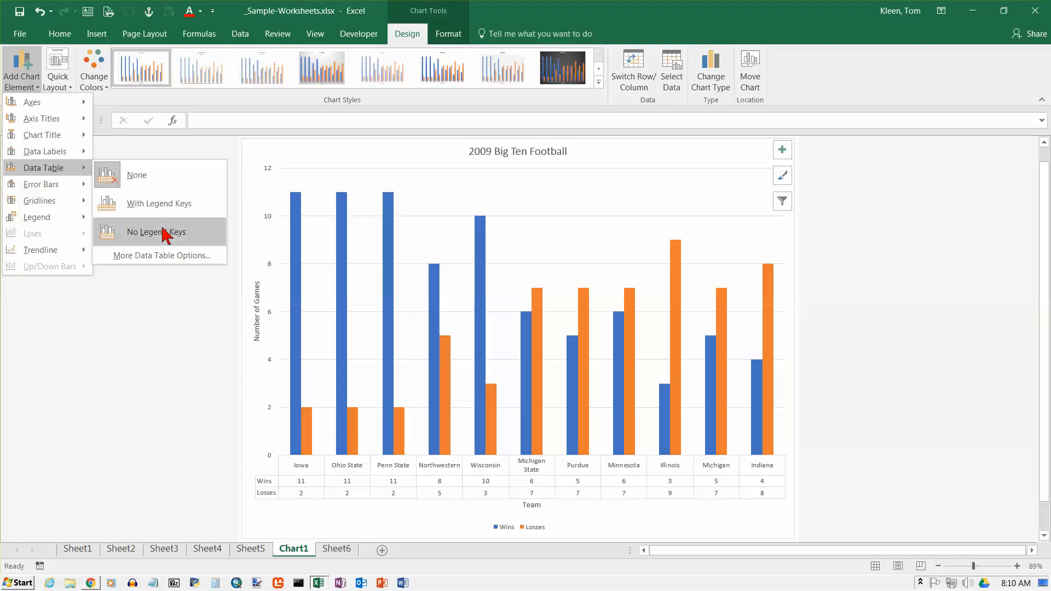
pyautogui.click(160, 204)
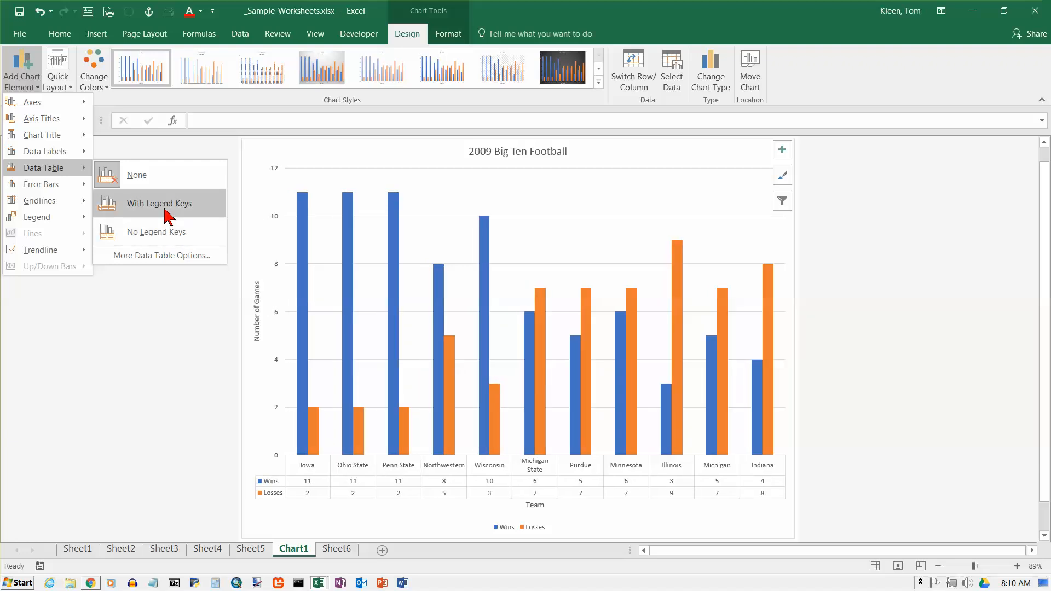
pyautogui.click(158, 231)
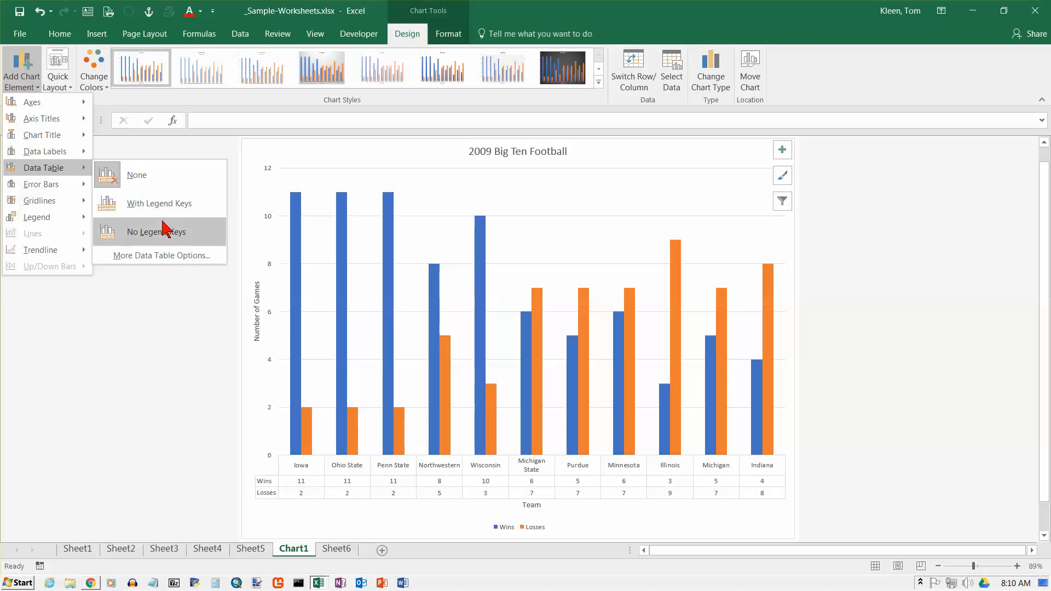
pyautogui.click(160, 204)
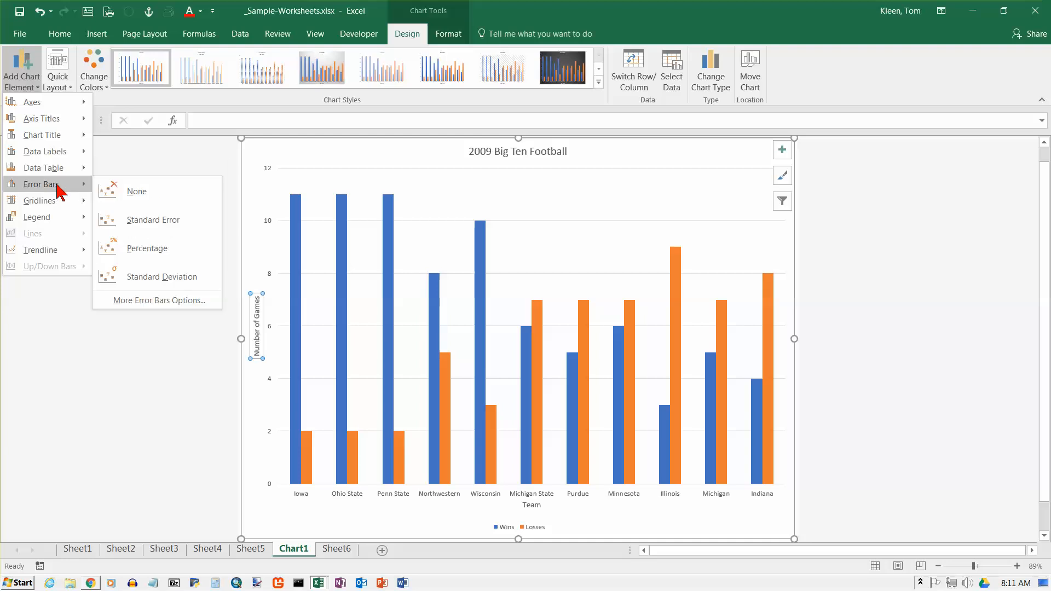
pyautogui.moveTo(40, 201)
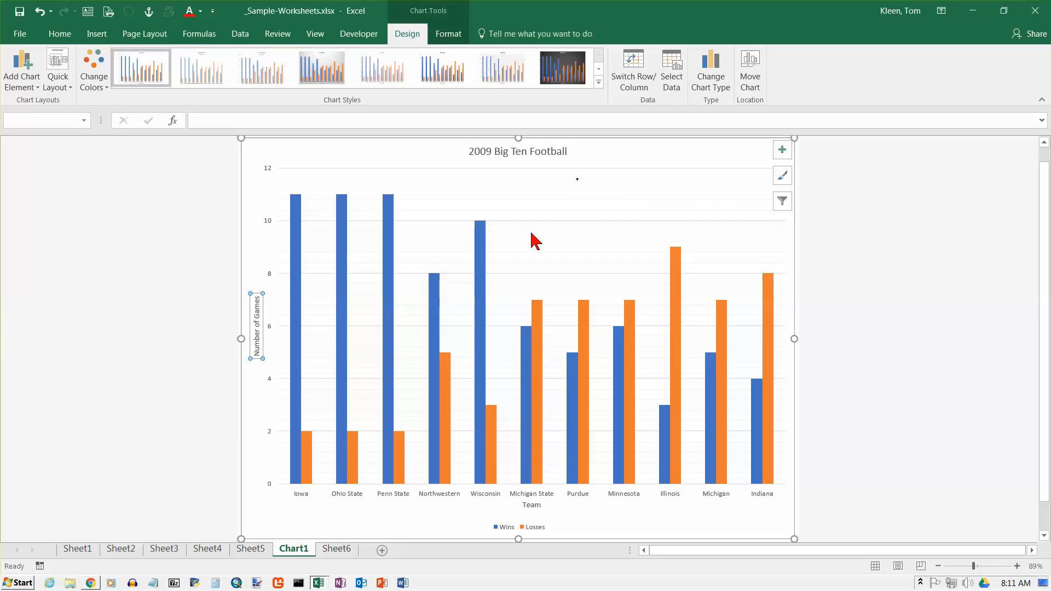
pyautogui.moveTo(577, 216)
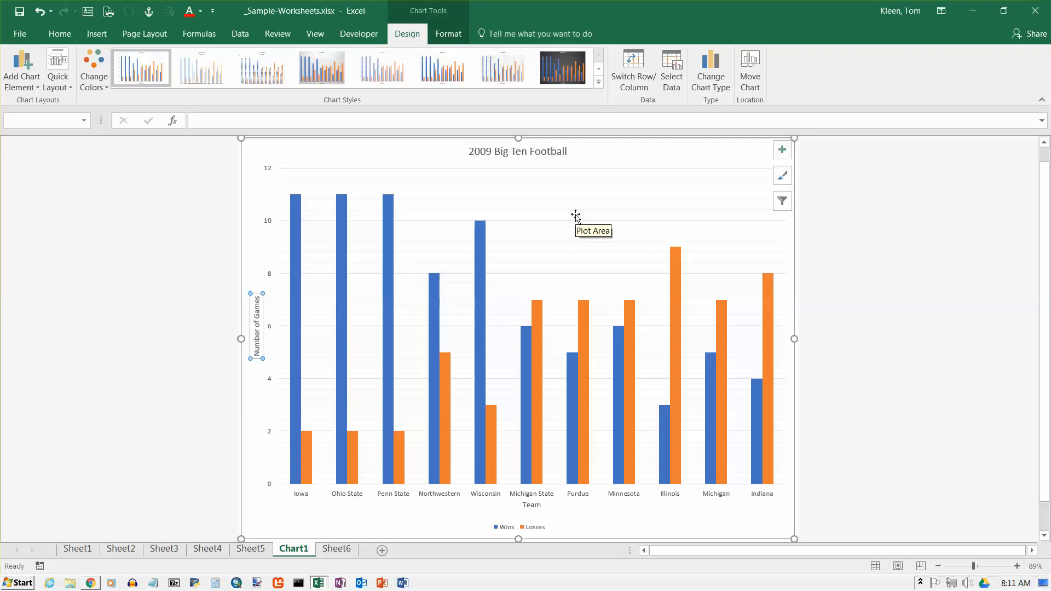
pyautogui.moveTo(520, 165)
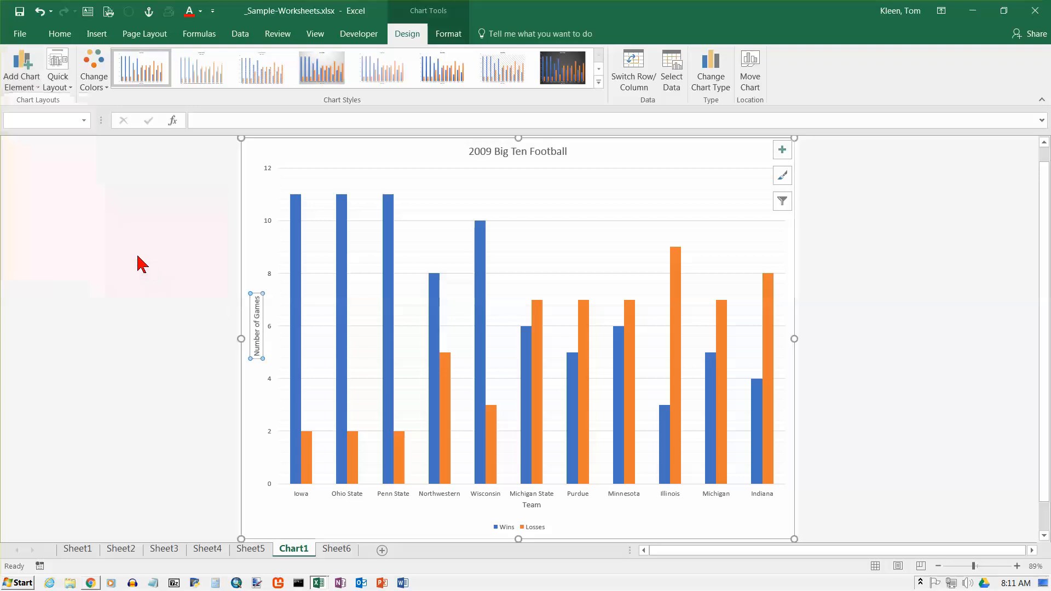
# Preview vertical gridlines and a top legend, then place the Wins/Losses legend on the right.
pyautogui.click(20, 69)
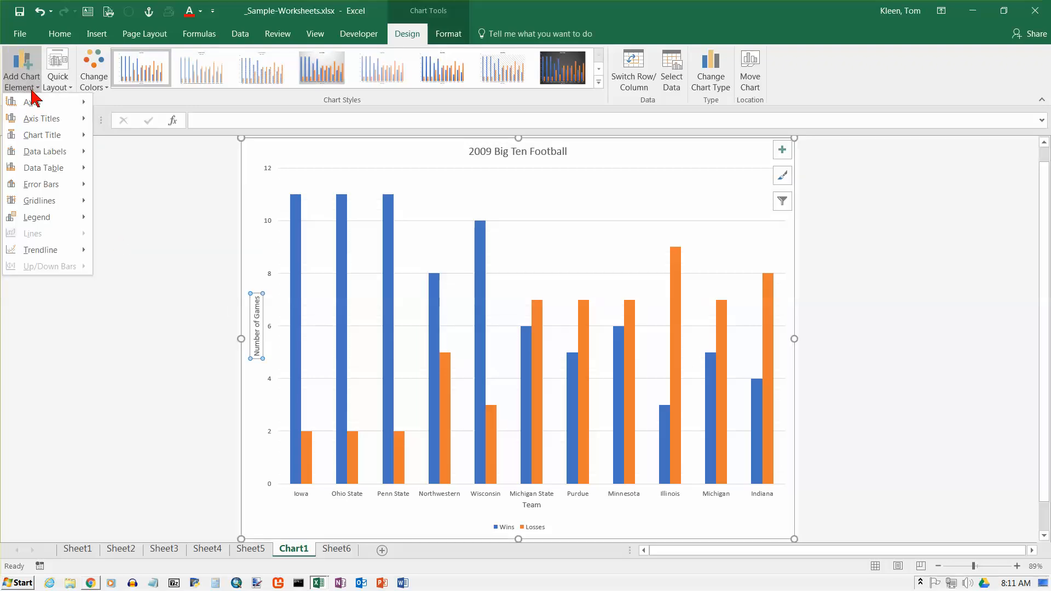
pyautogui.click(40, 200)
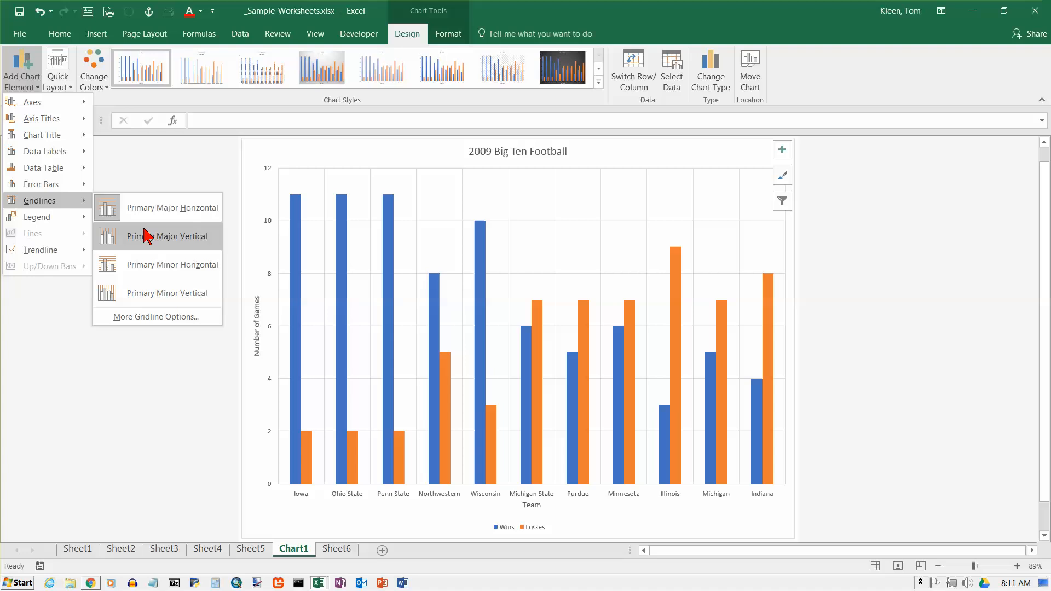
pyautogui.click(37, 217)
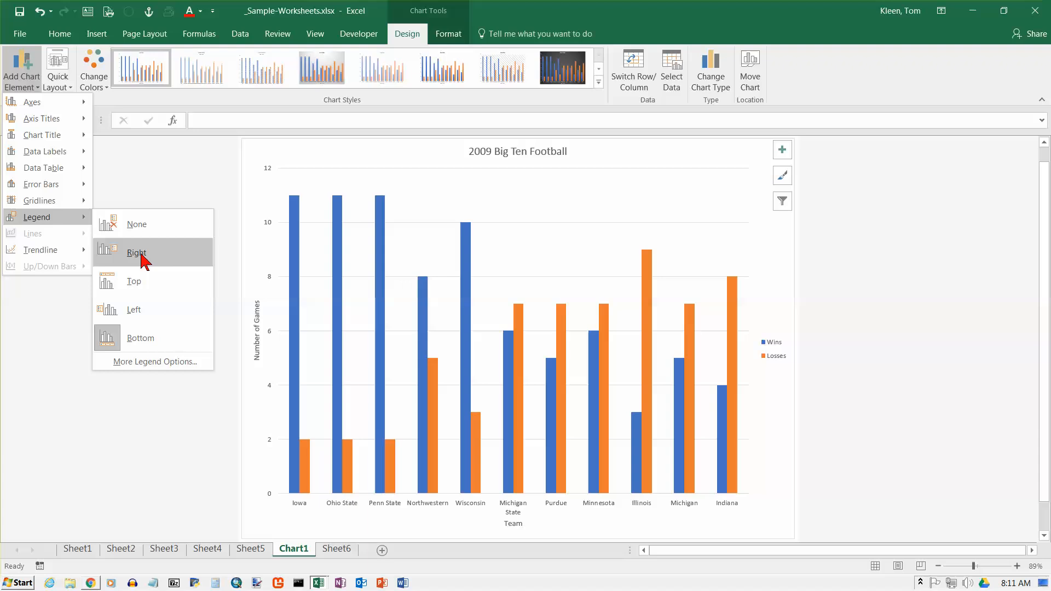
pyautogui.click(134, 281)
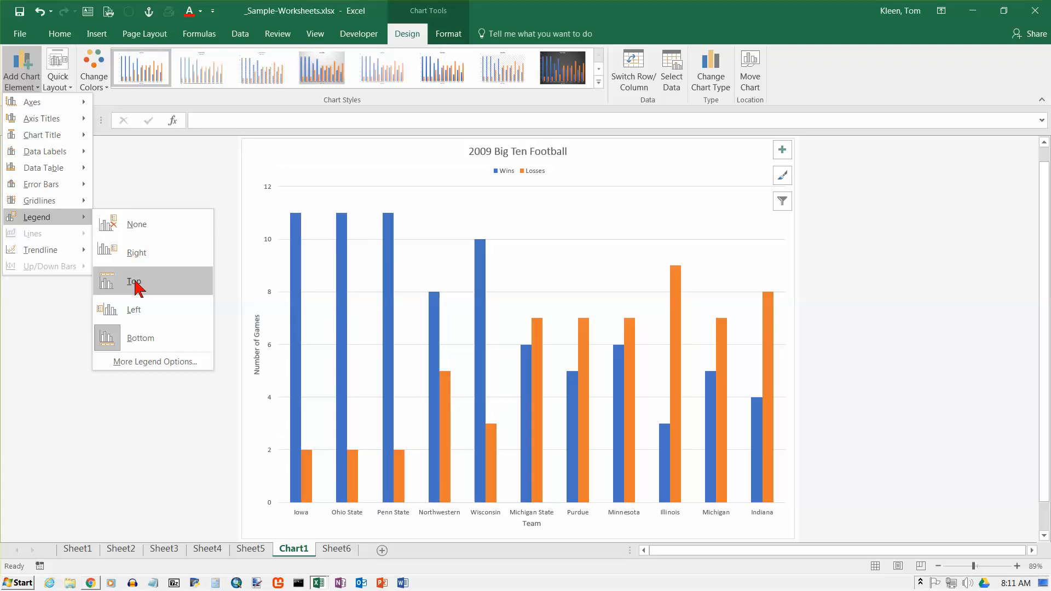
pyautogui.click(140, 338)
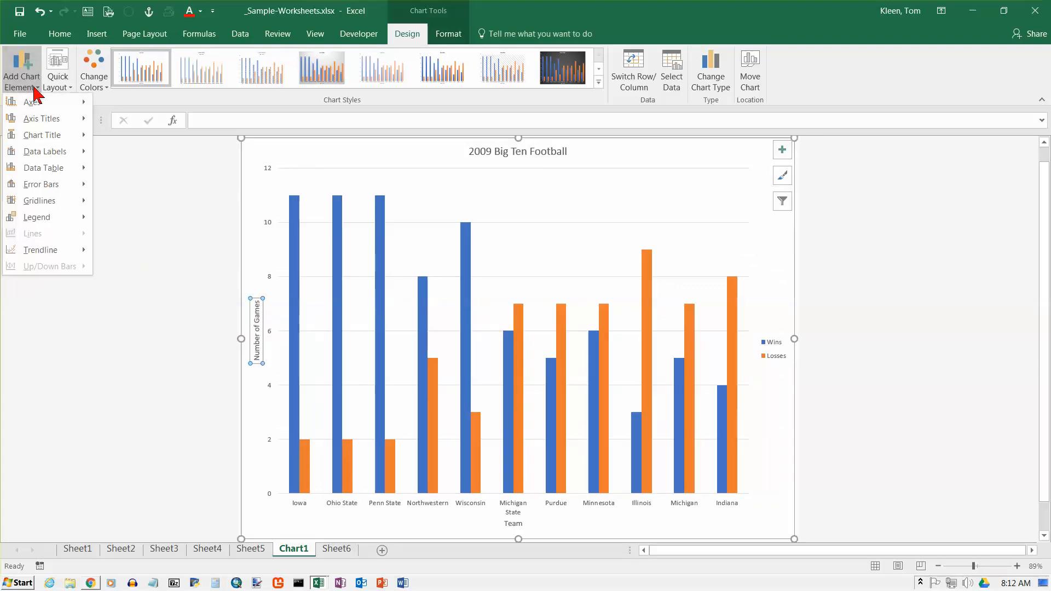
pyautogui.click(40, 249)
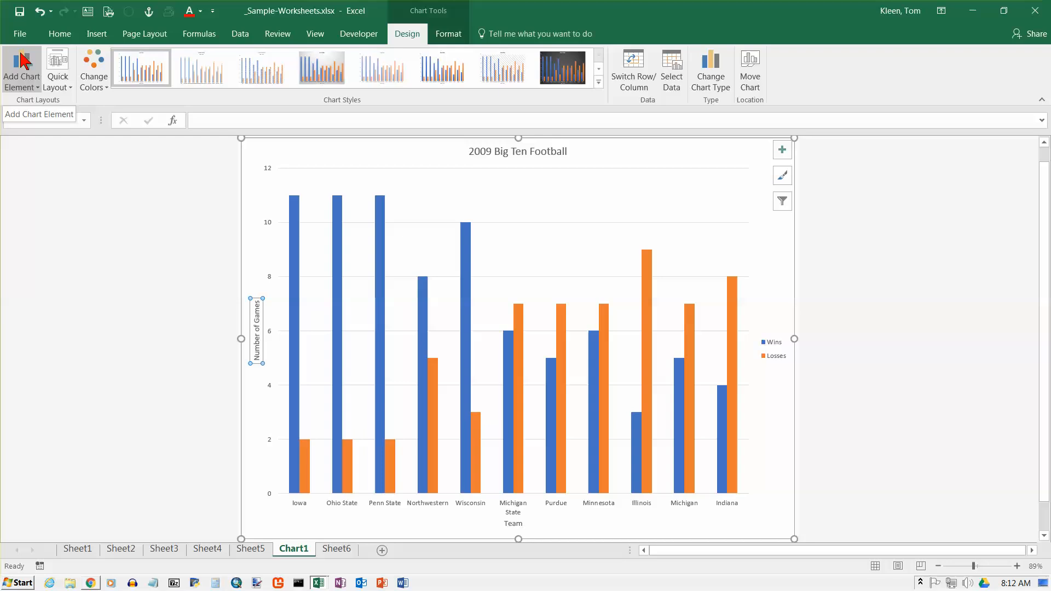
pyautogui.click(58, 70)
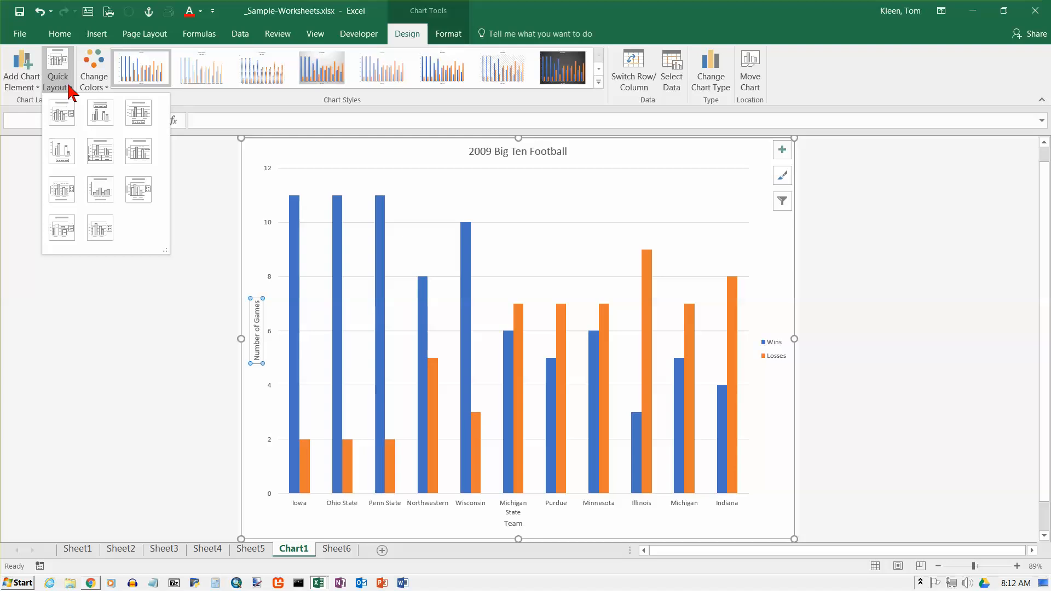
pyautogui.moveTo(62, 112)
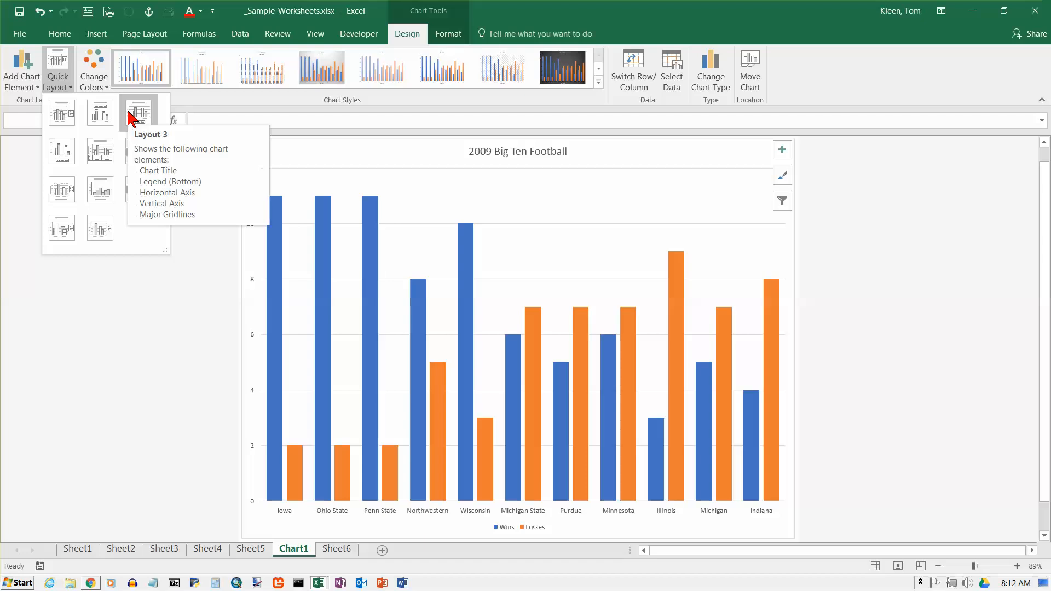
pyautogui.click(99, 151)
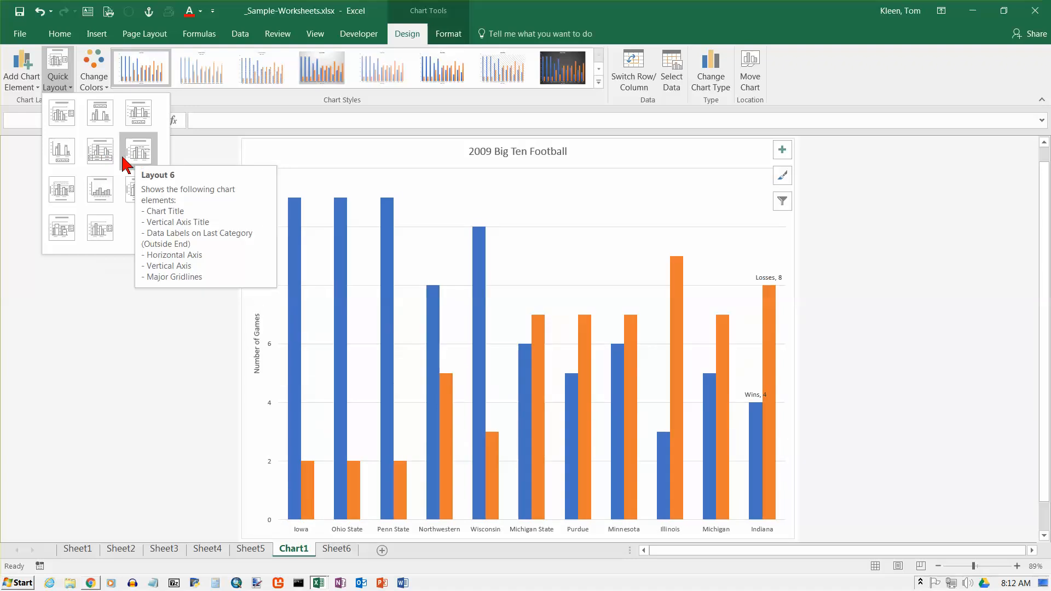
pyautogui.click(100, 190)
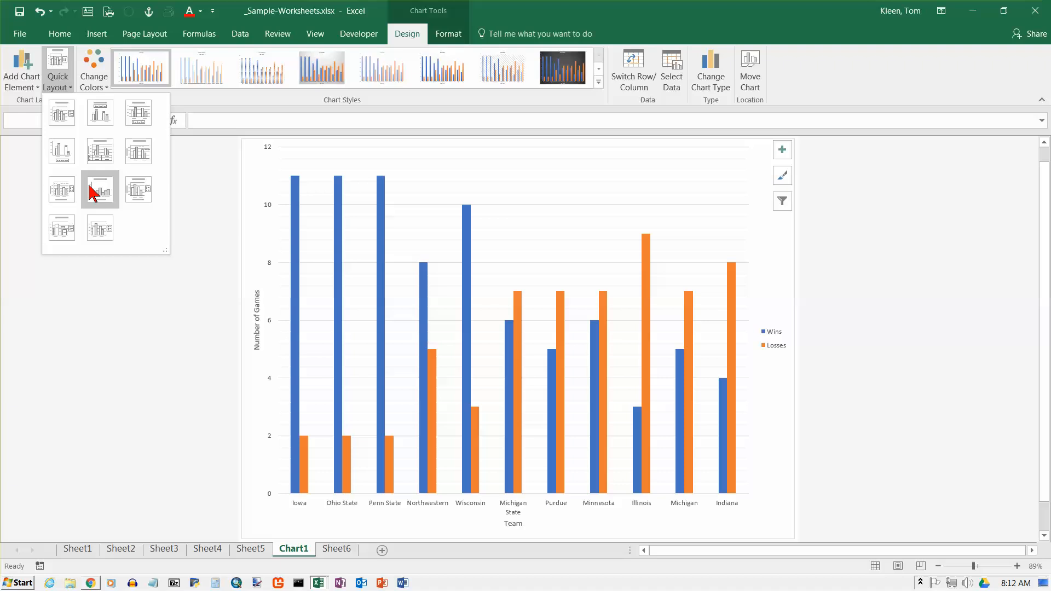
pyautogui.click(100, 190)
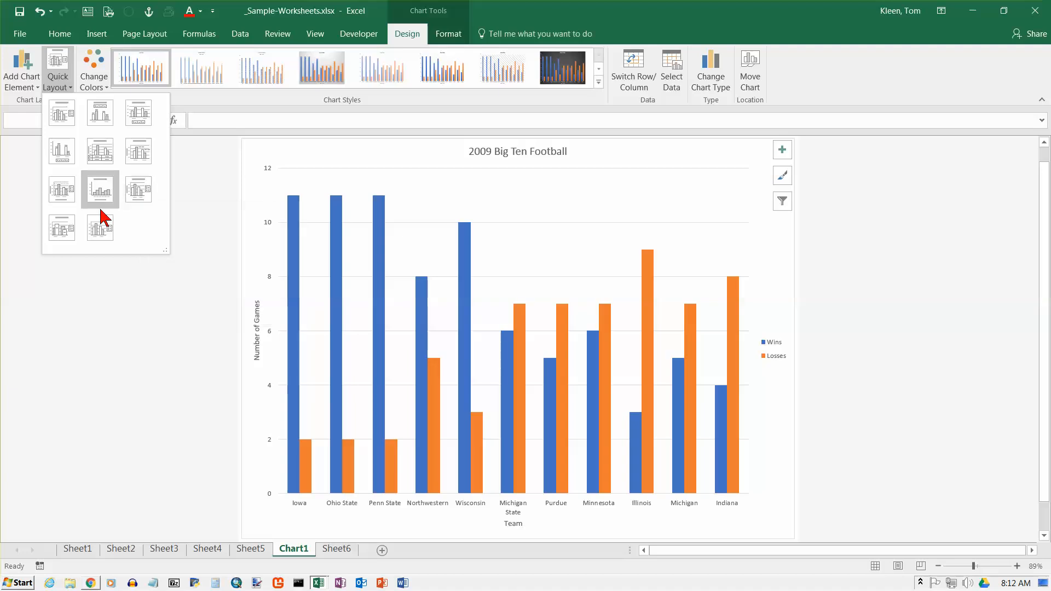
pyautogui.click(61, 226)
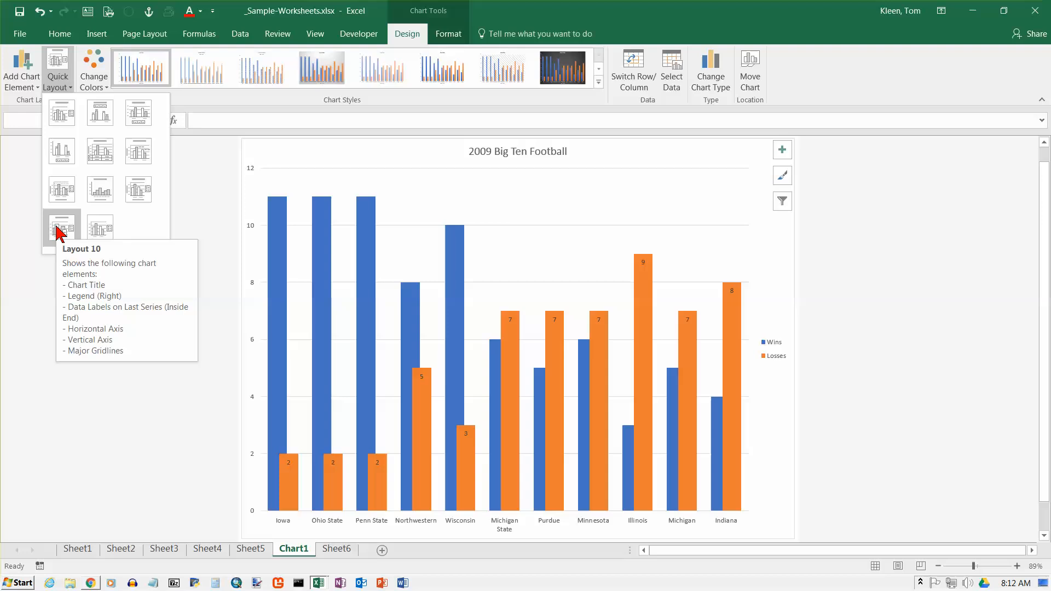
pyautogui.click(100, 112)
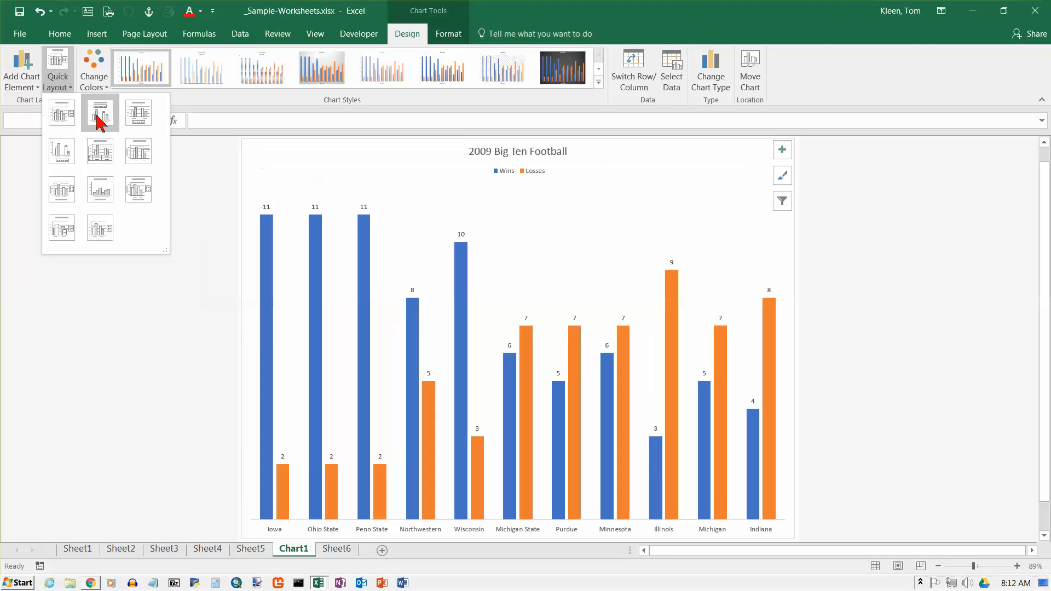
pyautogui.click(100, 227)
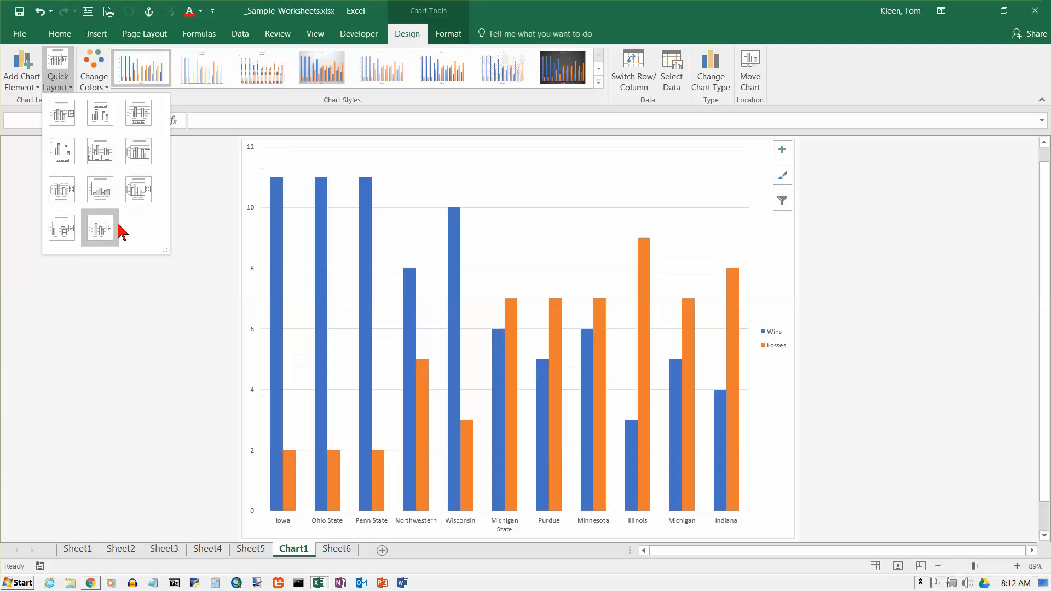
pyautogui.click(138, 150)
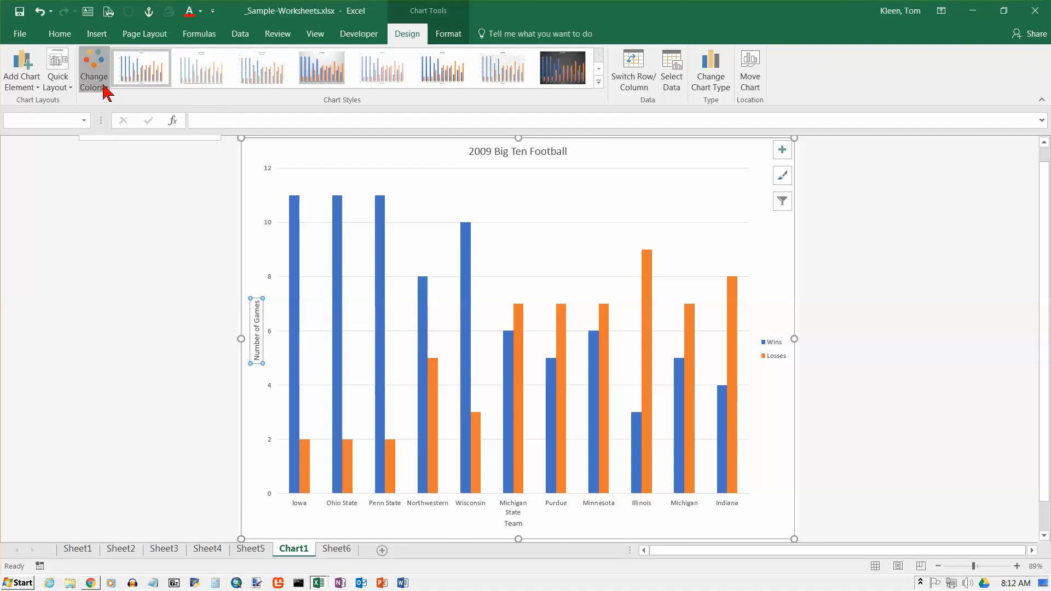
pyautogui.click(94, 67)
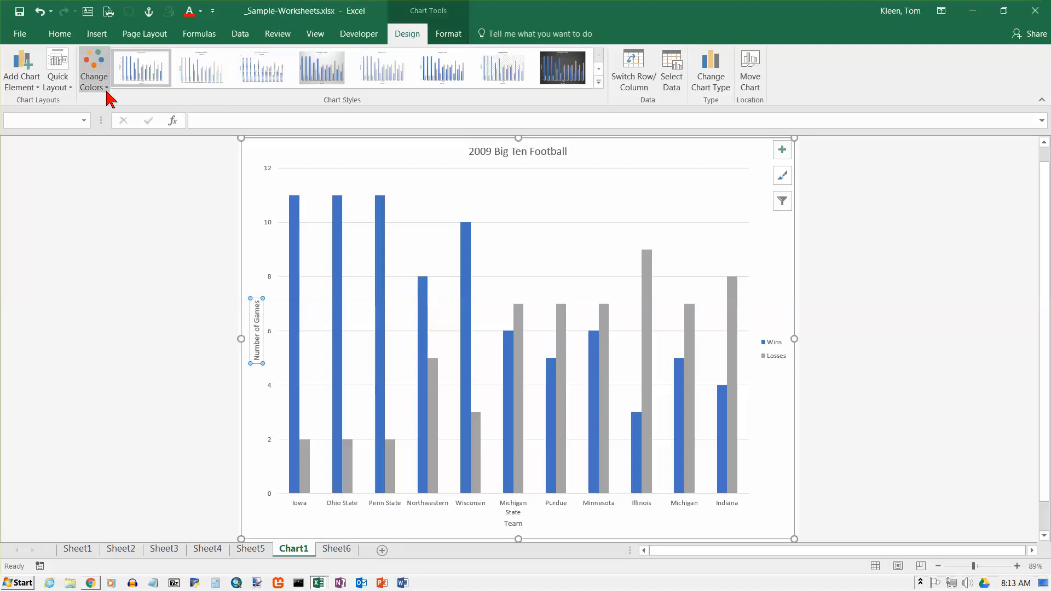
pyautogui.click(94, 70)
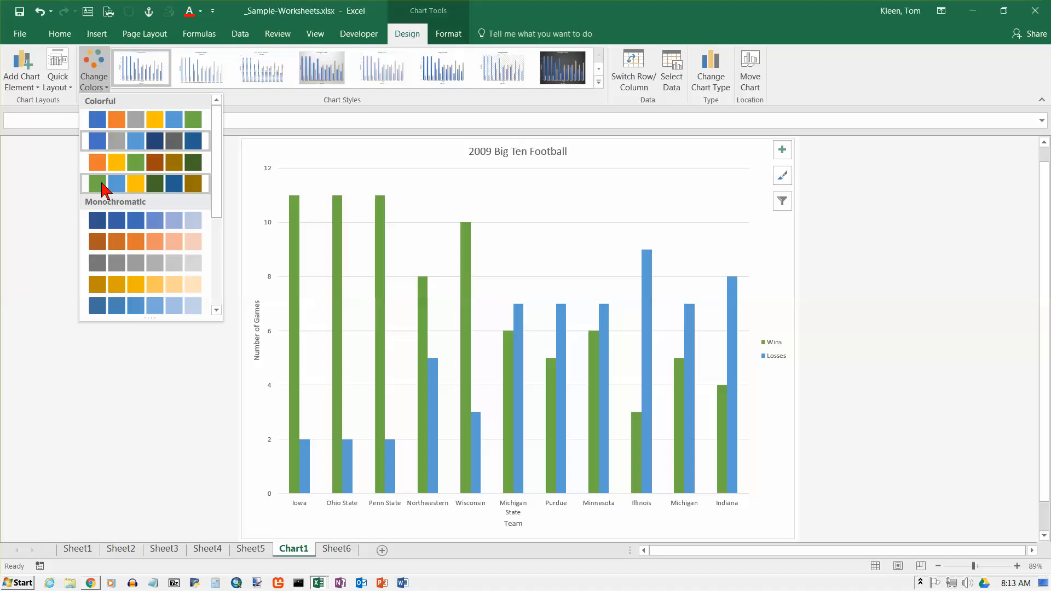
pyautogui.moveTo(115, 184)
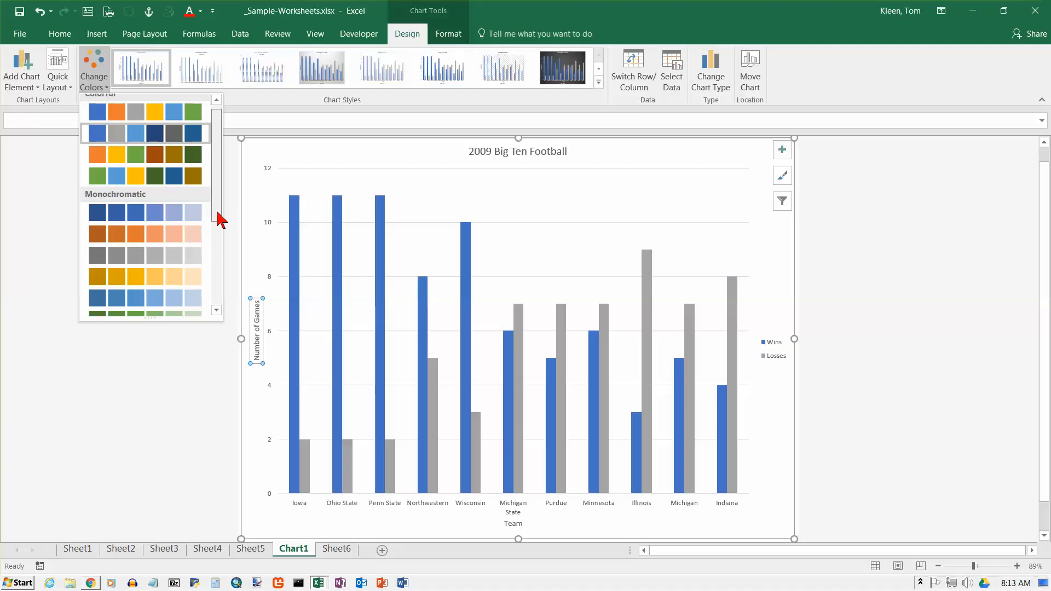
pyautogui.scroll(-3)
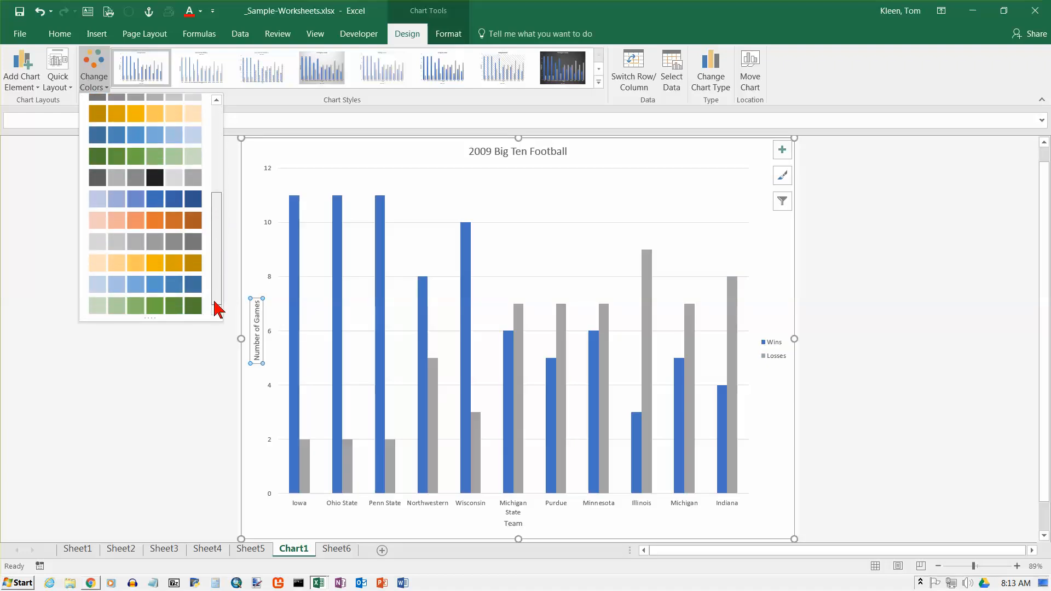
pyautogui.scroll(-3)
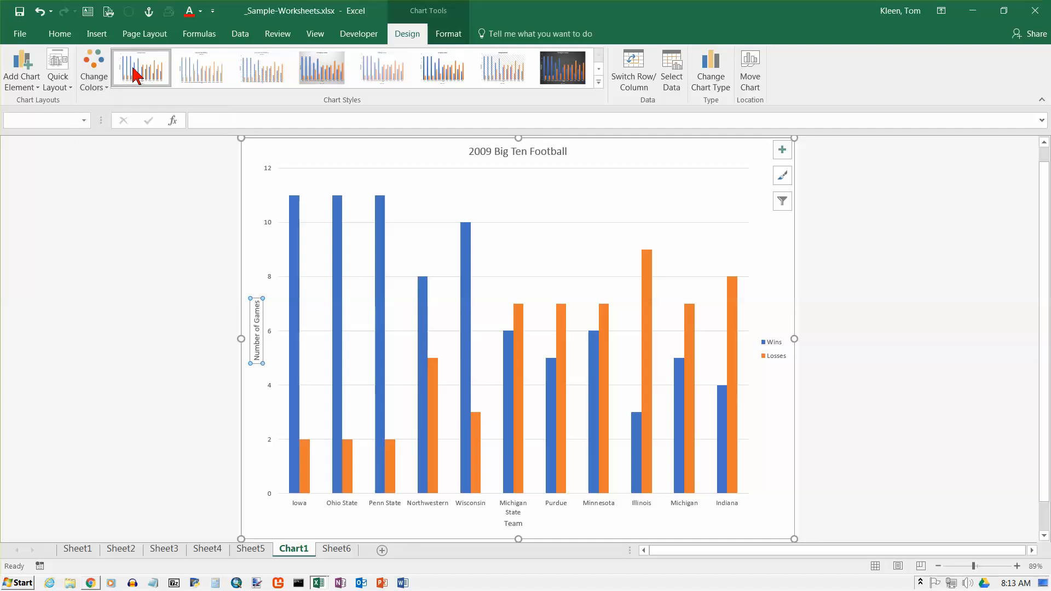
pyautogui.moveTo(142, 66)
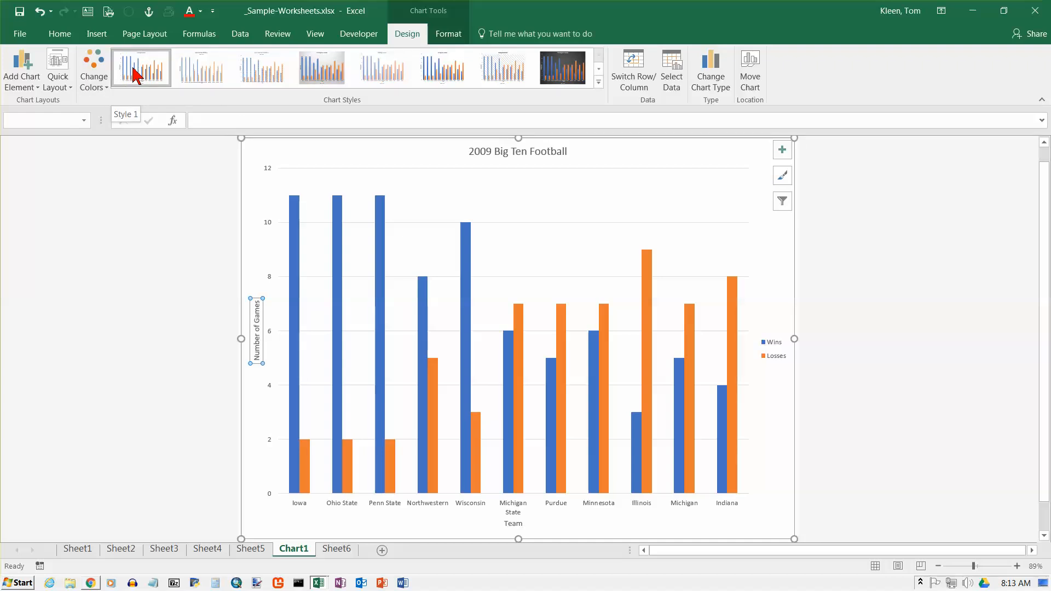
pyautogui.click(200, 67)
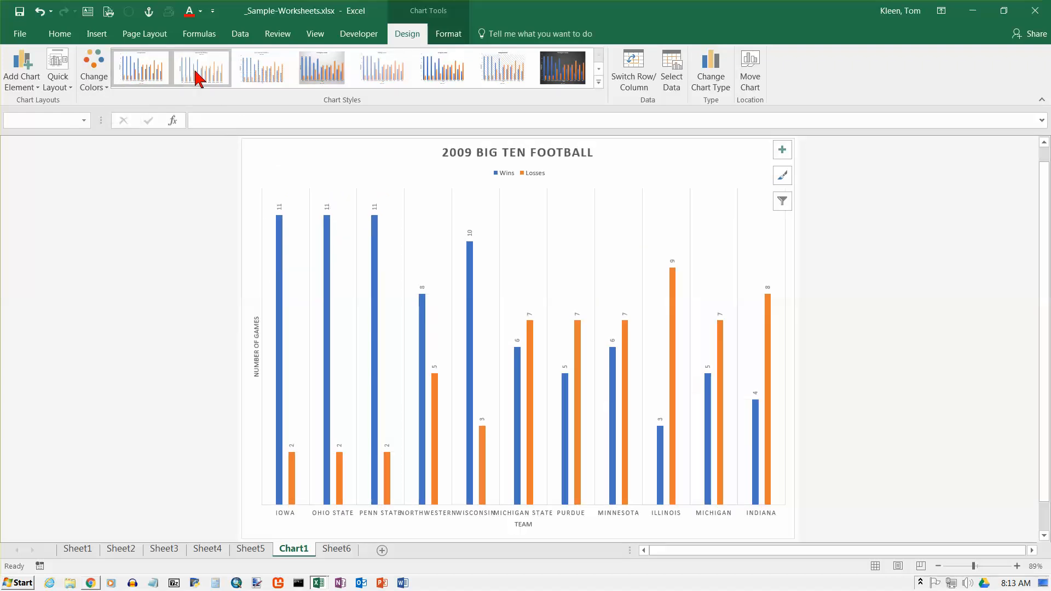
pyautogui.moveTo(201, 67)
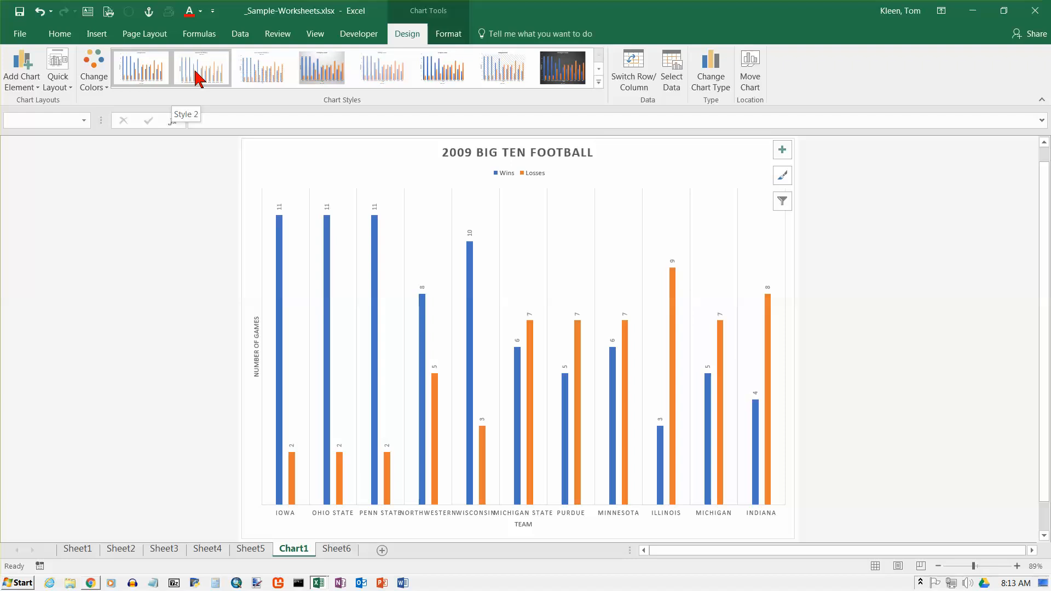
pyautogui.click(322, 67)
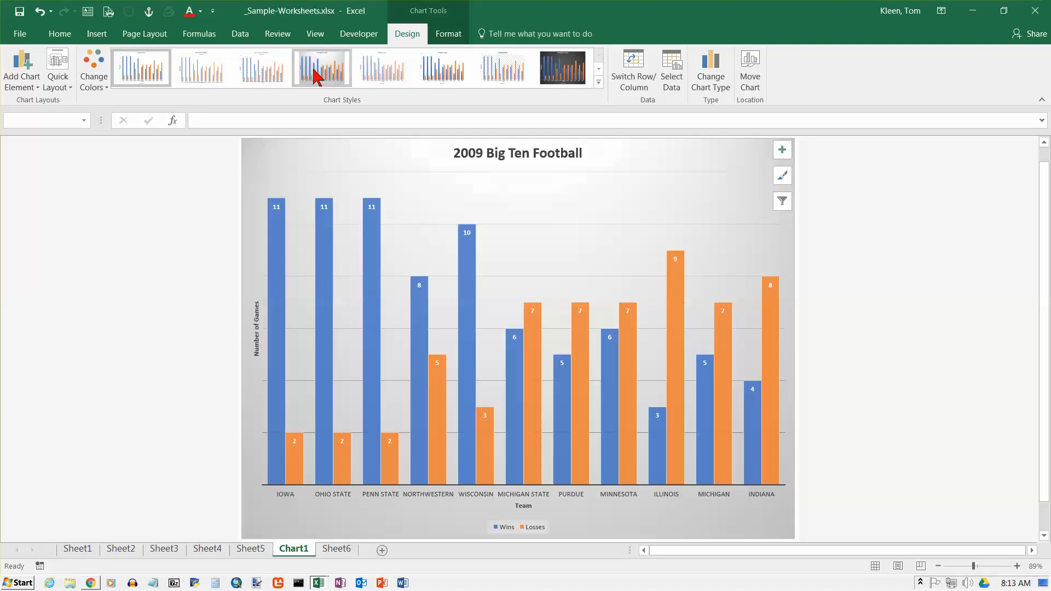
pyautogui.click(382, 67)
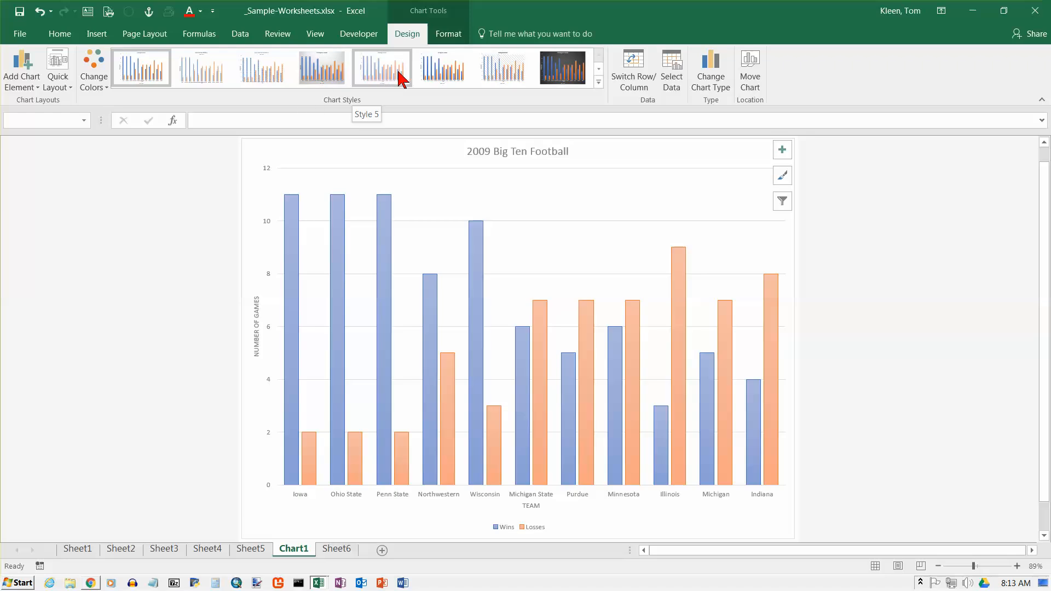
pyautogui.click(442, 67)
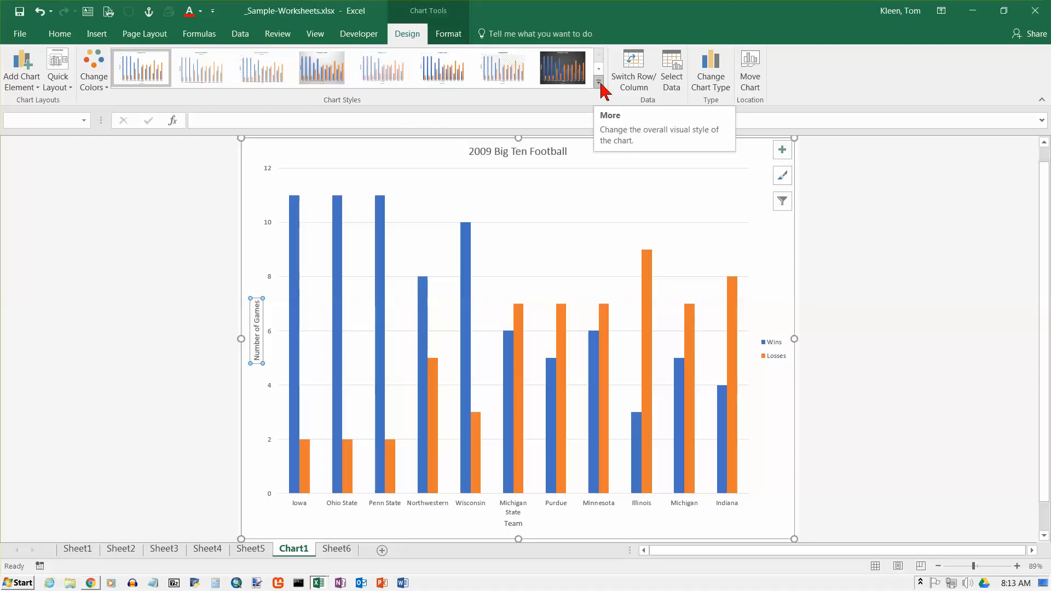
# Expand the Chart Styles gallery and preview several preset styles on the football chart.
pyautogui.click(598, 82)
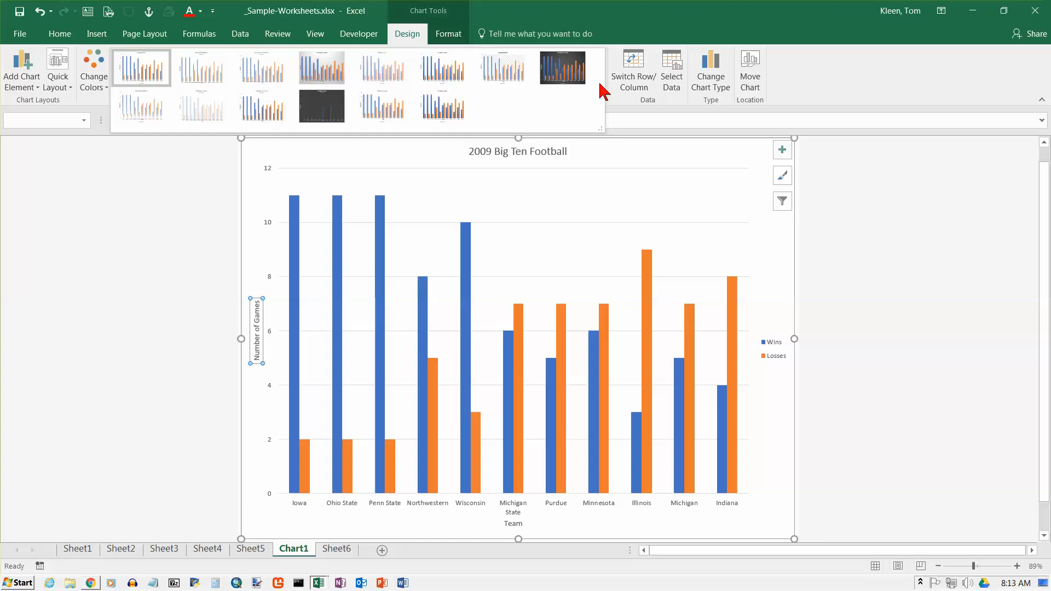
pyautogui.click(442, 106)
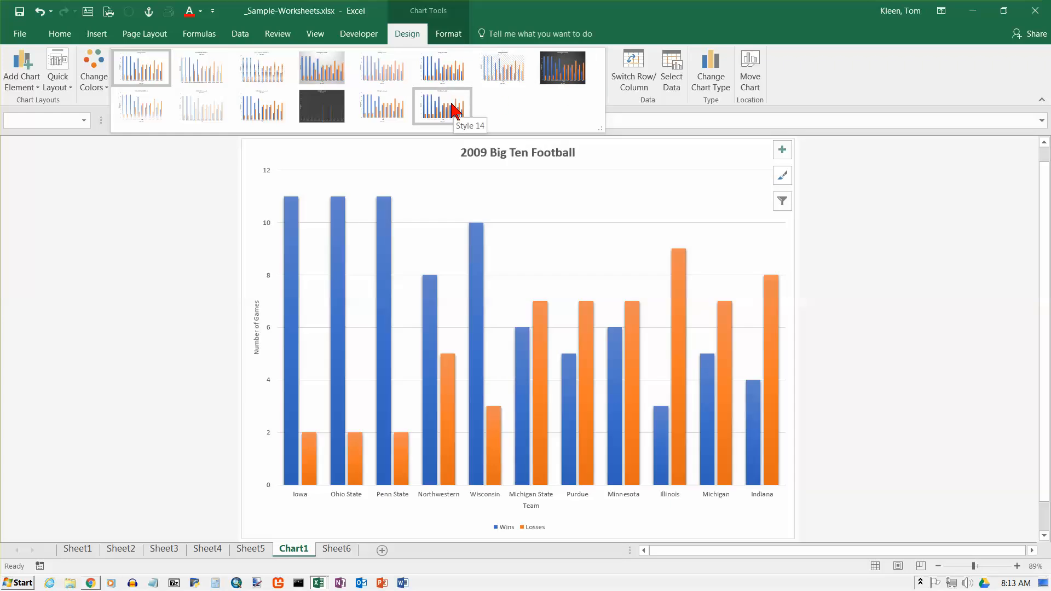
pyautogui.moveTo(443, 109)
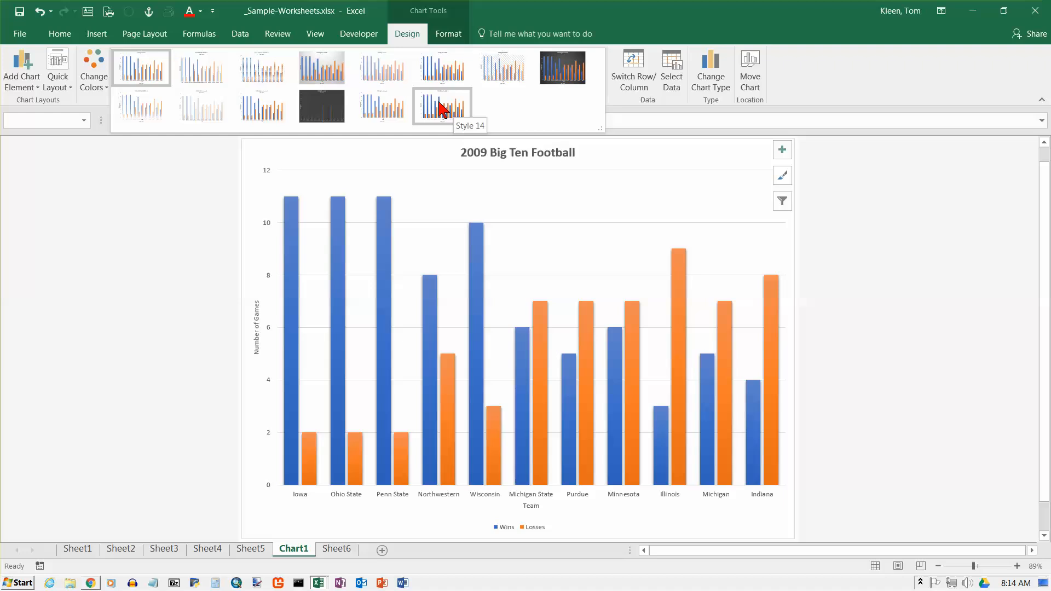
pyautogui.click(381, 107)
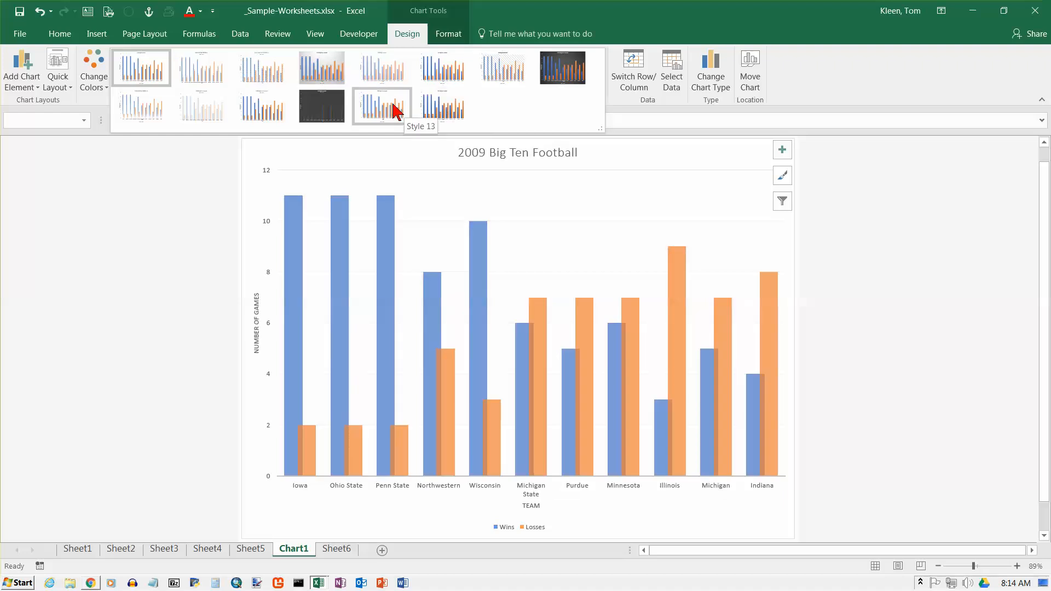
pyautogui.click(321, 107)
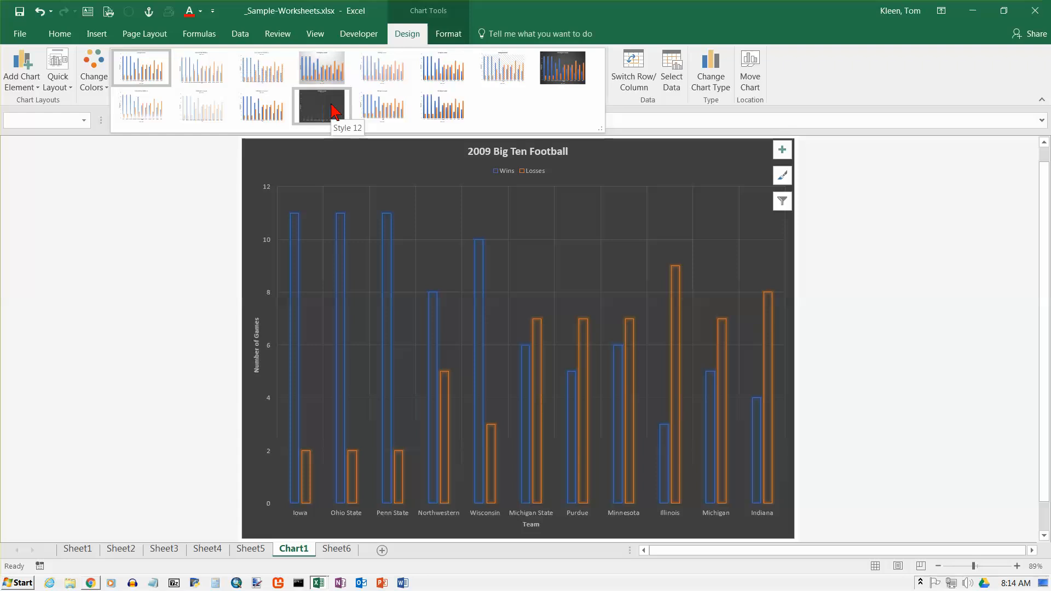
pyautogui.click(261, 106)
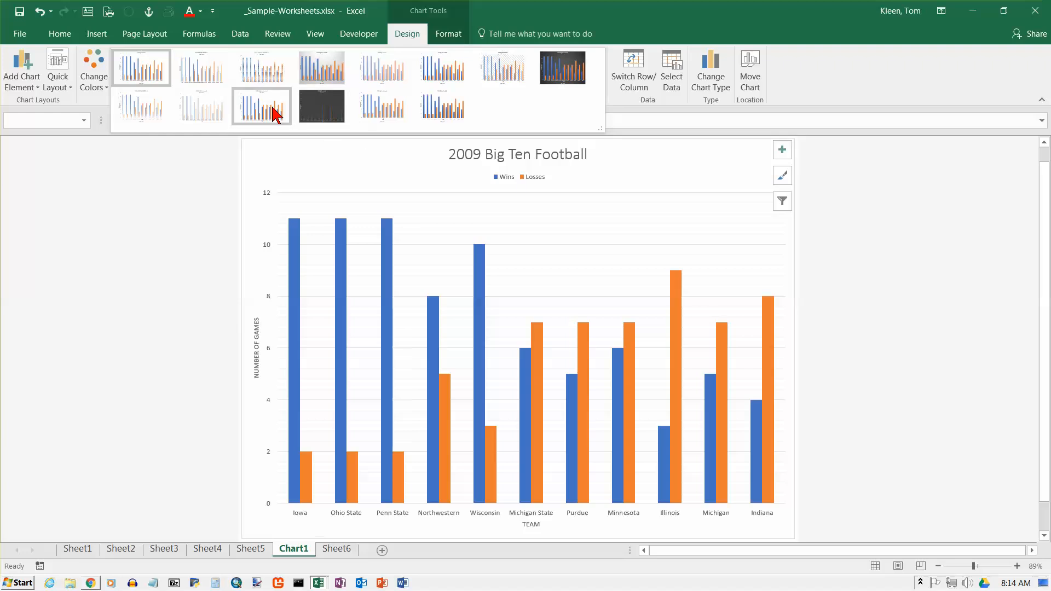
pyautogui.moveTo(262, 107)
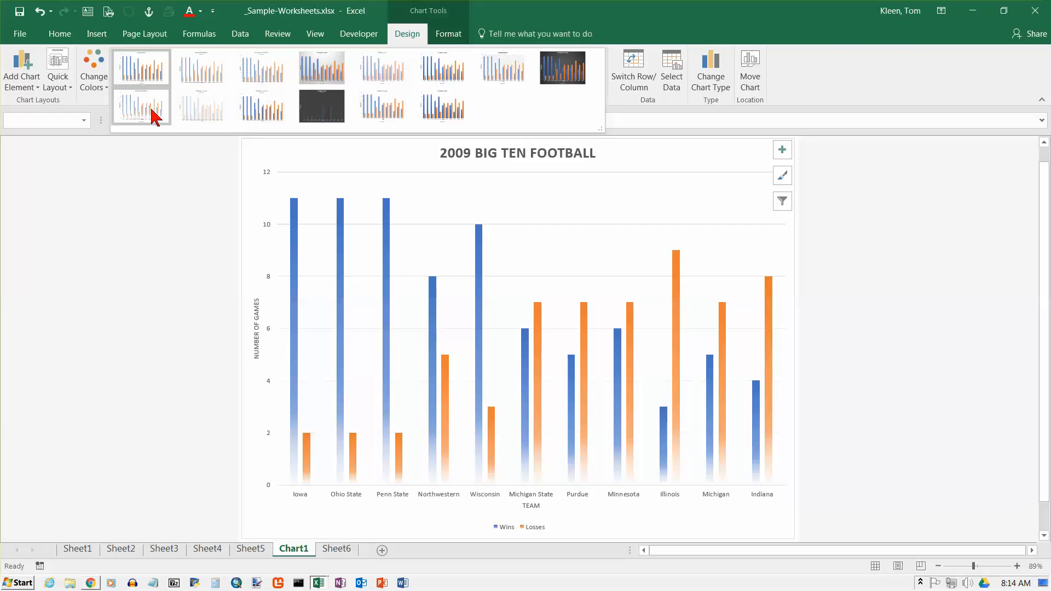
# Settle on Style 6 with gradient columns, bold title and the legend underneath.
pyautogui.click(142, 67)
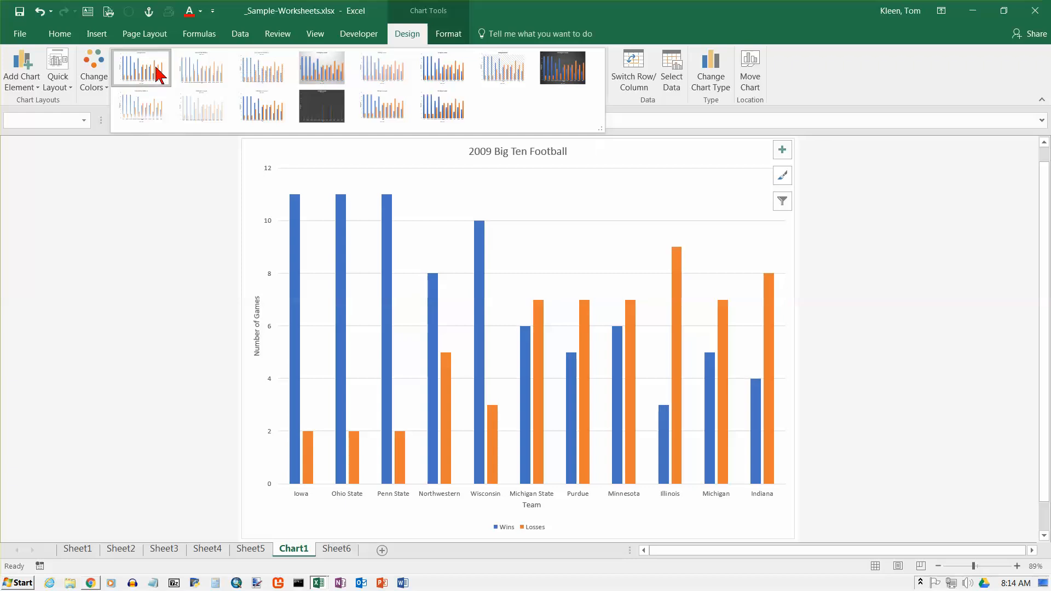
pyautogui.click(442, 67)
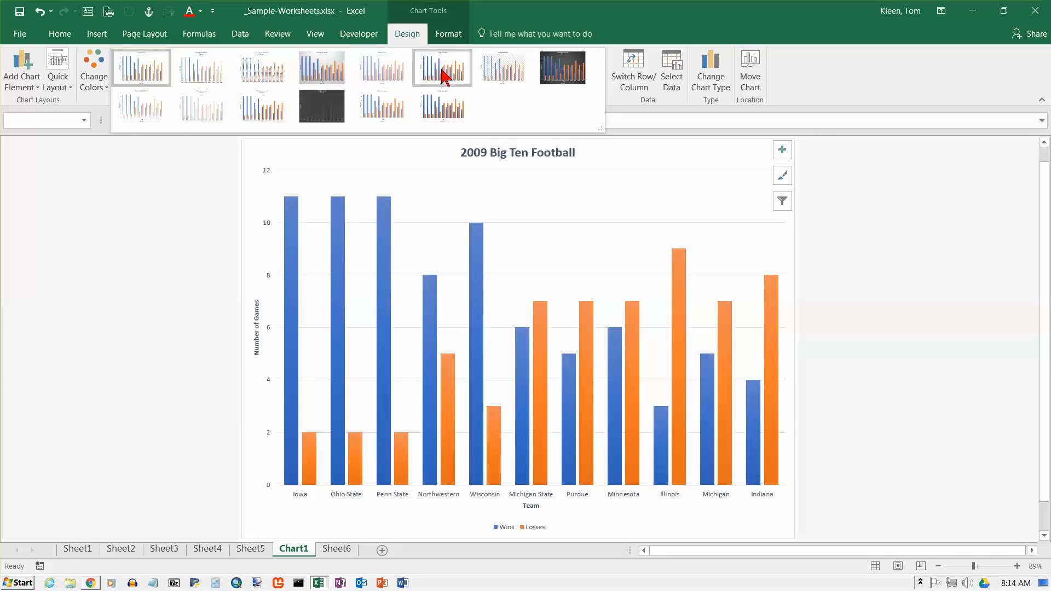
pyautogui.click(502, 67)
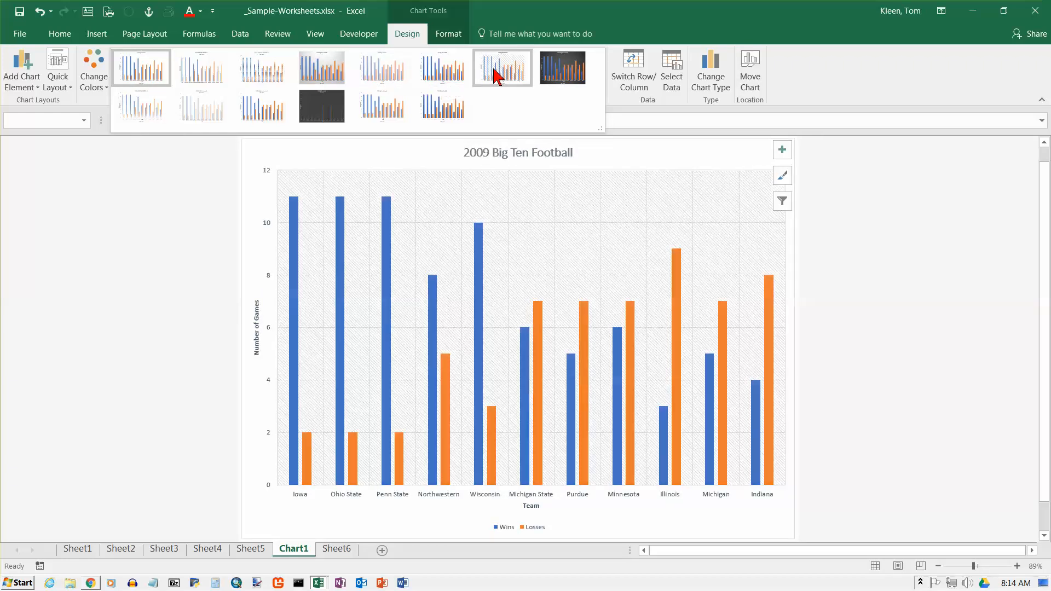
pyautogui.click(562, 67)
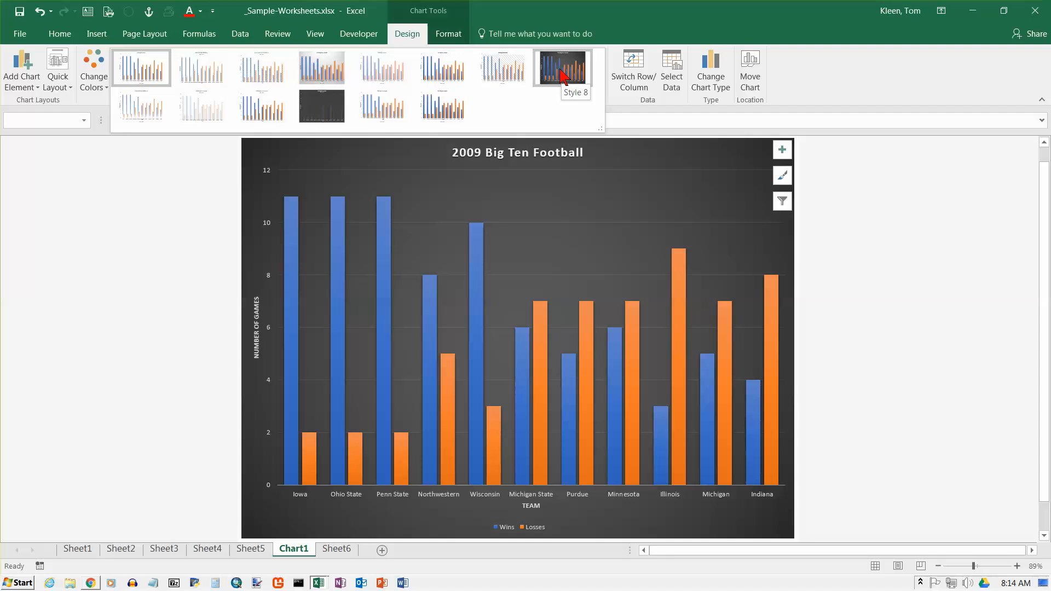
pyautogui.click(442, 67)
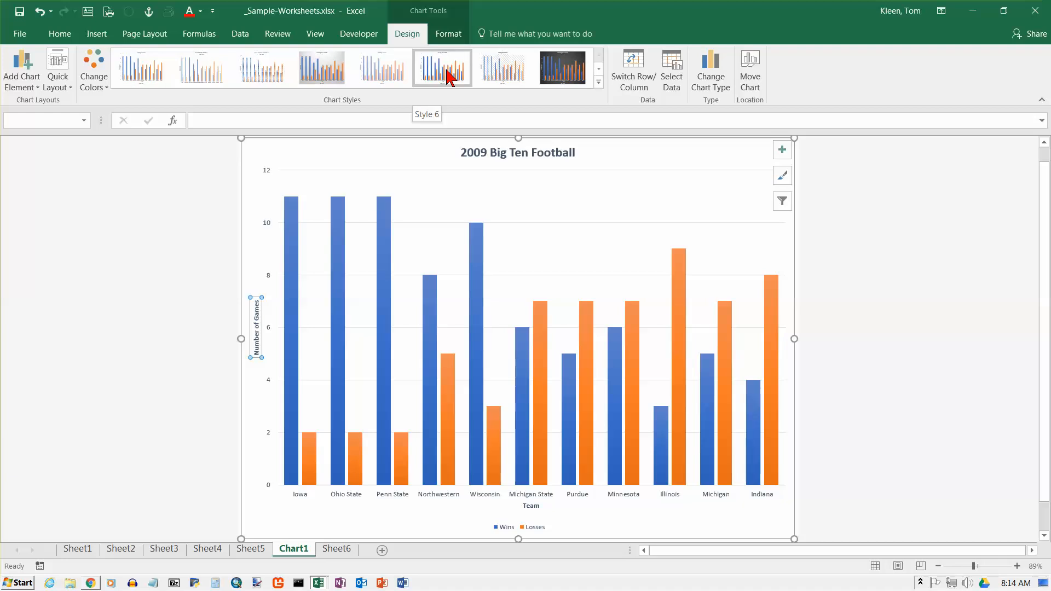
pyautogui.click(441, 66)
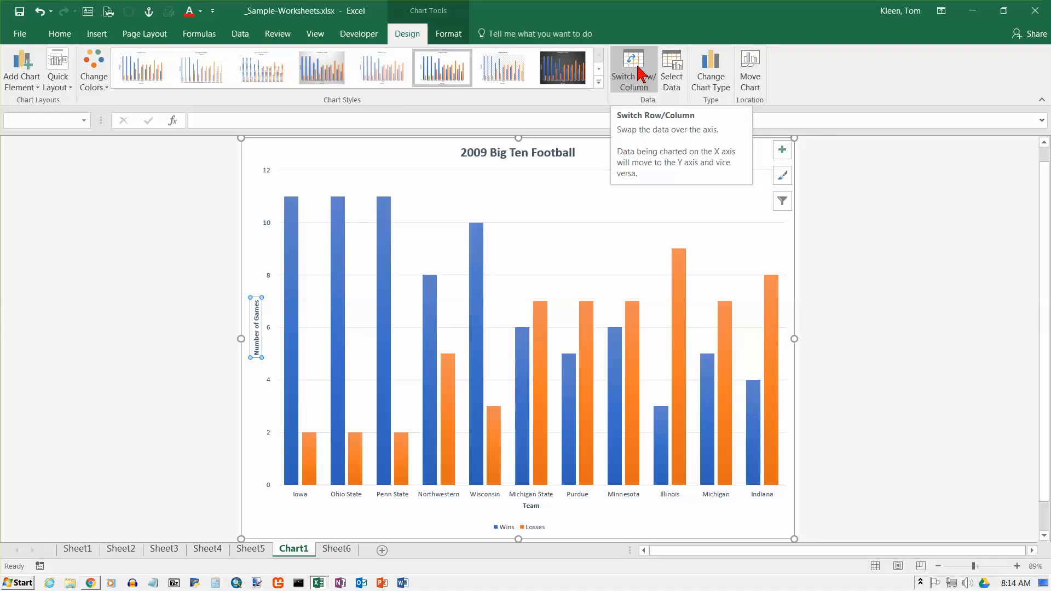
pyautogui.click(633, 67)
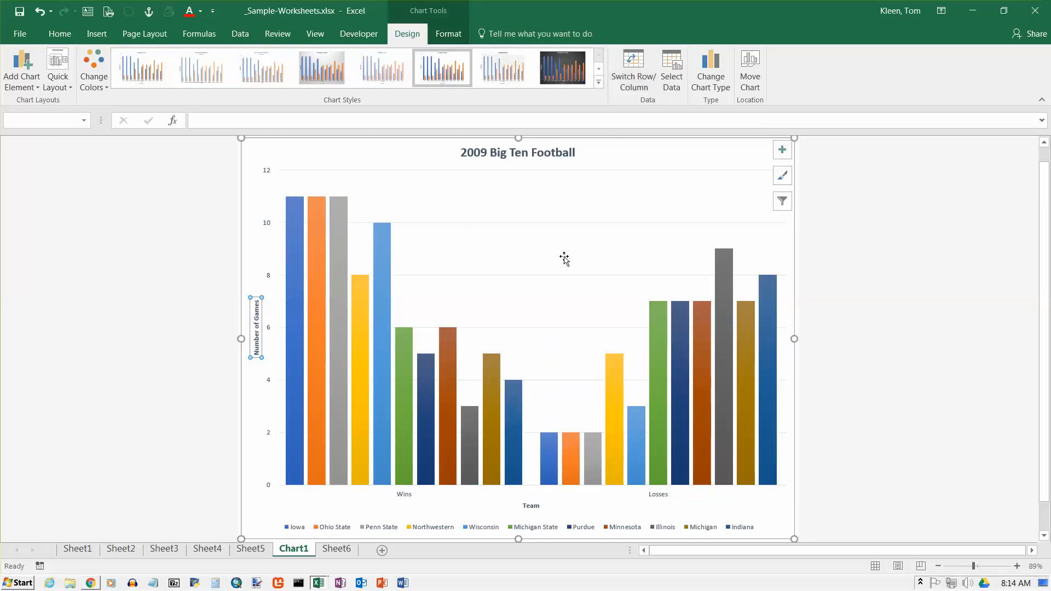
pyautogui.moveTo(564, 259)
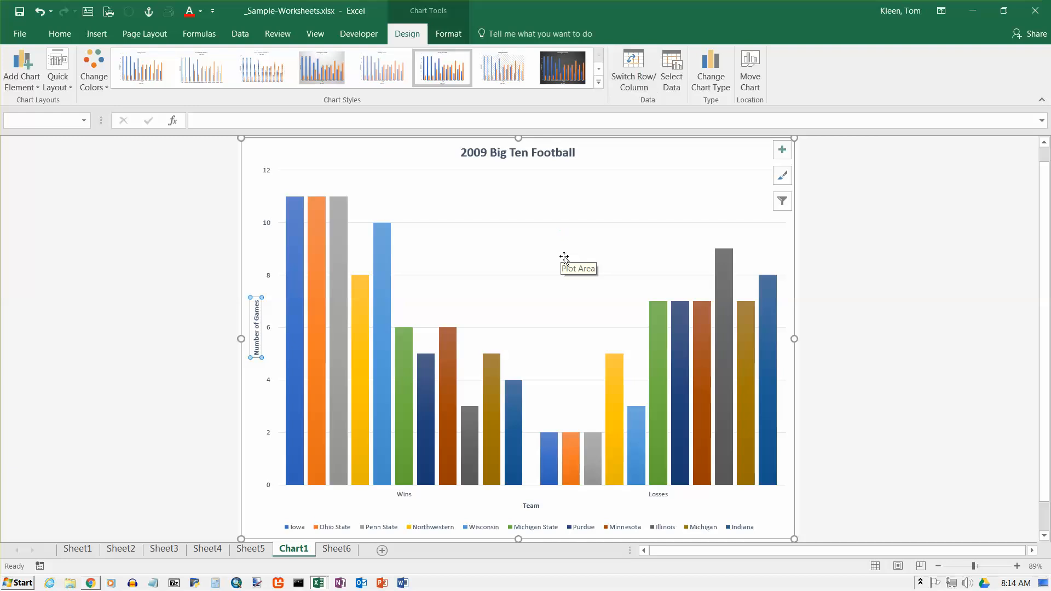
pyautogui.moveTo(502, 176)
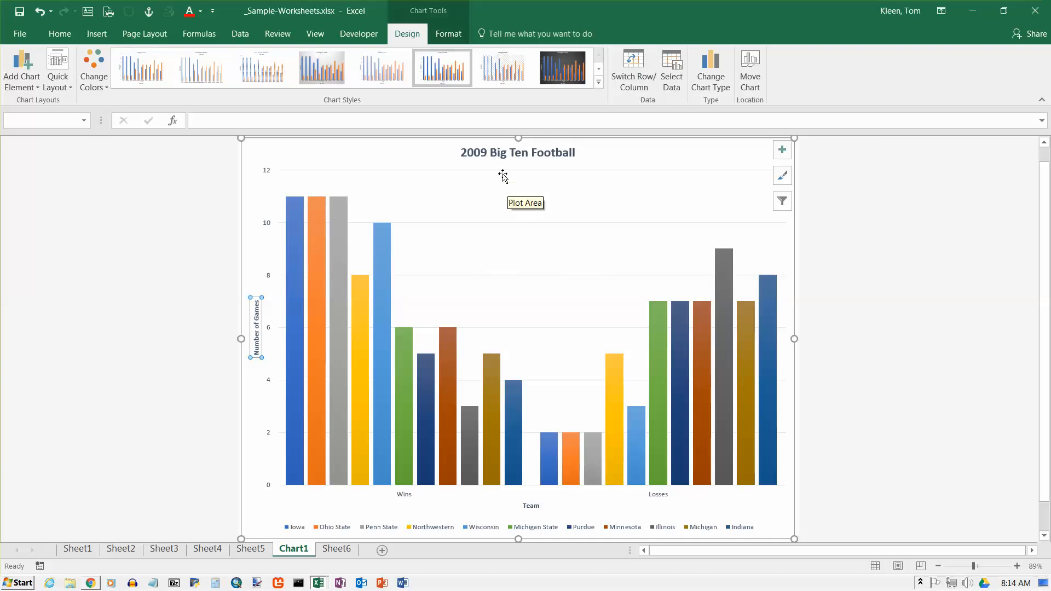
pyautogui.moveTo(500, 173)
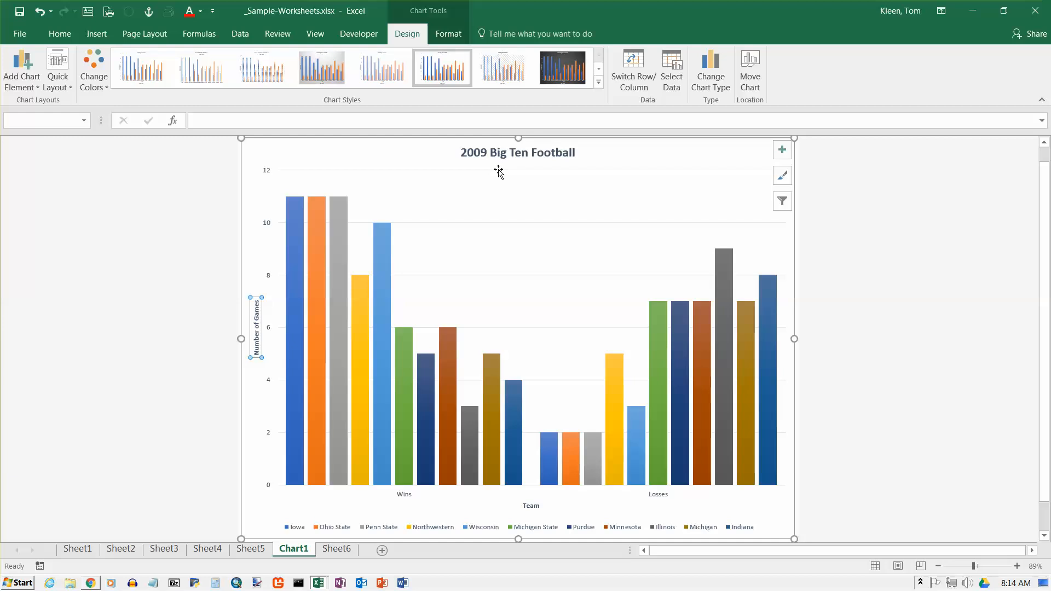
pyautogui.moveTo(278, 566)
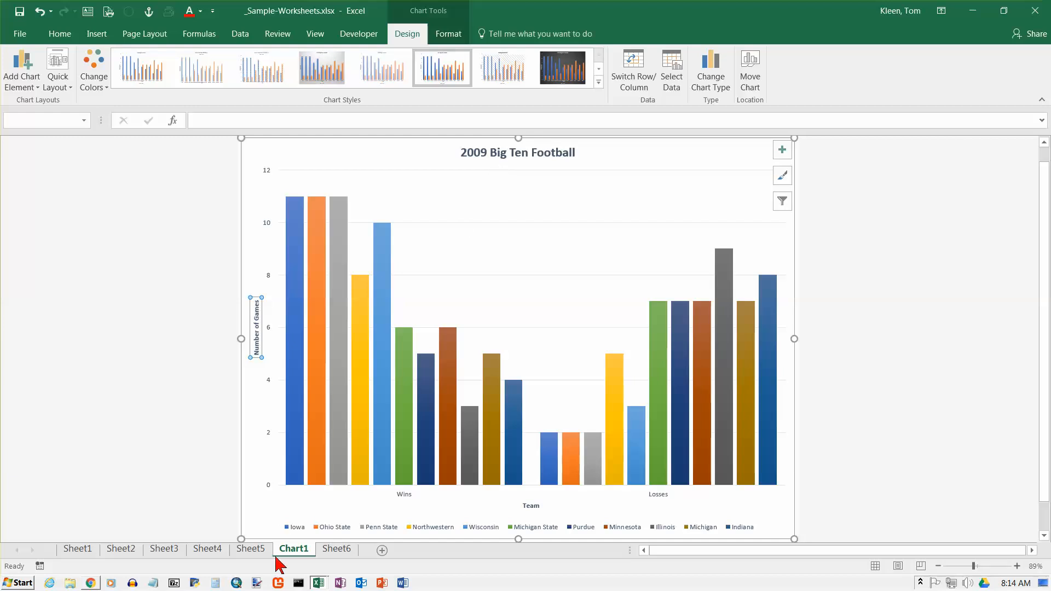
pyautogui.click(336, 549)
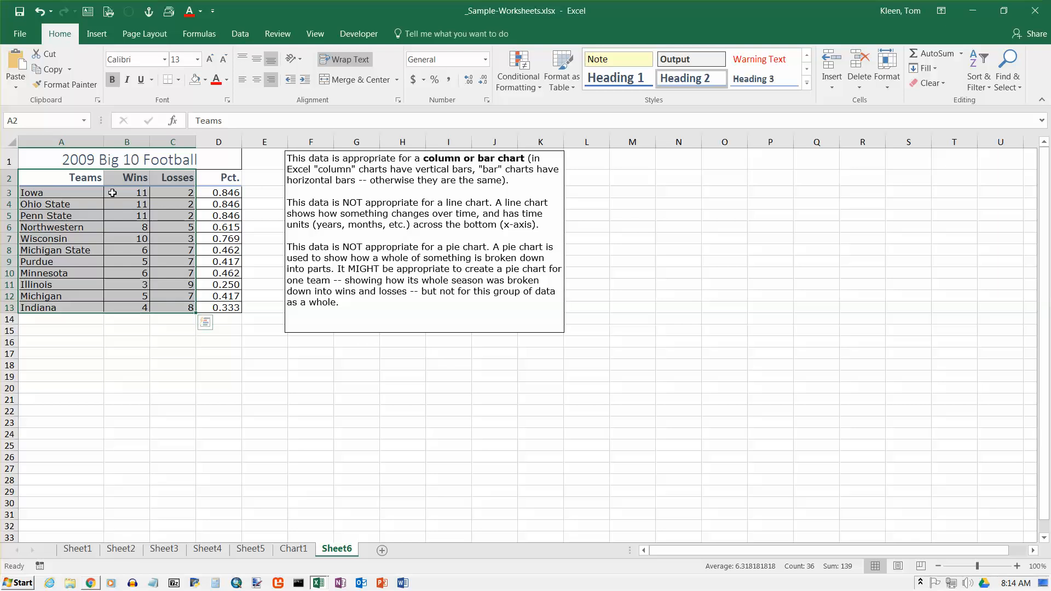
pyautogui.moveTo(189, 194)
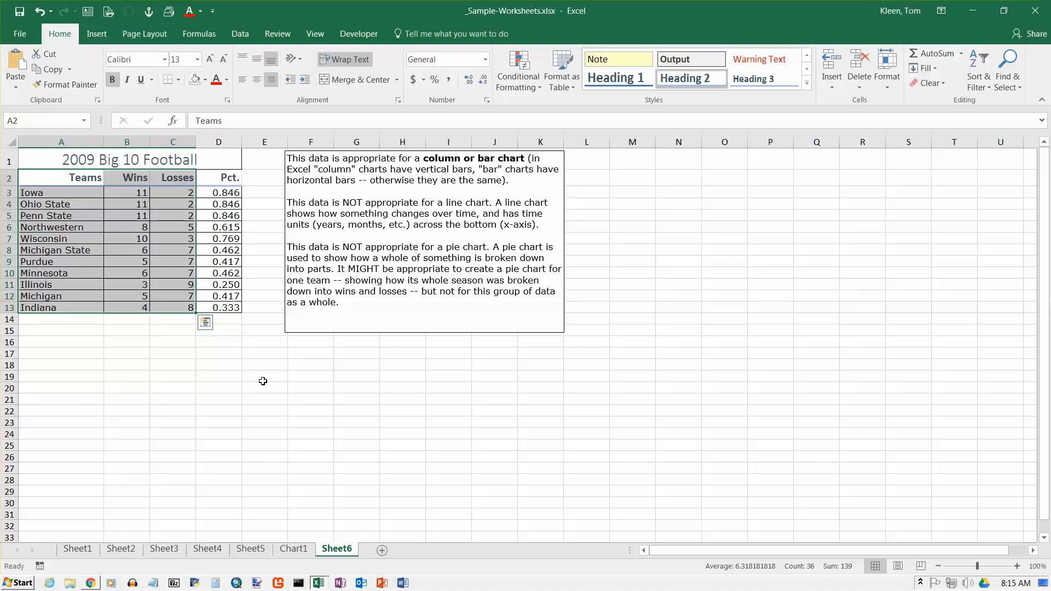
pyautogui.click(294, 549)
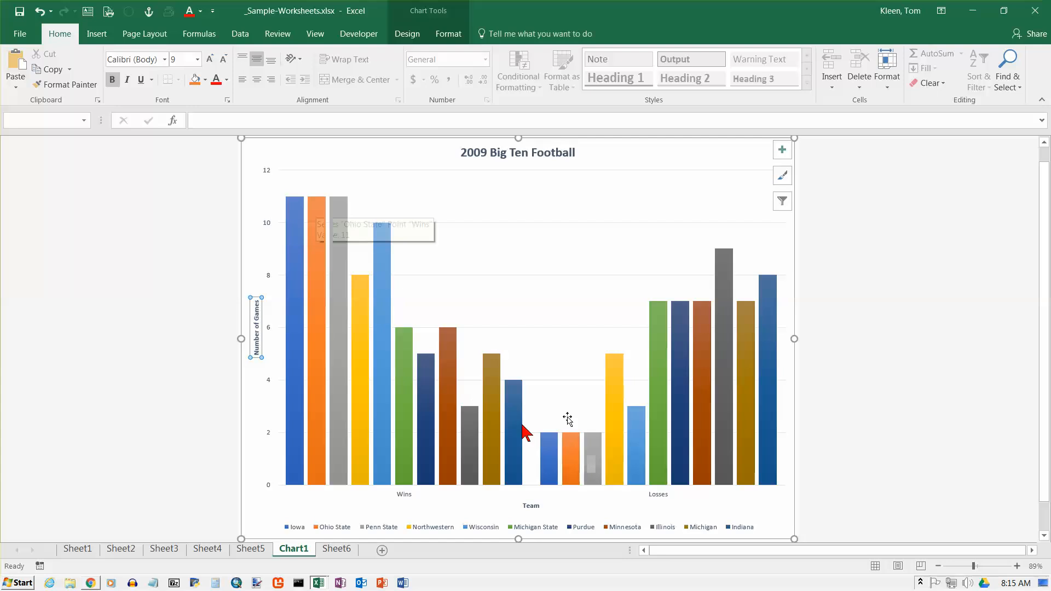
pyautogui.moveTo(593, 456)
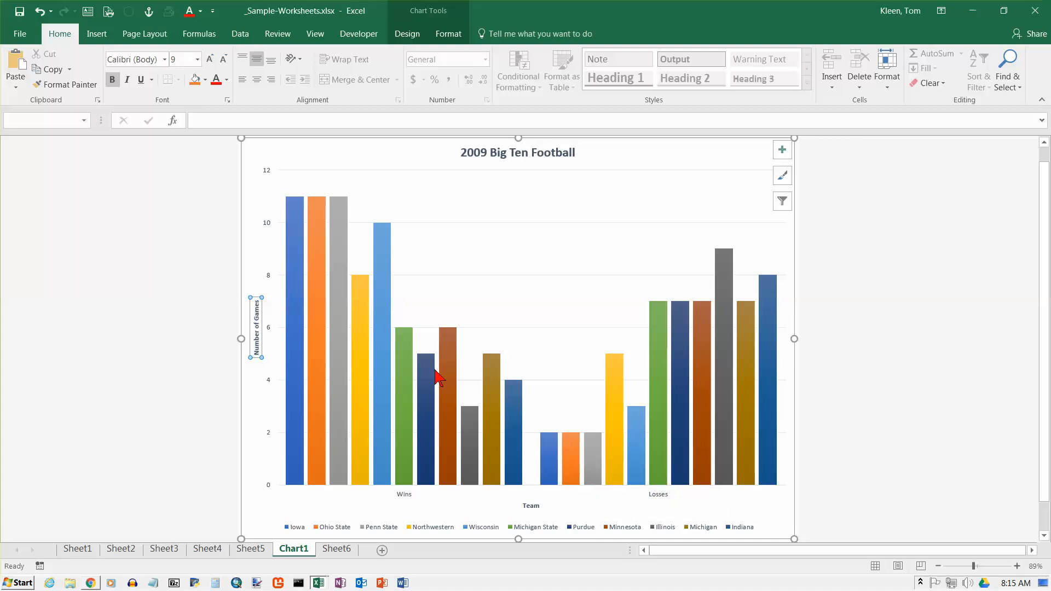
pyautogui.moveTo(297, 537)
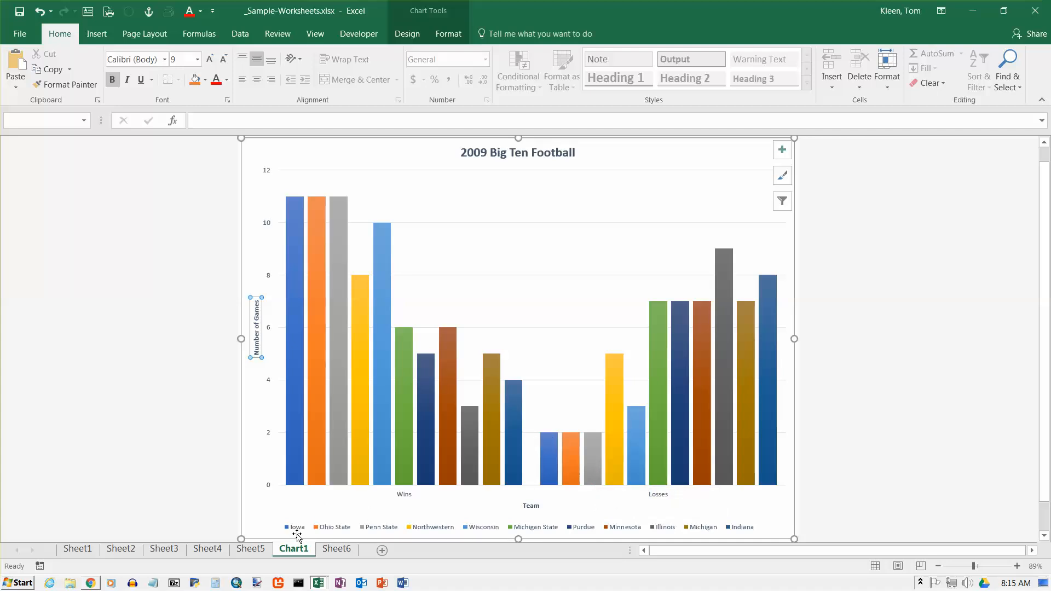
pyautogui.moveTo(575, 235)
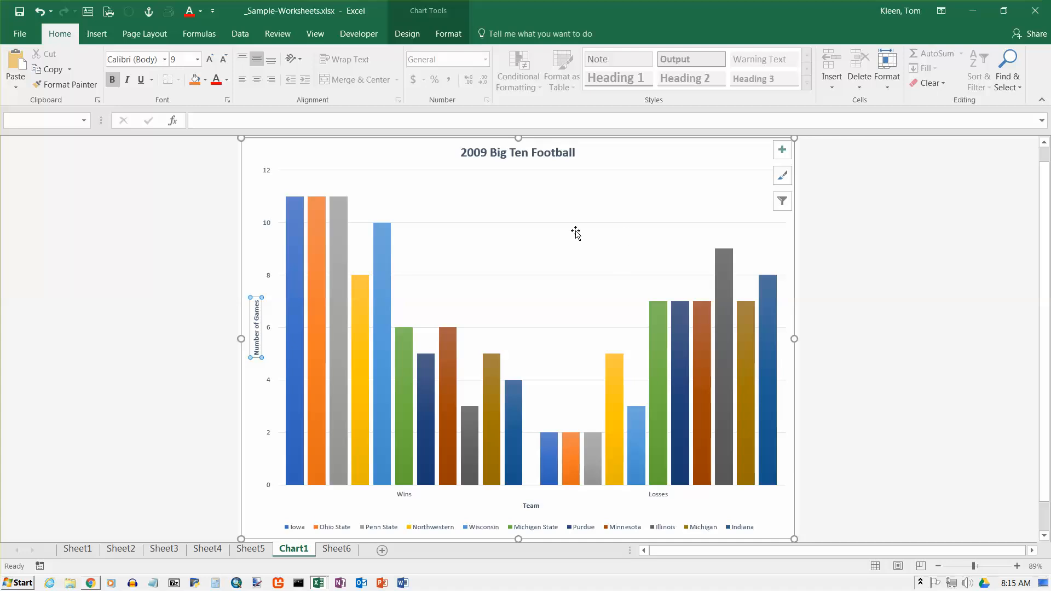
pyautogui.moveTo(407, 34)
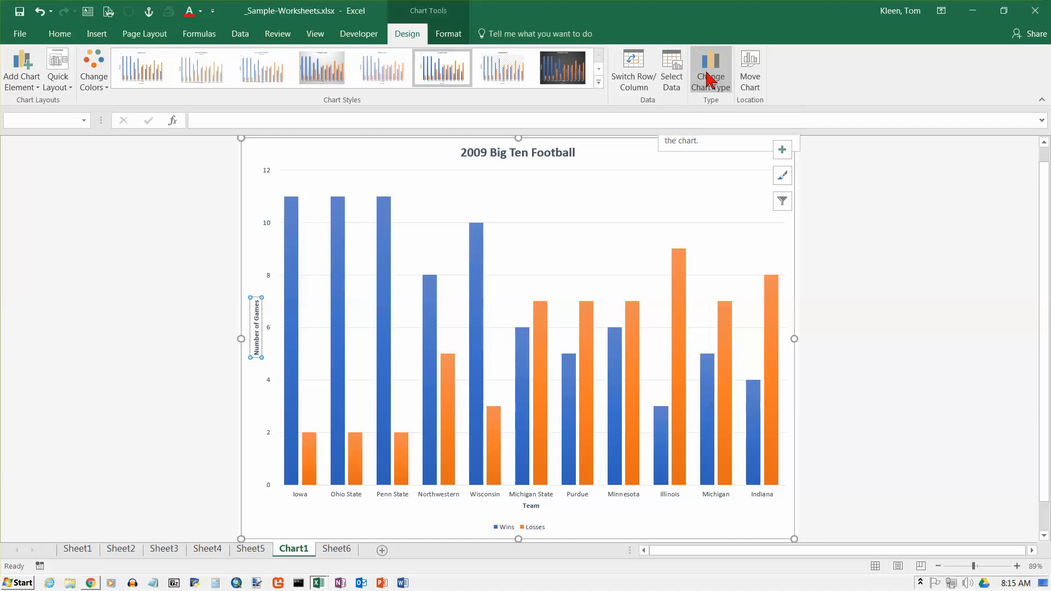
# Switch Row/Column so team names run along the axis with paired Wins and Losses columns.
pyautogui.click(711, 71)
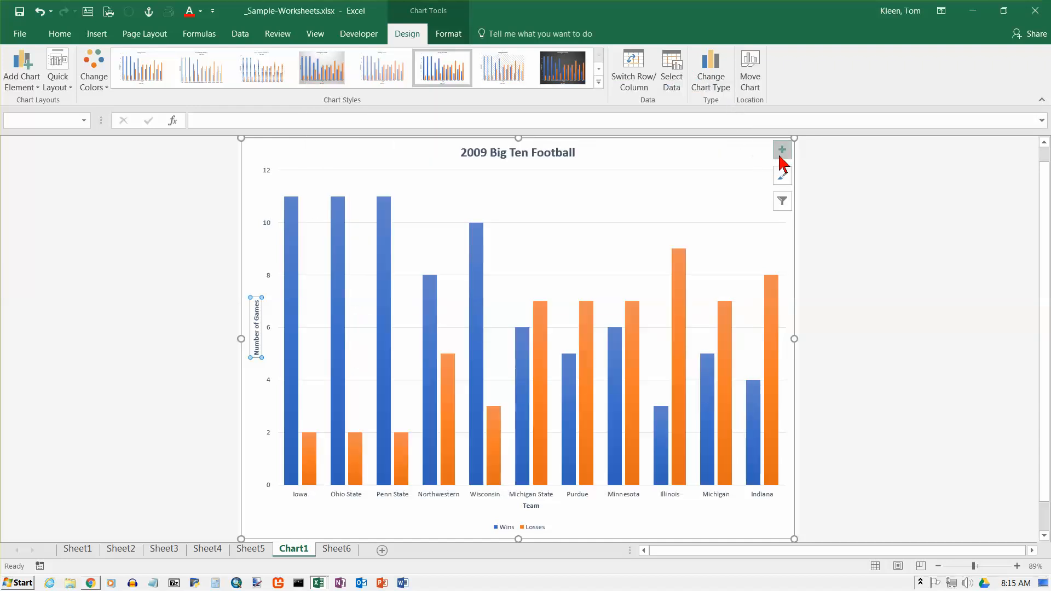
pyautogui.moveTo(782, 149)
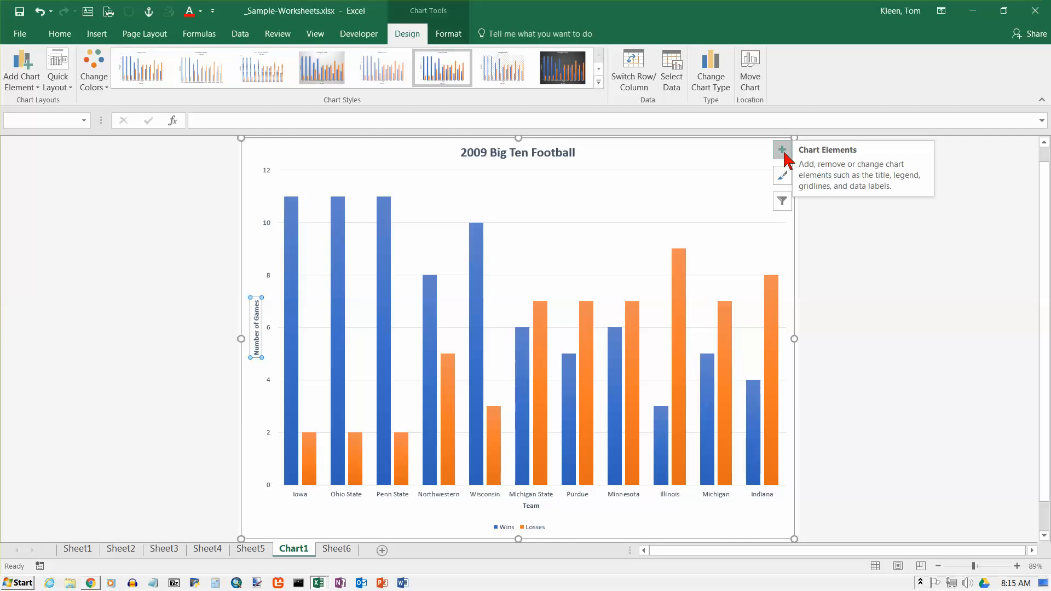
# Preview Chart Title, Data Labels and Data Table elements, then show the Axis Titles choices.
pyautogui.click(782, 150)
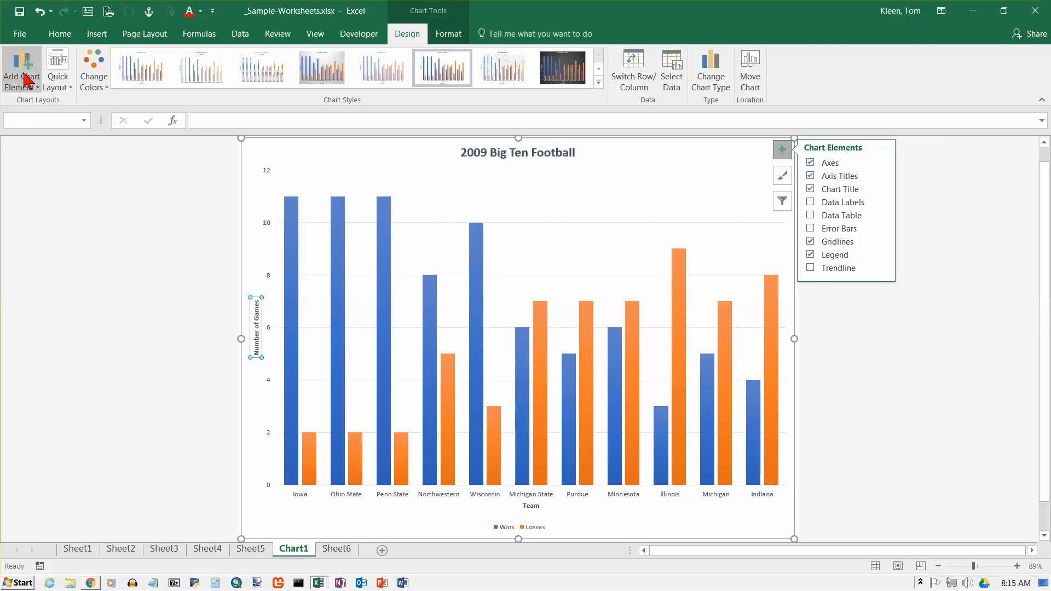
pyautogui.moveTo(840, 176)
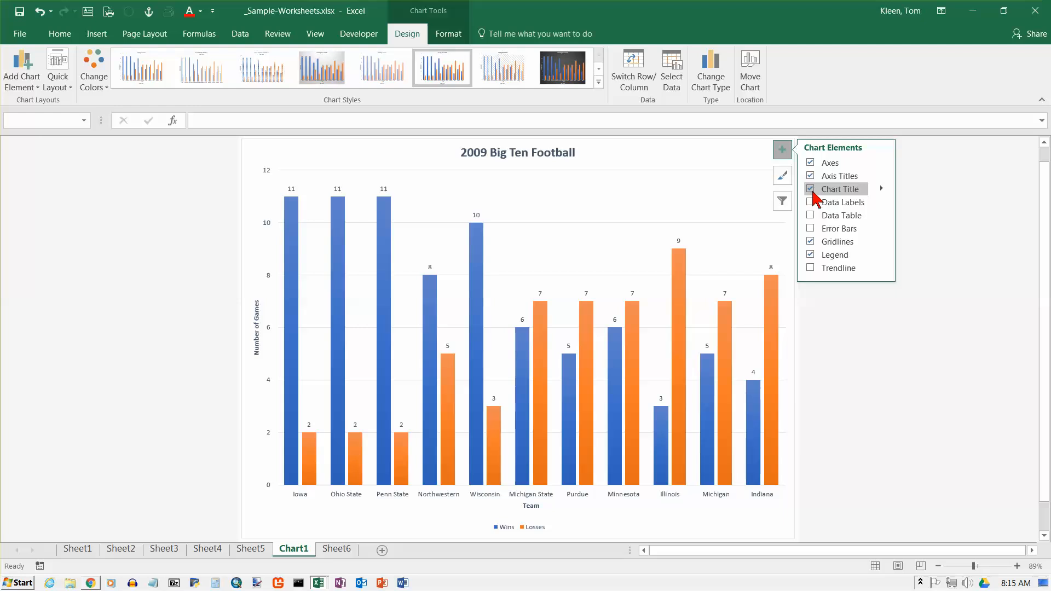
pyautogui.click(882, 188)
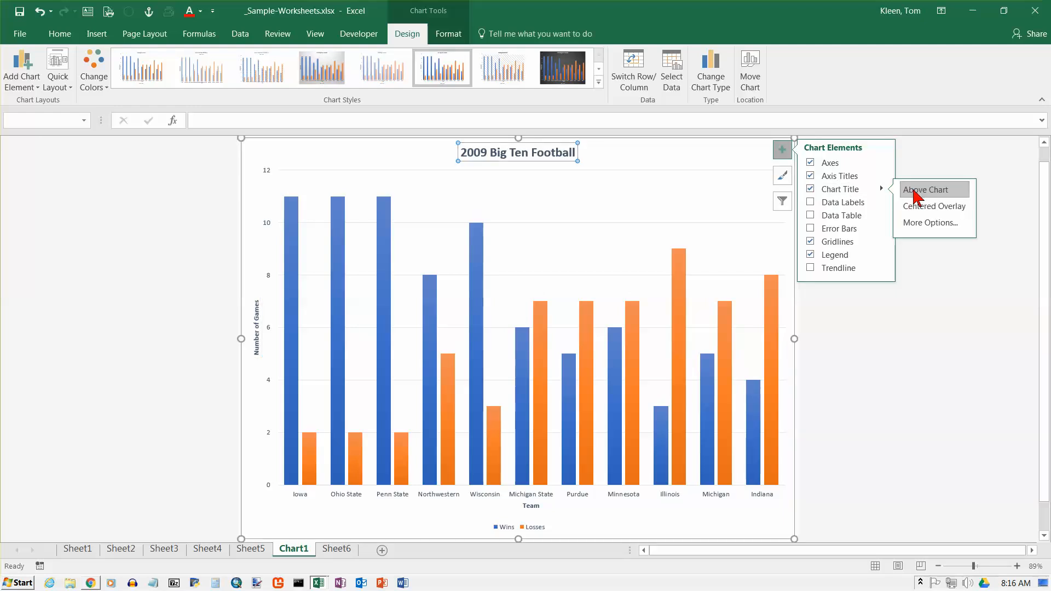
pyautogui.moveTo(840, 189)
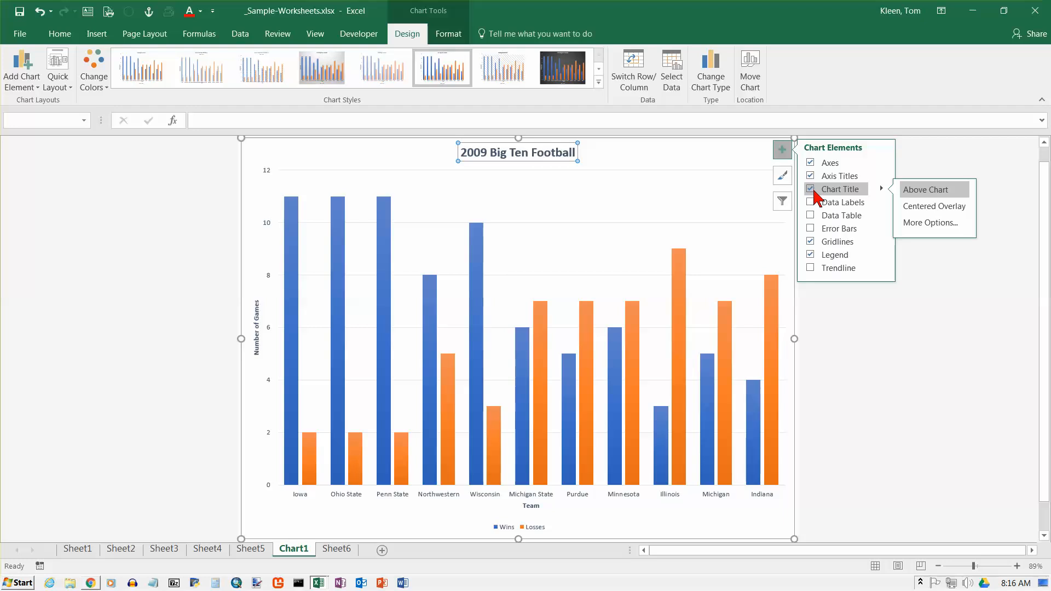
pyautogui.moveTo(813, 195)
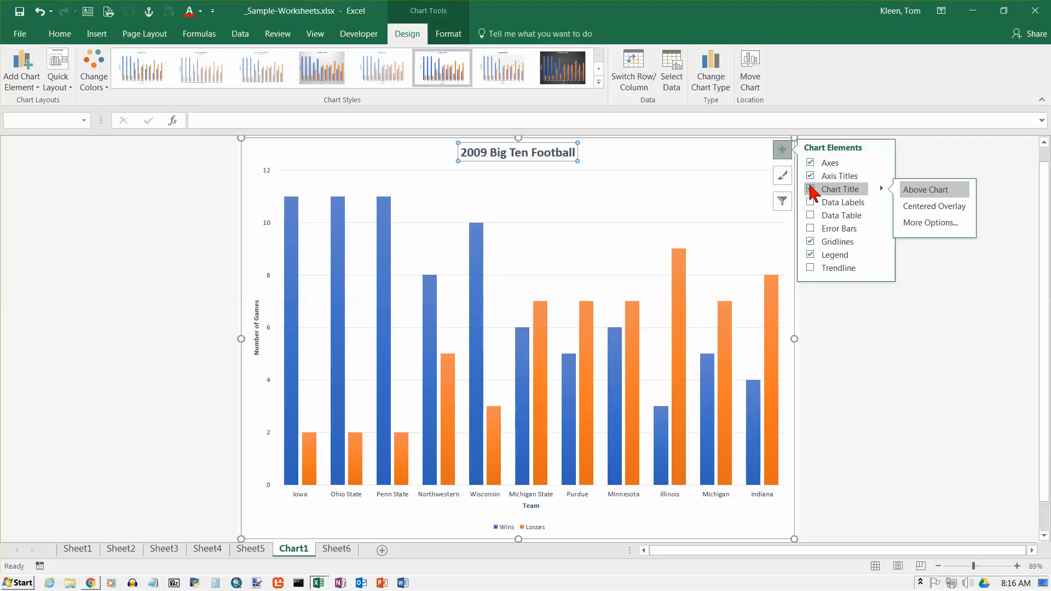
pyautogui.click(810, 202)
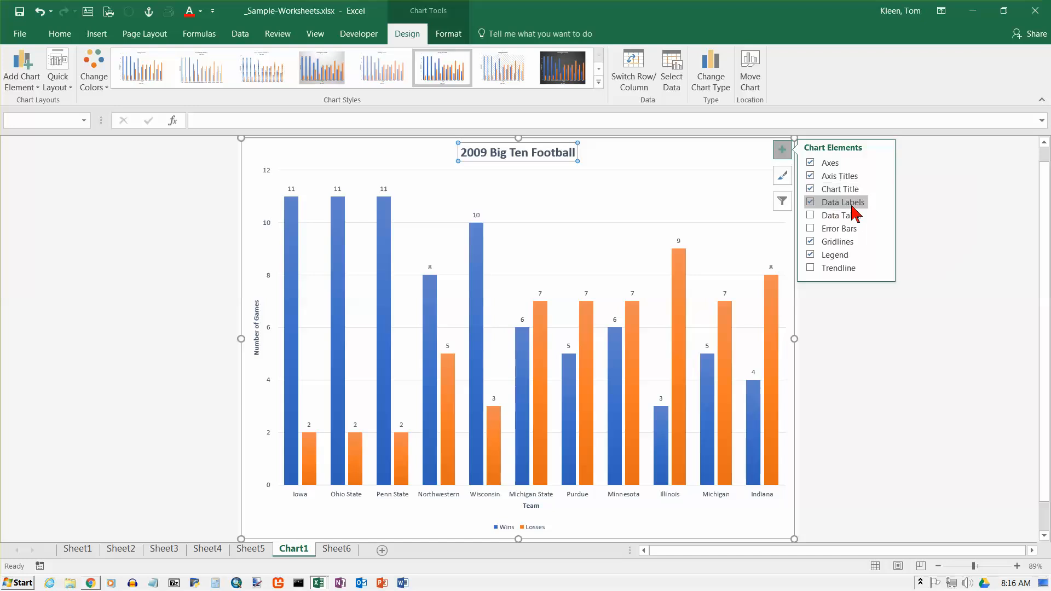
pyautogui.click(810, 201)
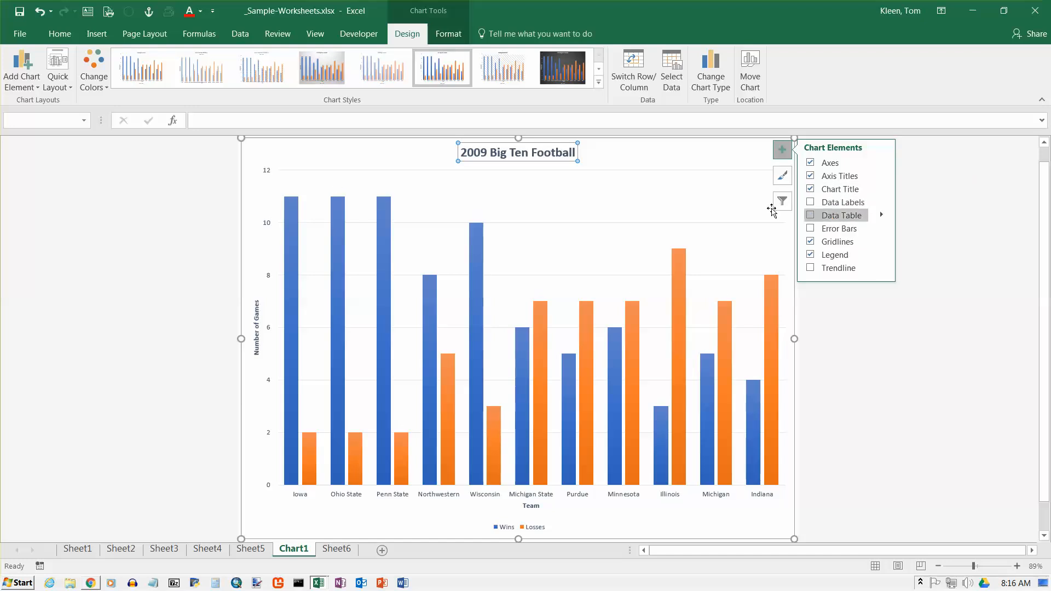
pyautogui.click(810, 216)
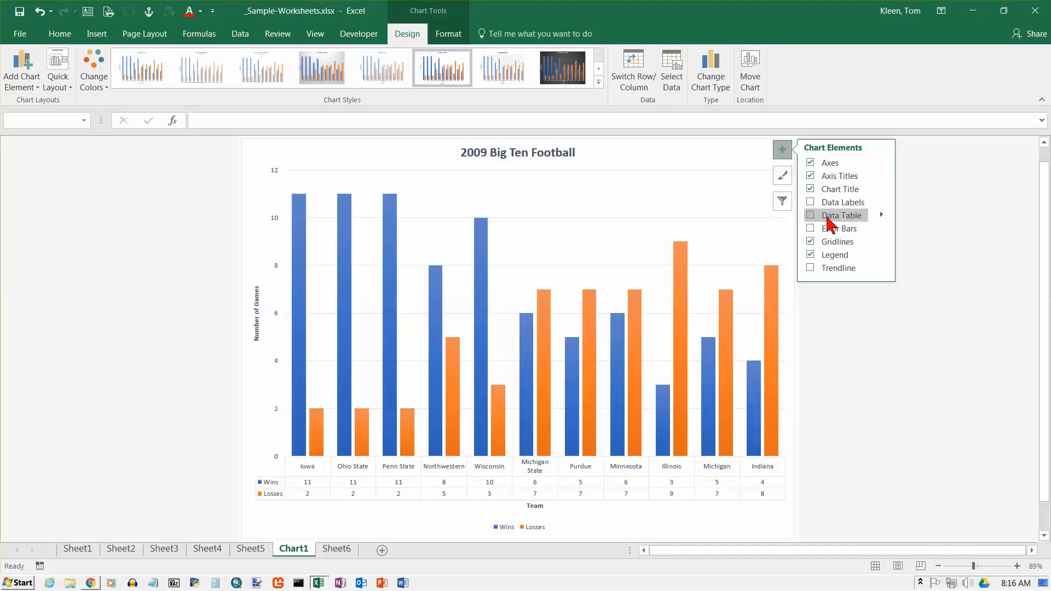
pyautogui.click(811, 214)
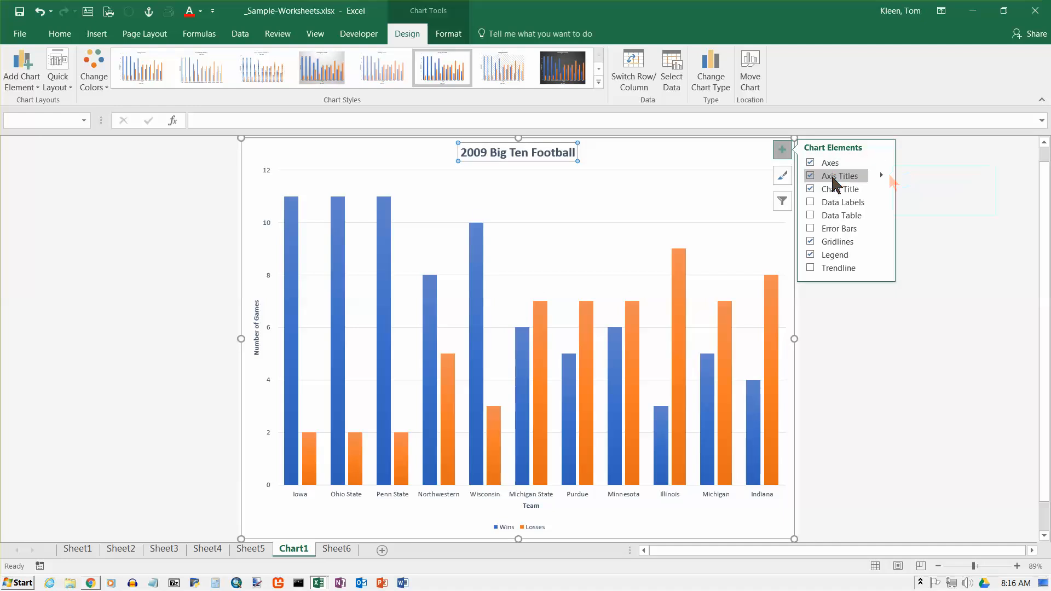
pyautogui.click(880, 175)
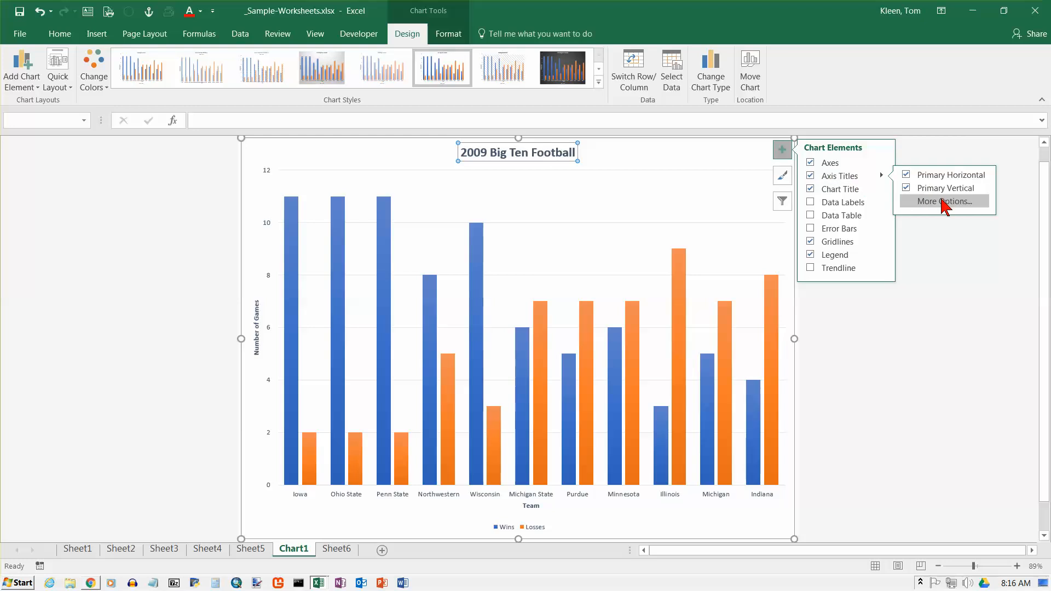
pyautogui.click(943, 202)
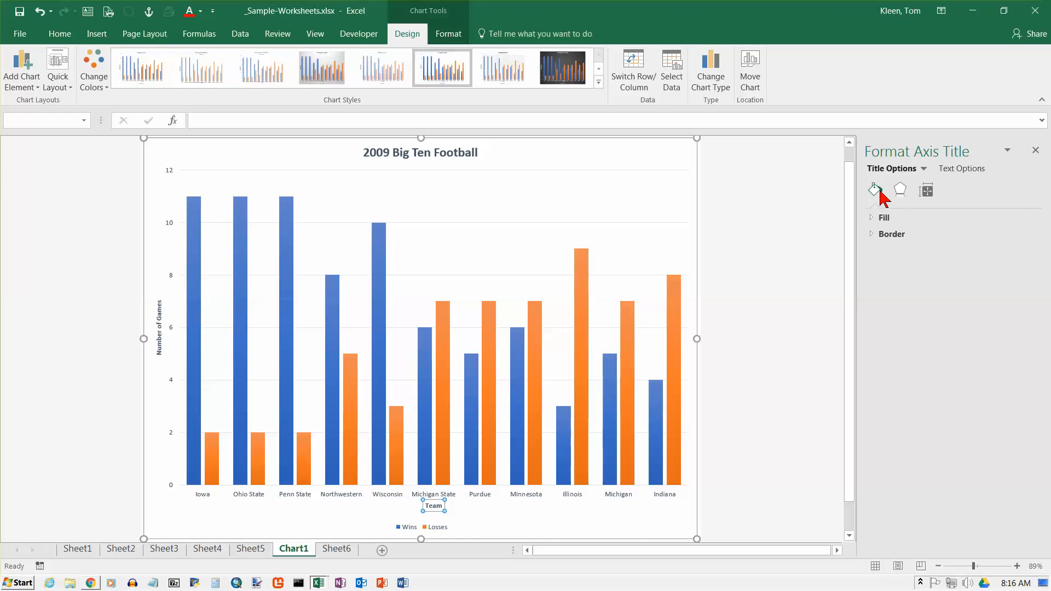
pyautogui.click(961, 169)
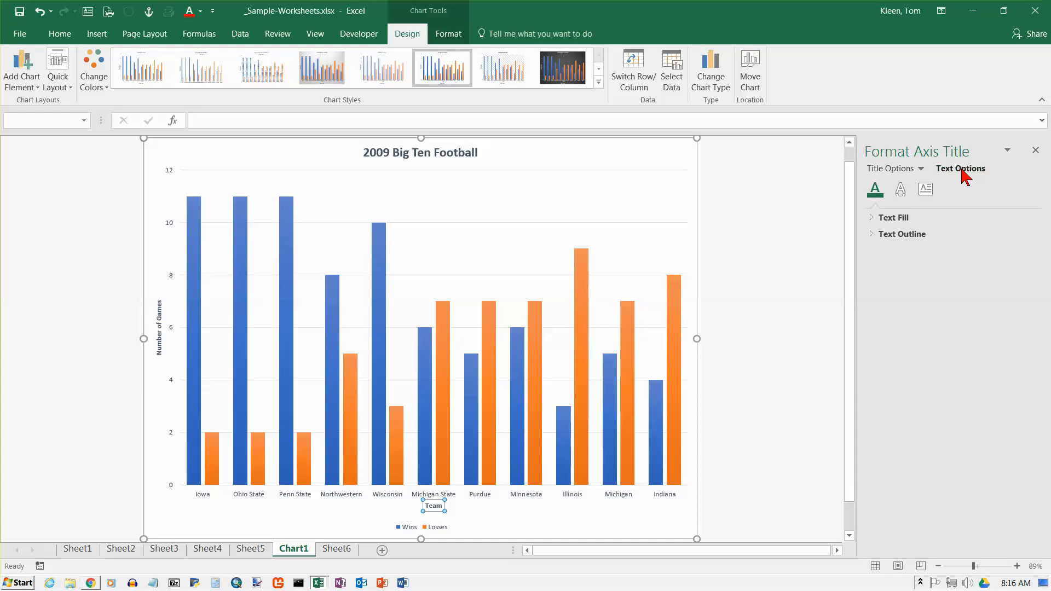
pyautogui.click(892, 169)
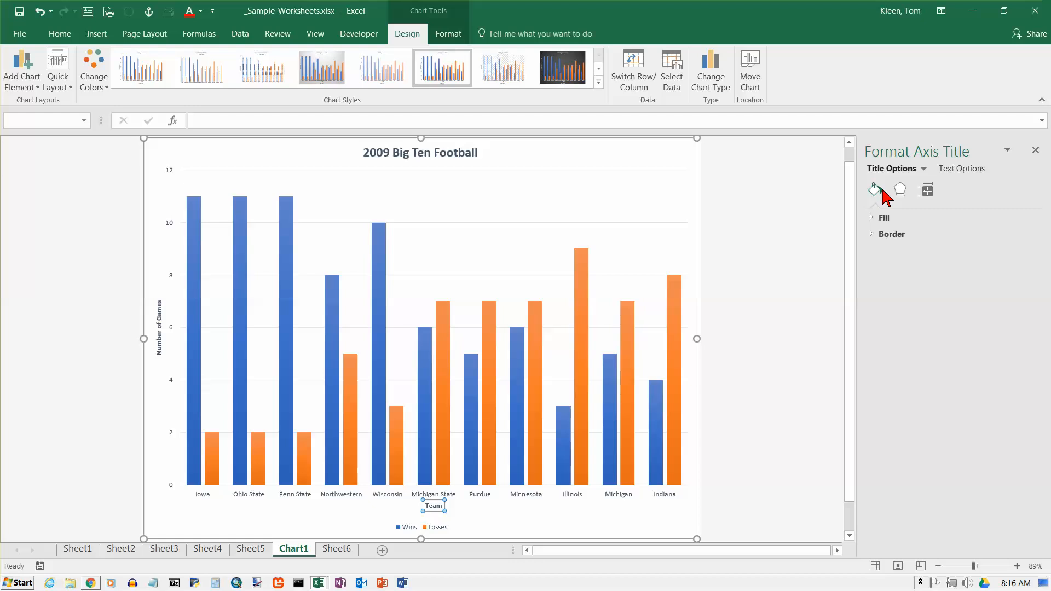
pyautogui.moveTo(902, 190)
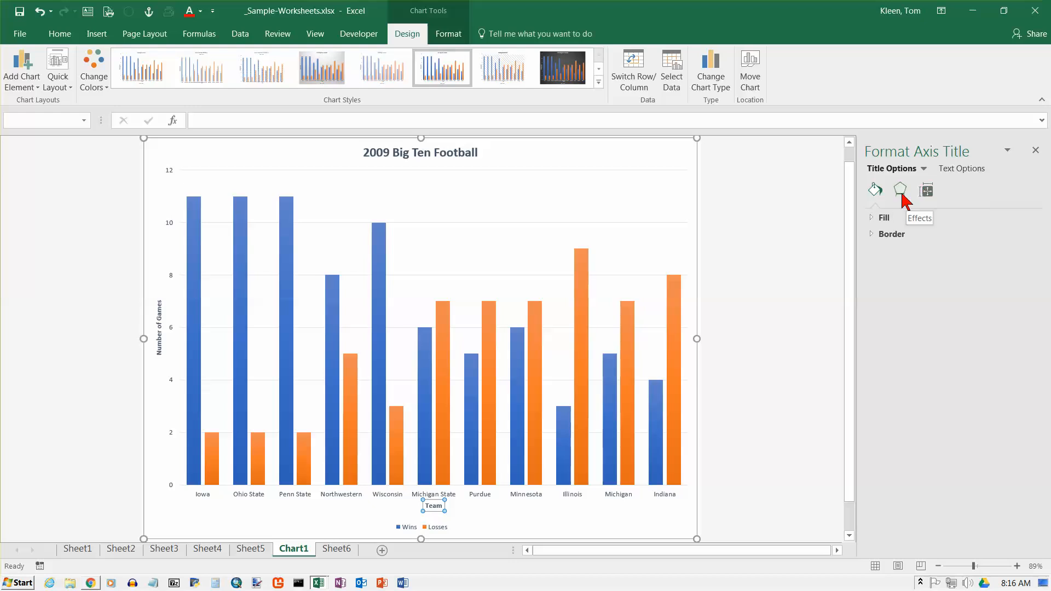
pyautogui.click(926, 191)
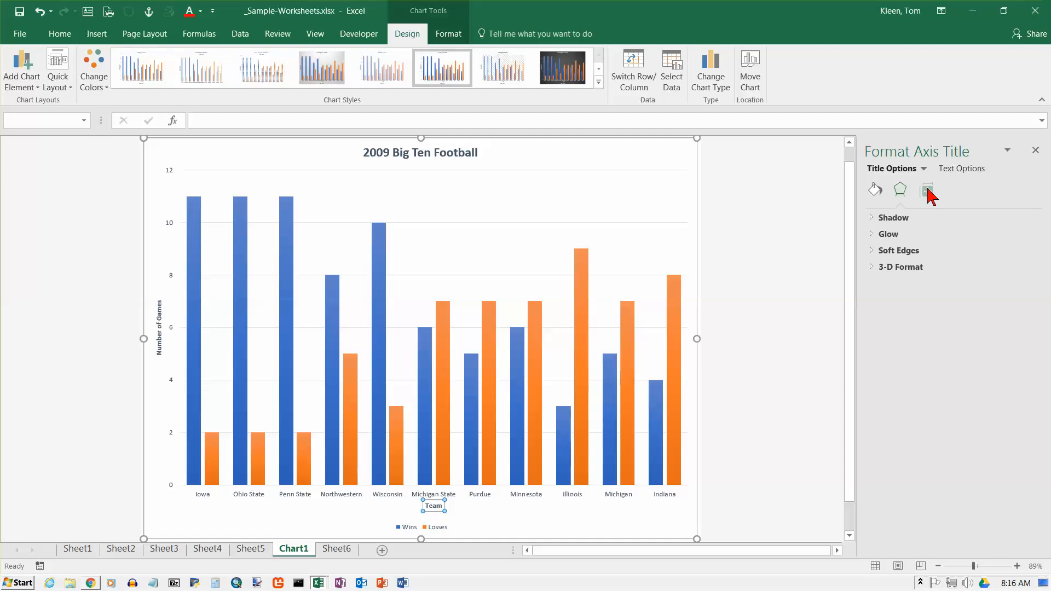
pyautogui.click(961, 168)
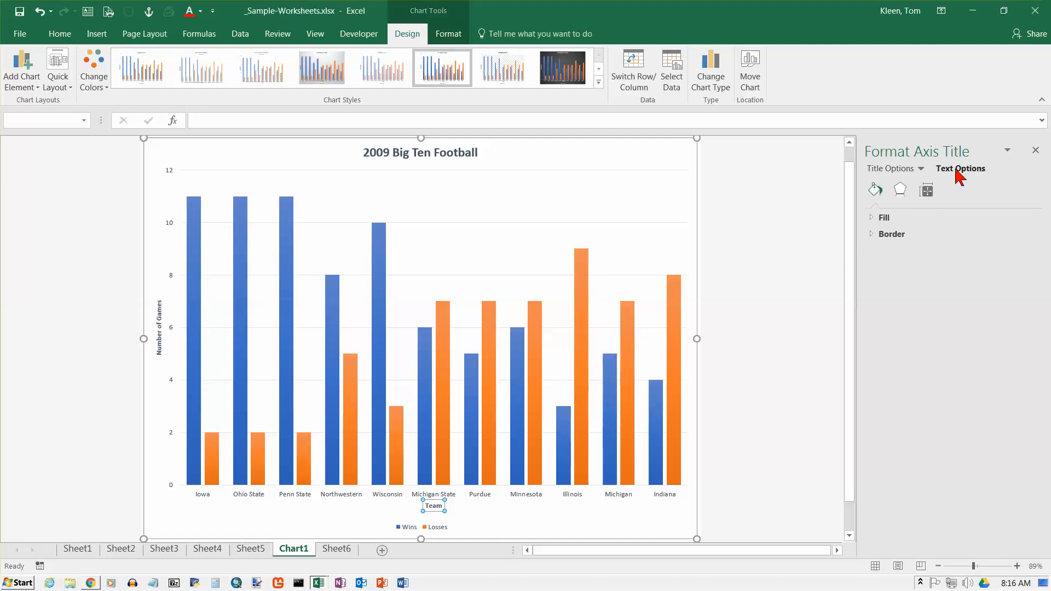
pyautogui.click(901, 189)
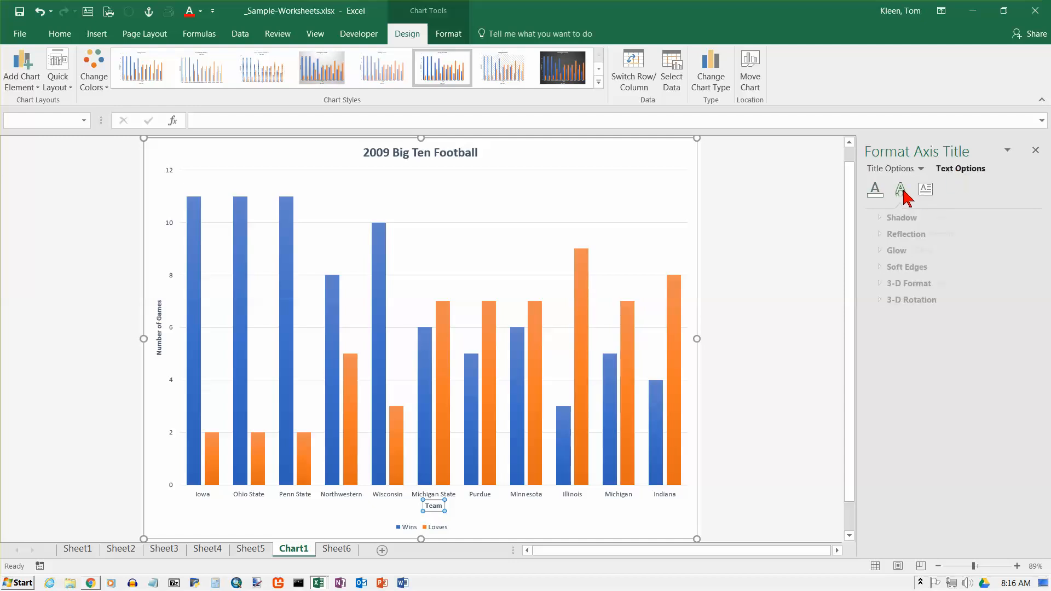
pyautogui.click(926, 190)
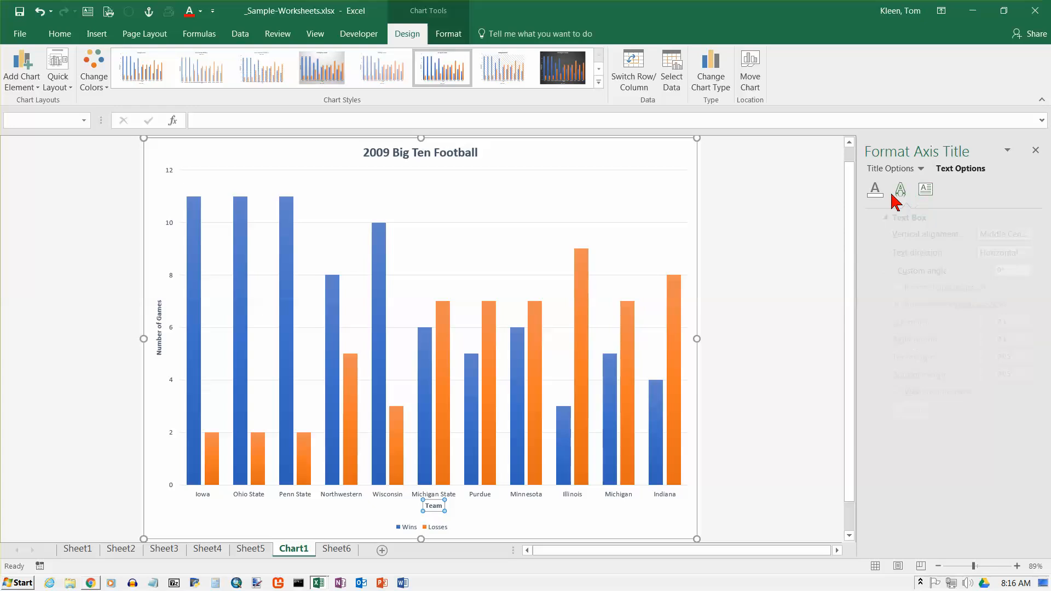
pyautogui.click(875, 190)
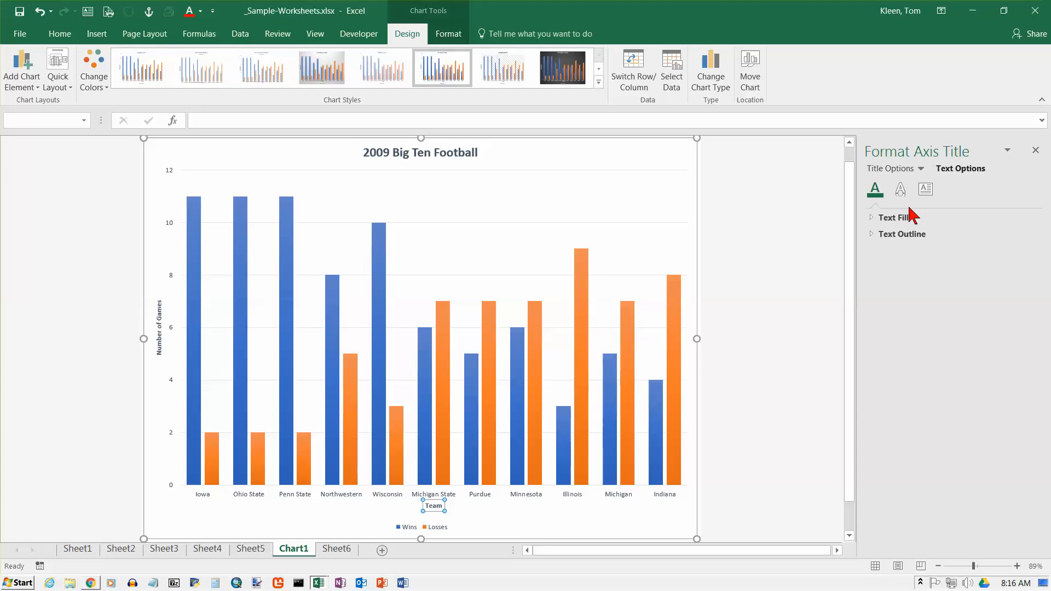
pyautogui.click(926, 189)
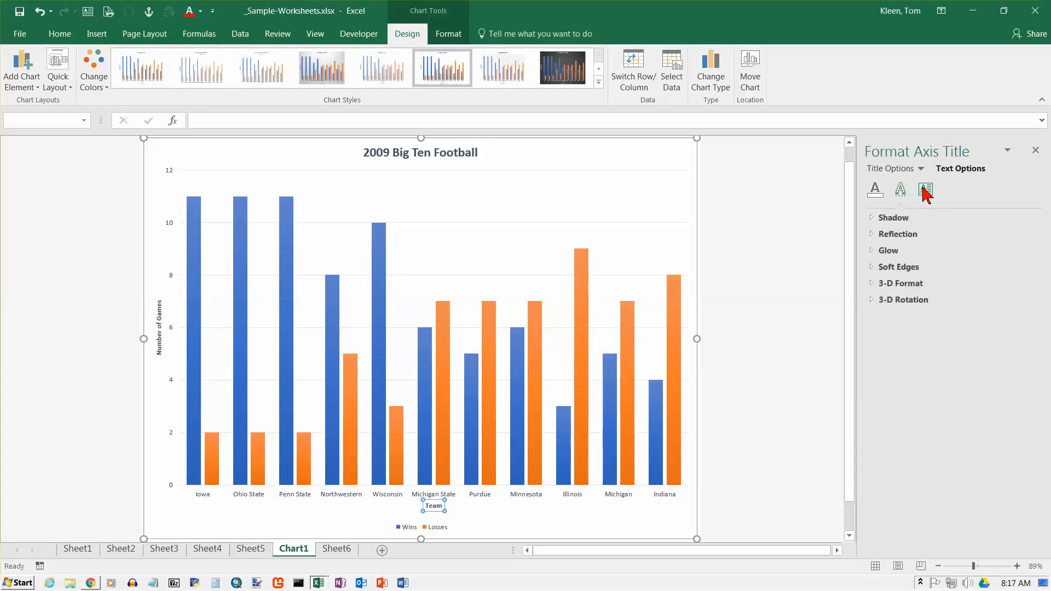
pyautogui.click(926, 189)
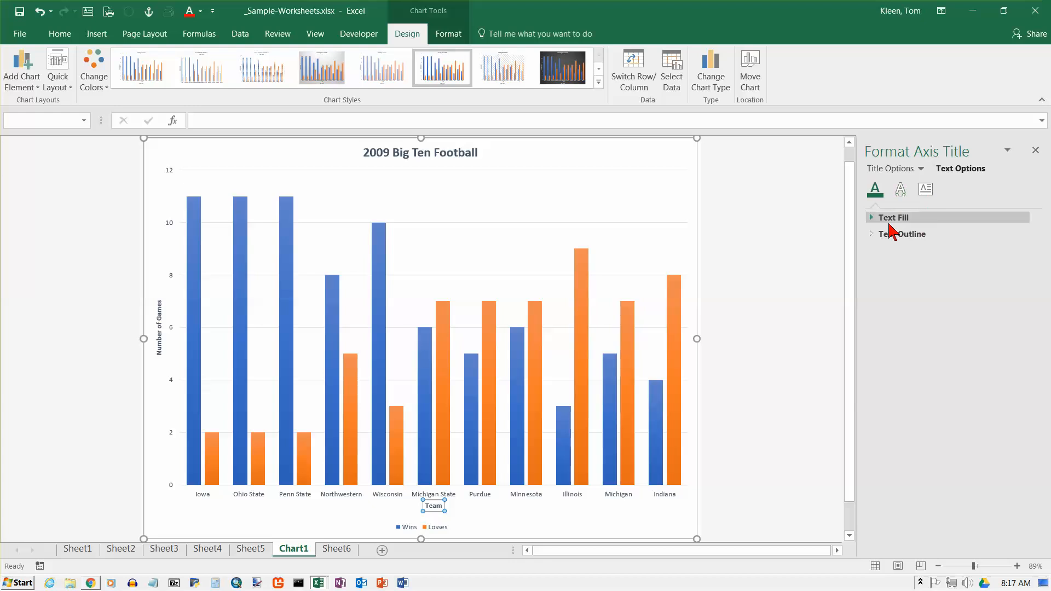
pyautogui.click(926, 189)
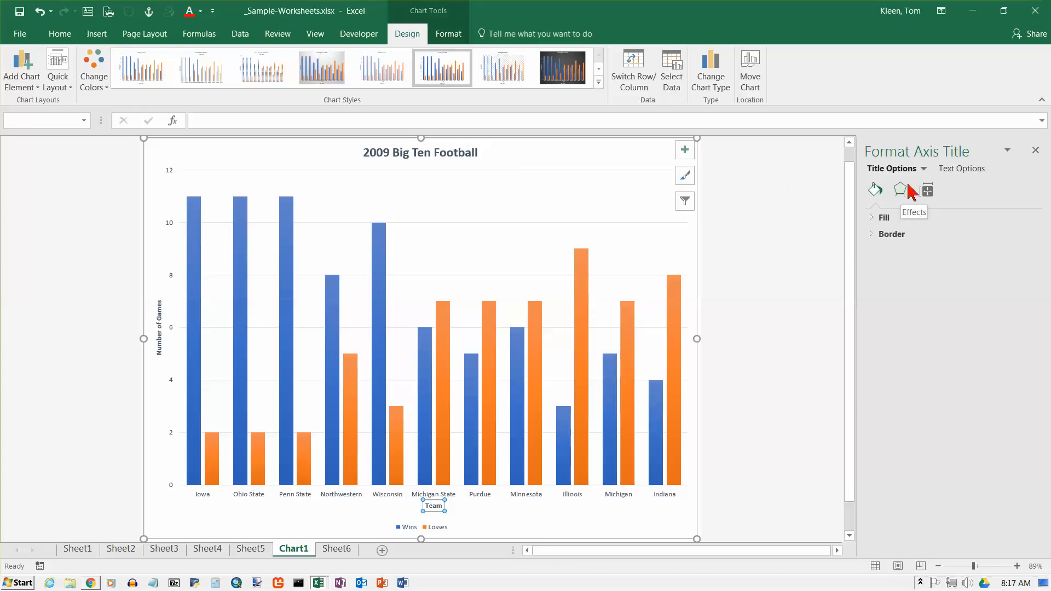
pyautogui.moveTo(737, 175)
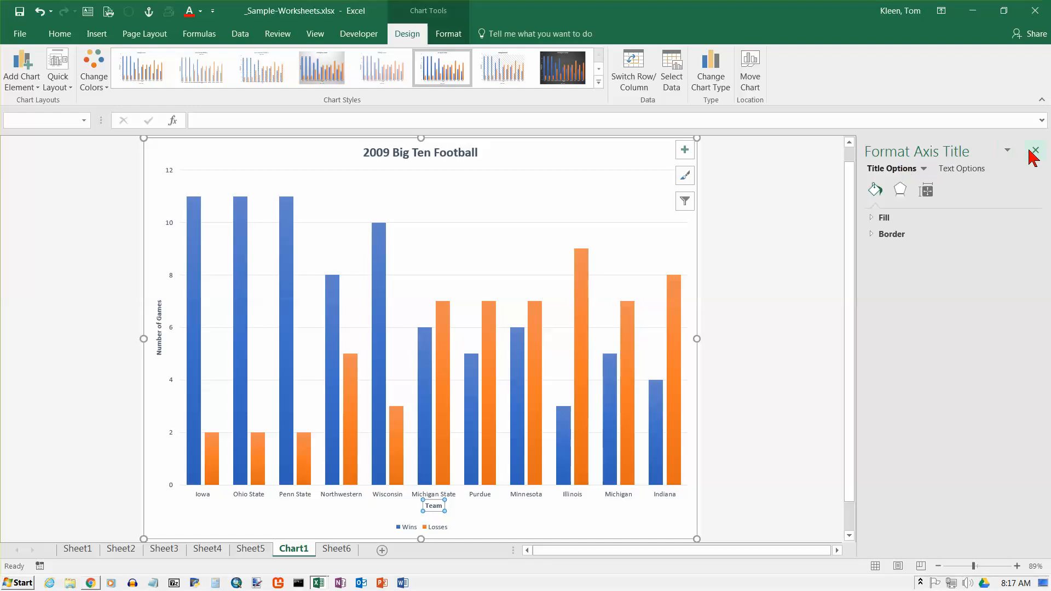
# Leave the axis title formatting and bring up Format Plot Area instead.
pyautogui.click(1034, 150)
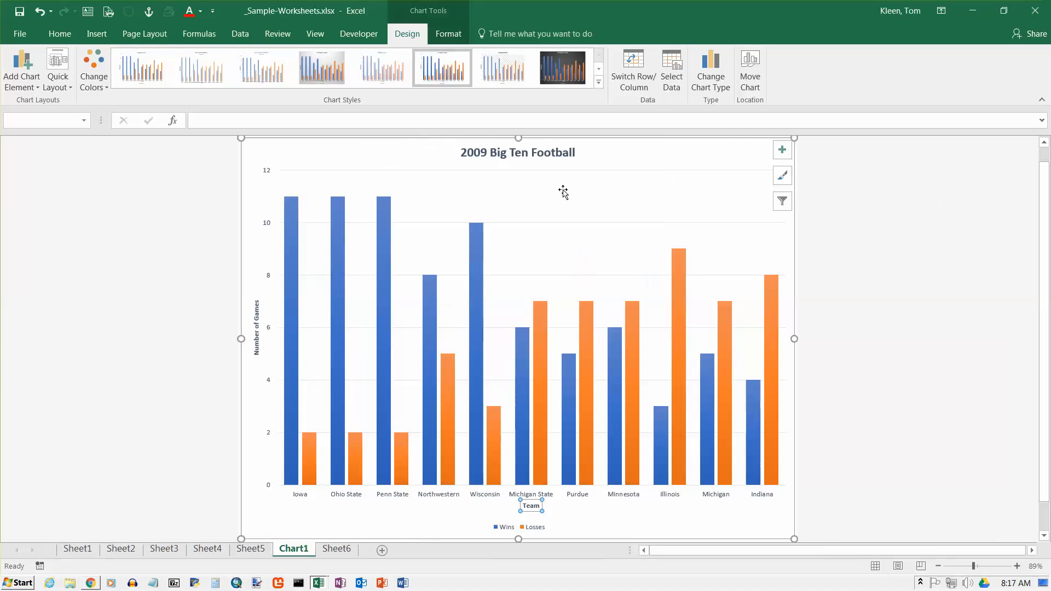
pyautogui.moveTo(503, 210)
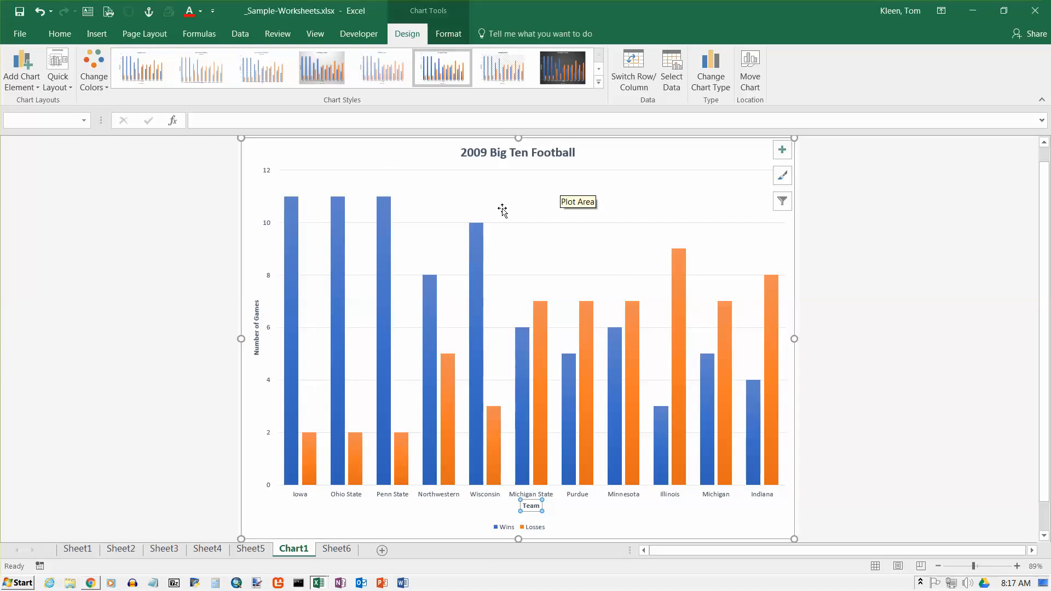
pyautogui.moveTo(282, 179)
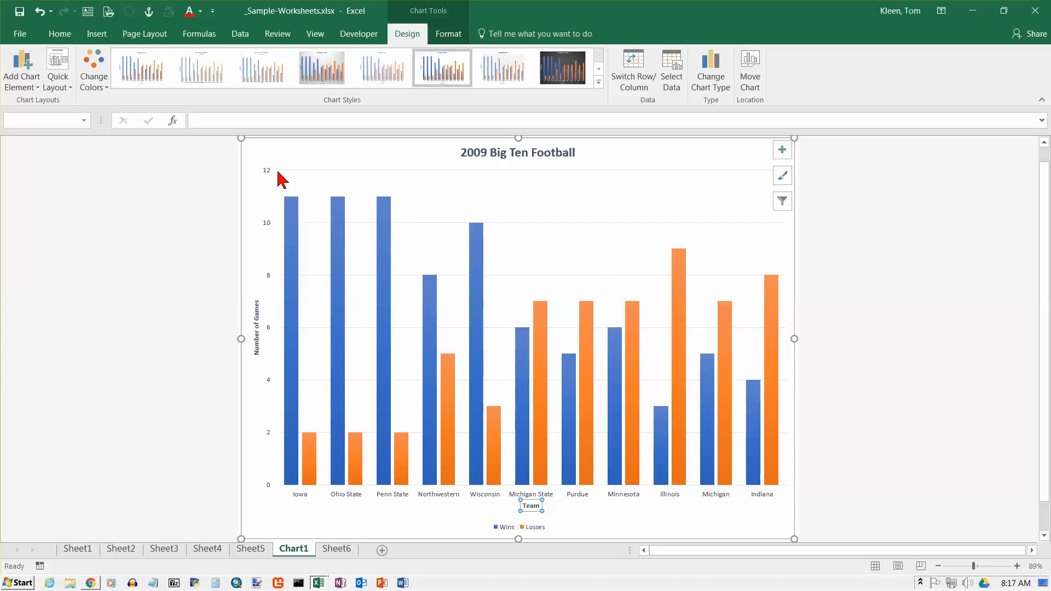
pyautogui.moveTo(671, 432)
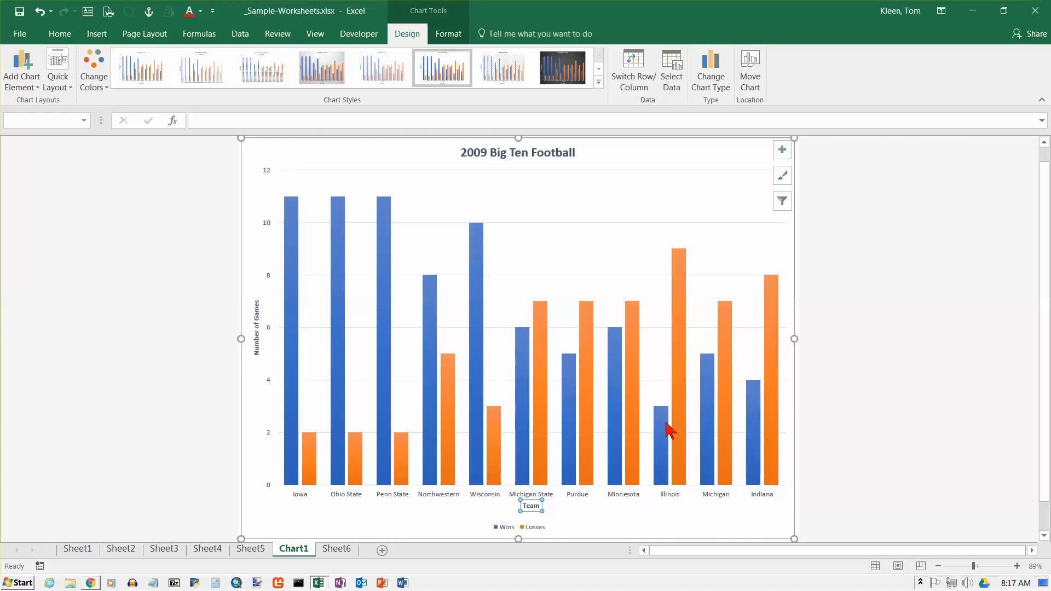
pyautogui.moveTo(582, 204)
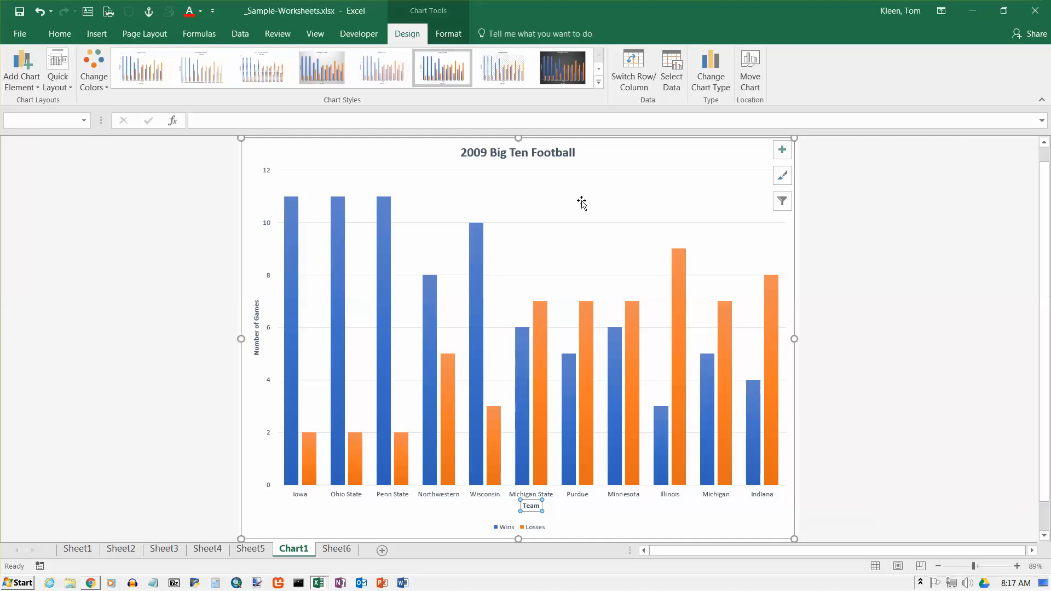
pyautogui.rightClick(582, 204)
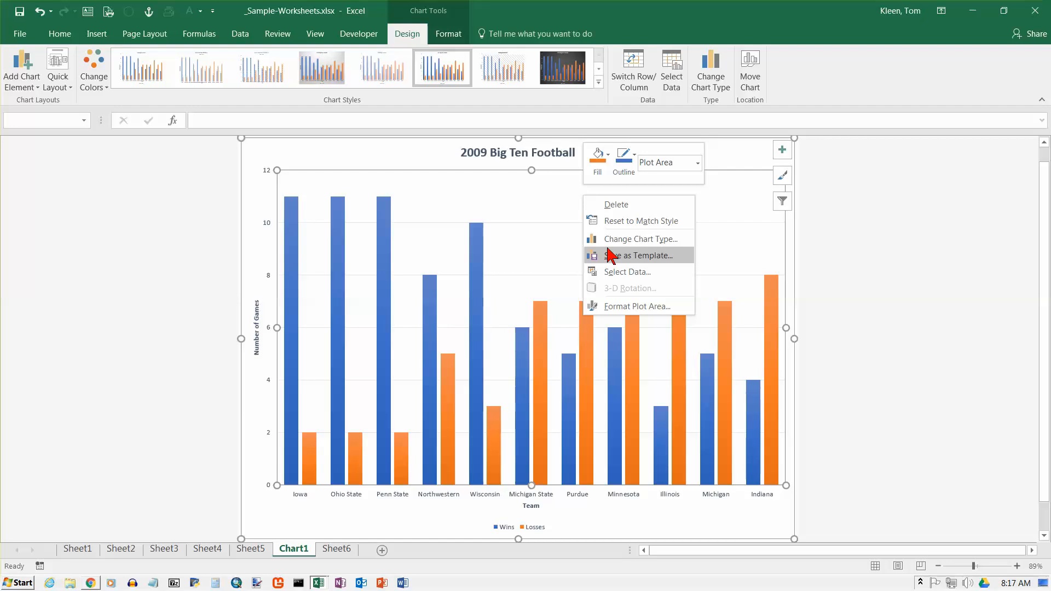
pyautogui.click(636, 306)
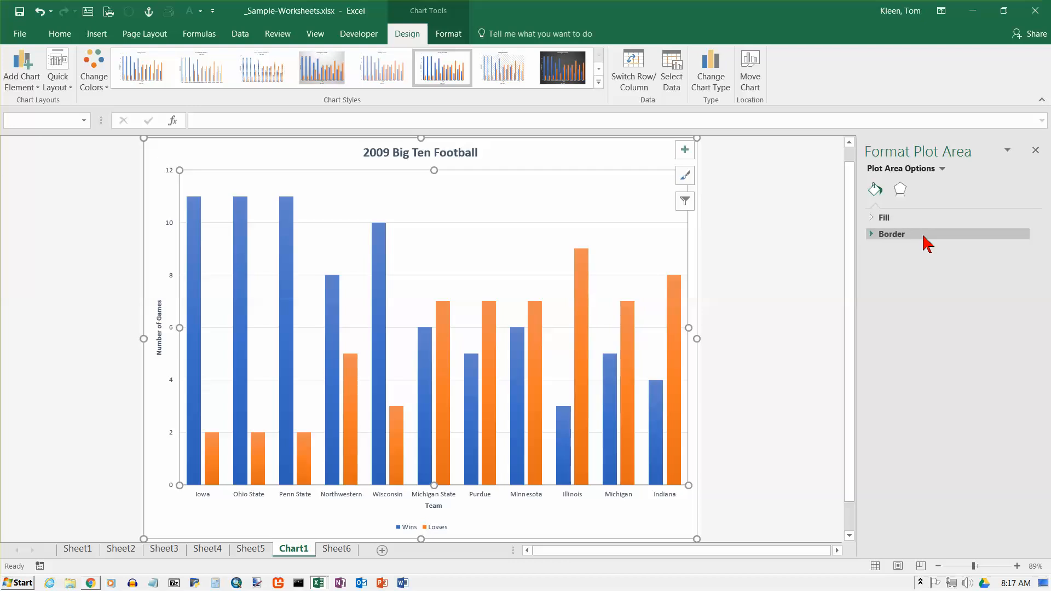
pyautogui.moveTo(938, 234)
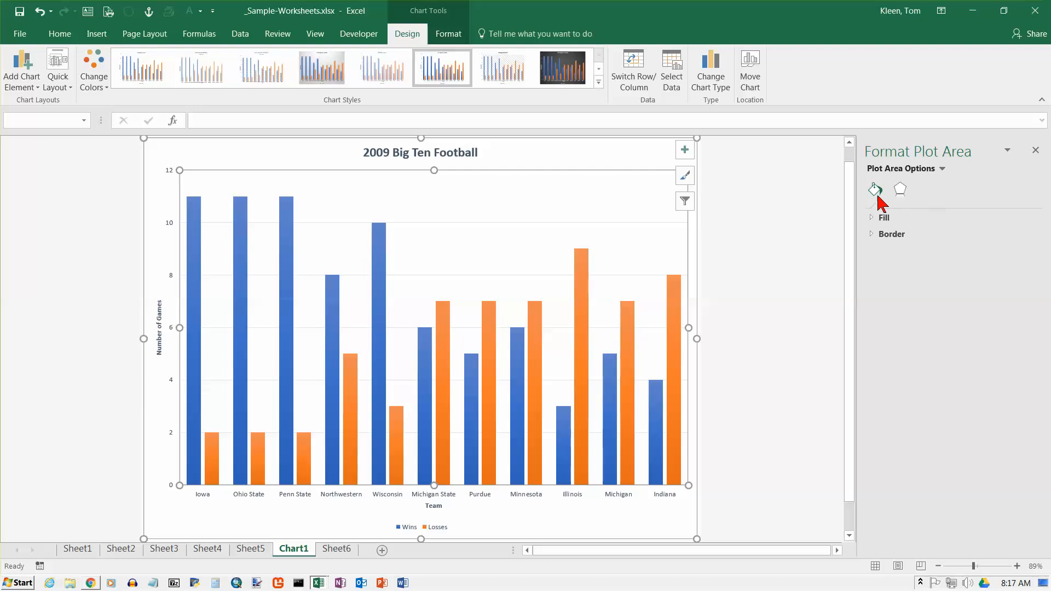
# Browse the plot area's fill, border and effects settings without changing them.
pyautogui.click(941, 169)
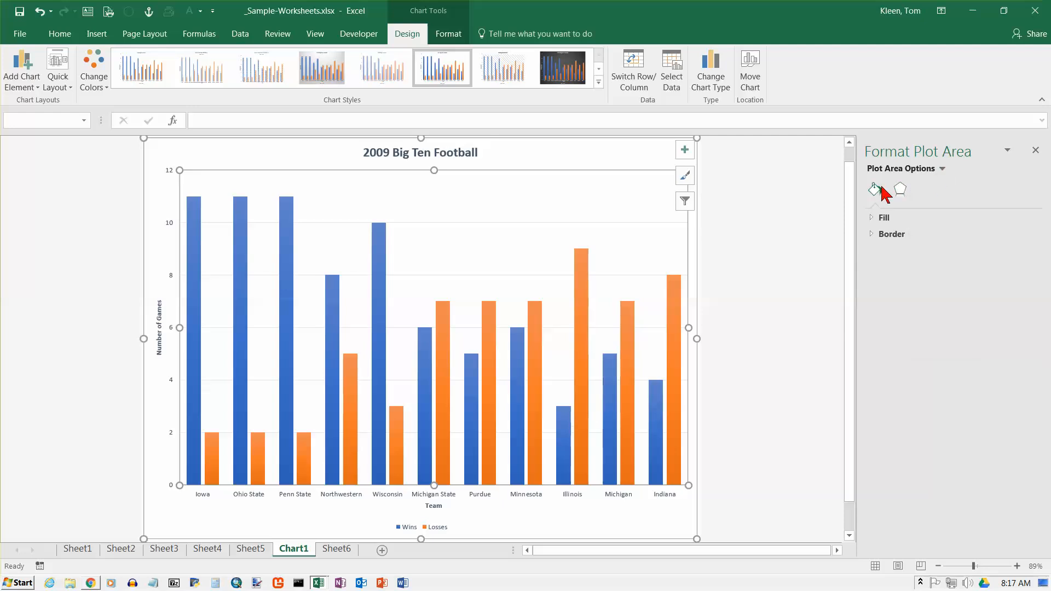
pyautogui.click(900, 189)
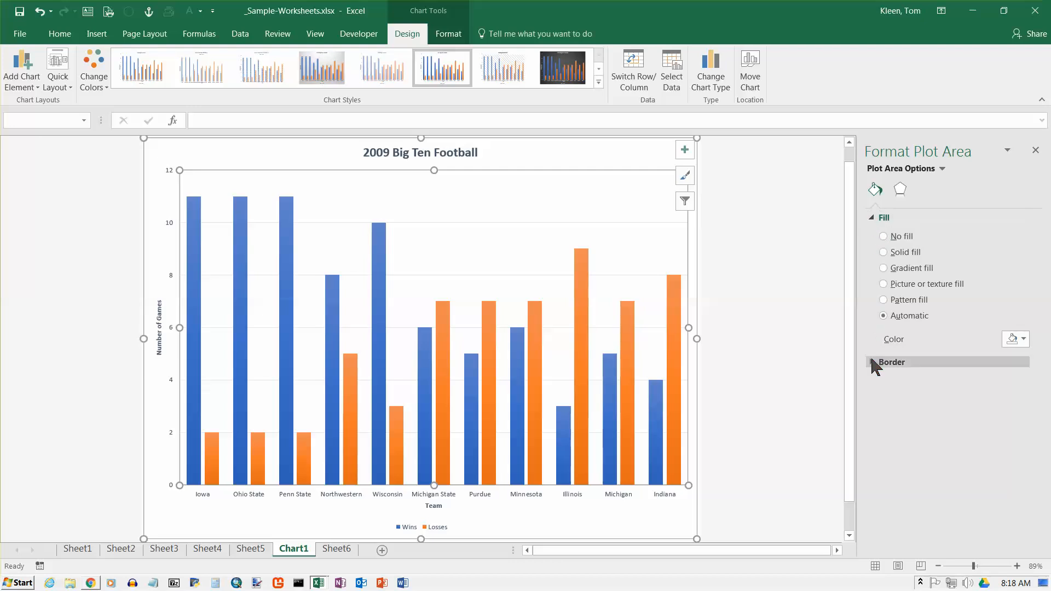
pyautogui.click(901, 190)
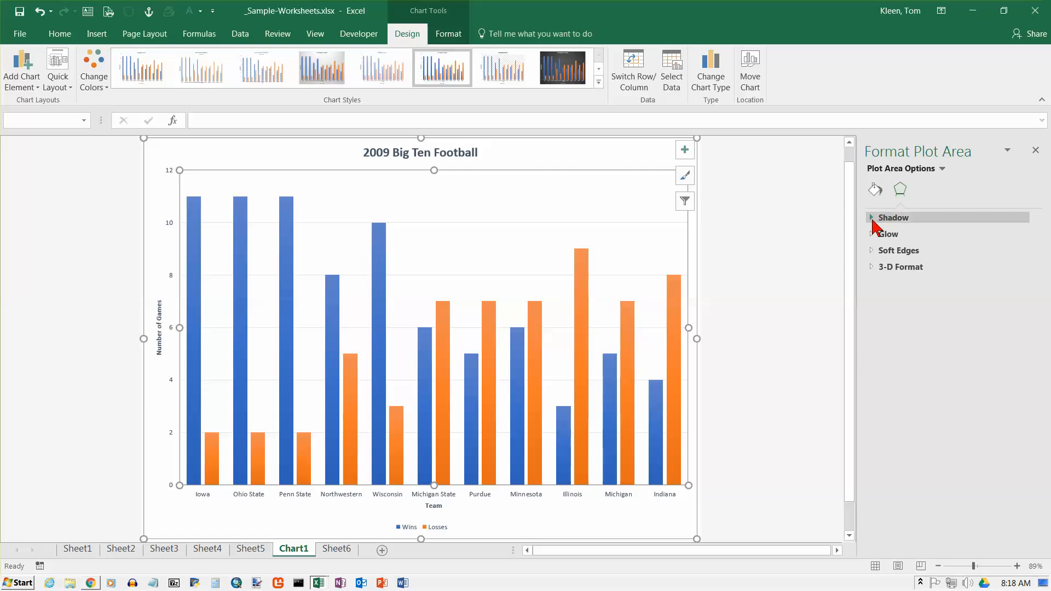
pyautogui.moveTo(902, 203)
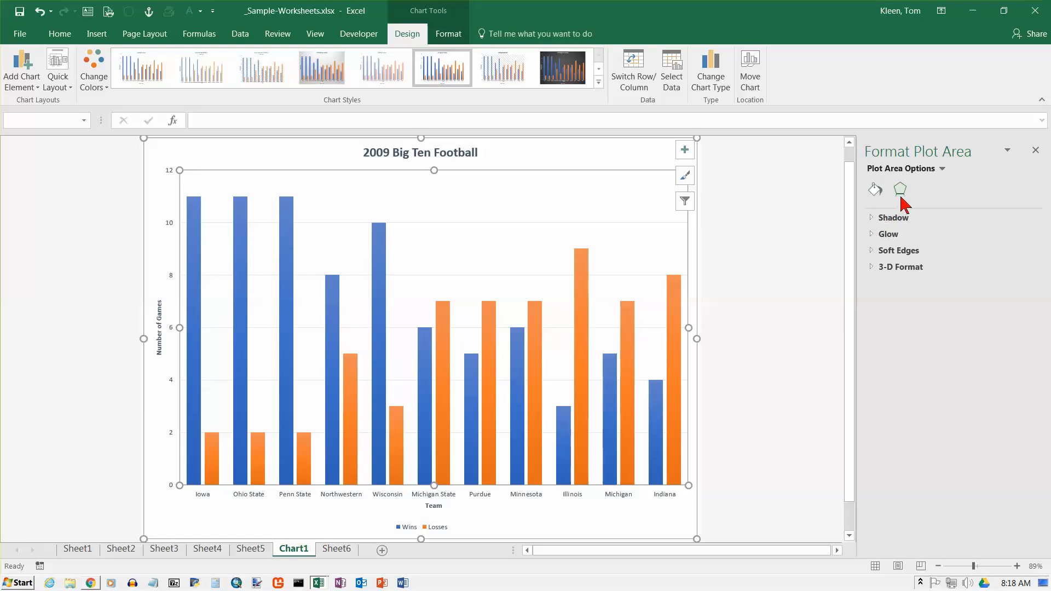
pyautogui.click(874, 190)
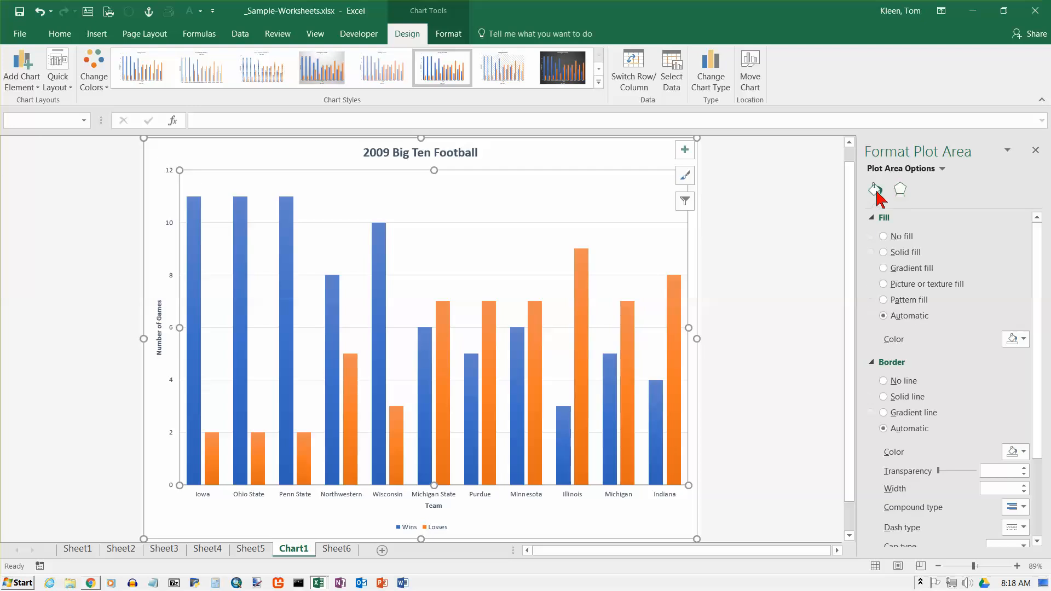
pyautogui.moveTo(888, 281)
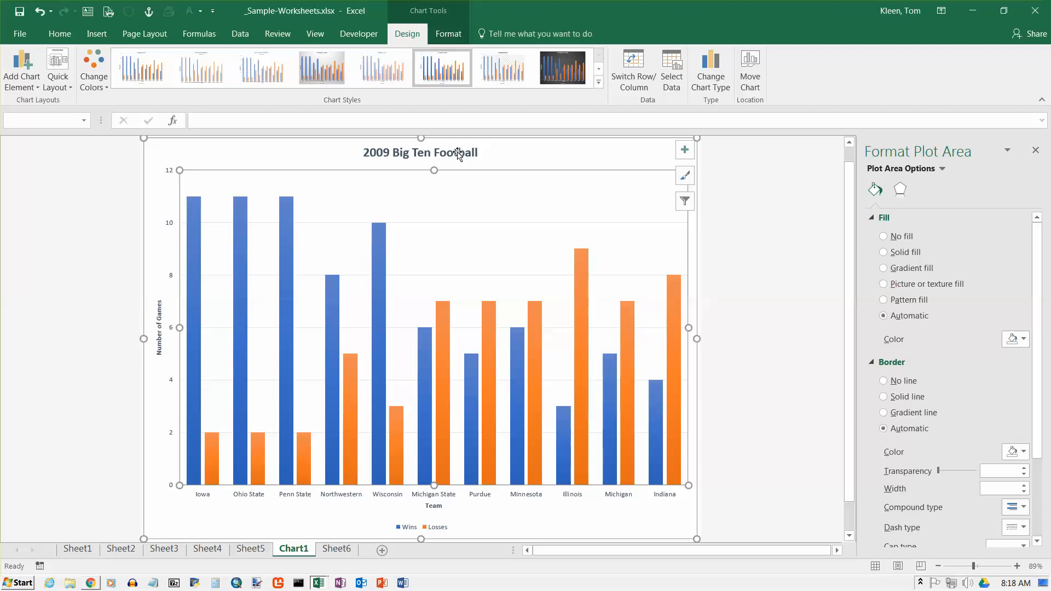
# Select the data series and give the Losses columns a solid red fill.
pyautogui.click(420, 152)
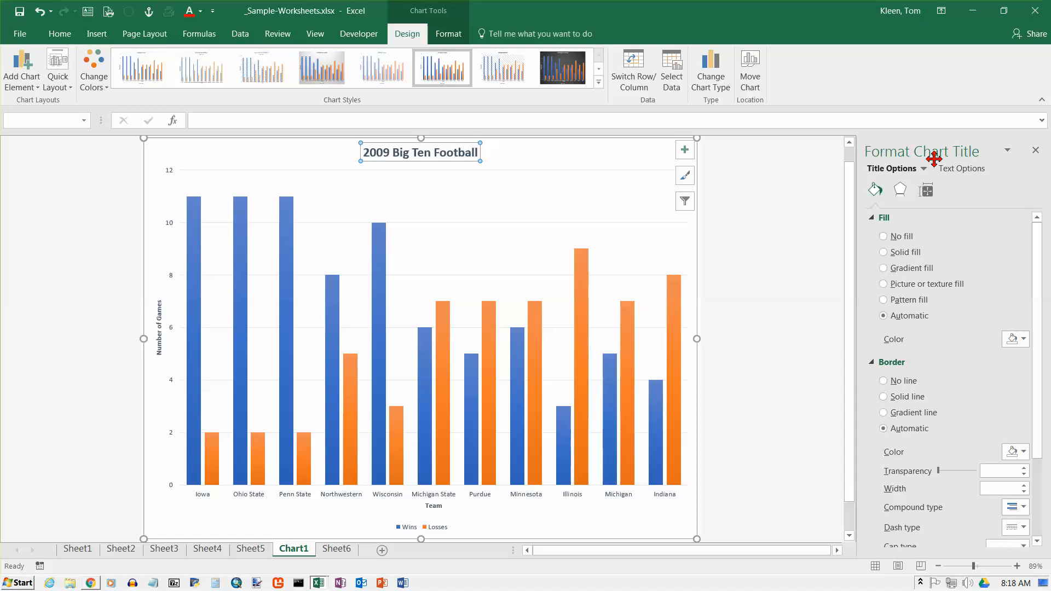
pyautogui.click(379, 281)
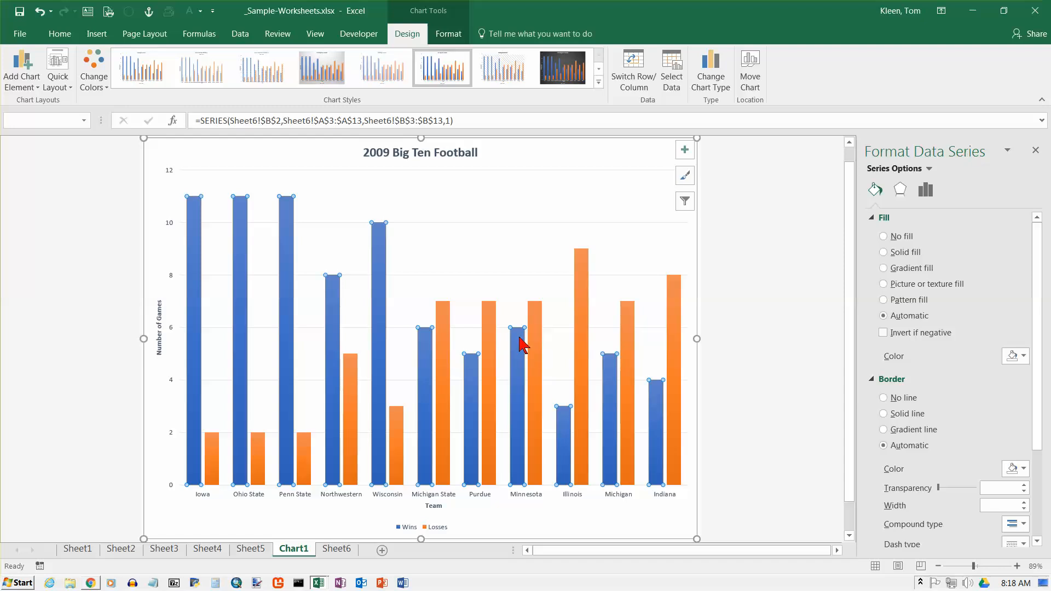
pyautogui.moveTo(537, 332)
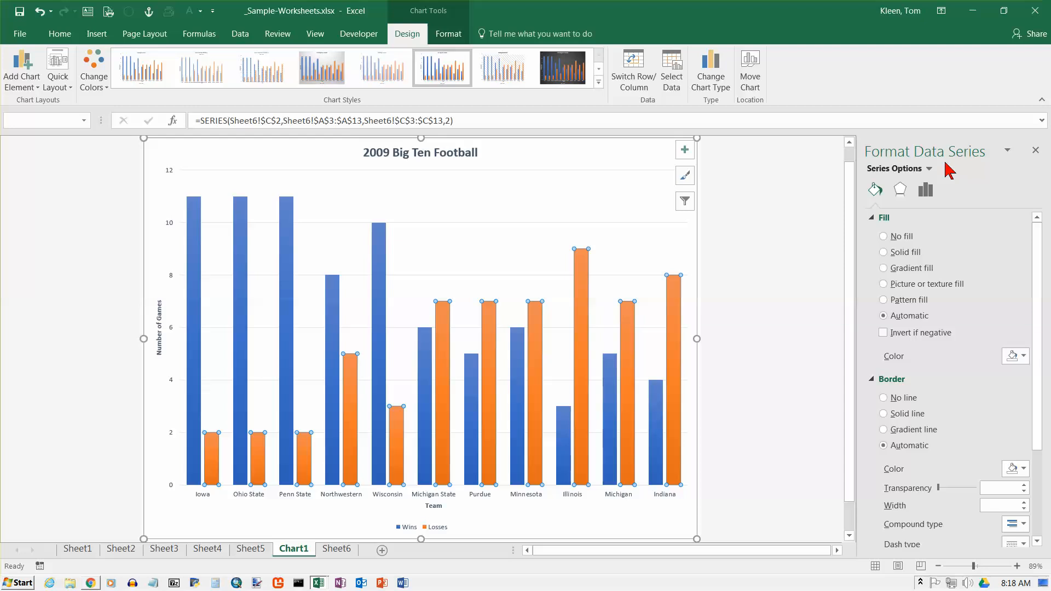
pyautogui.moveTo(907, 267)
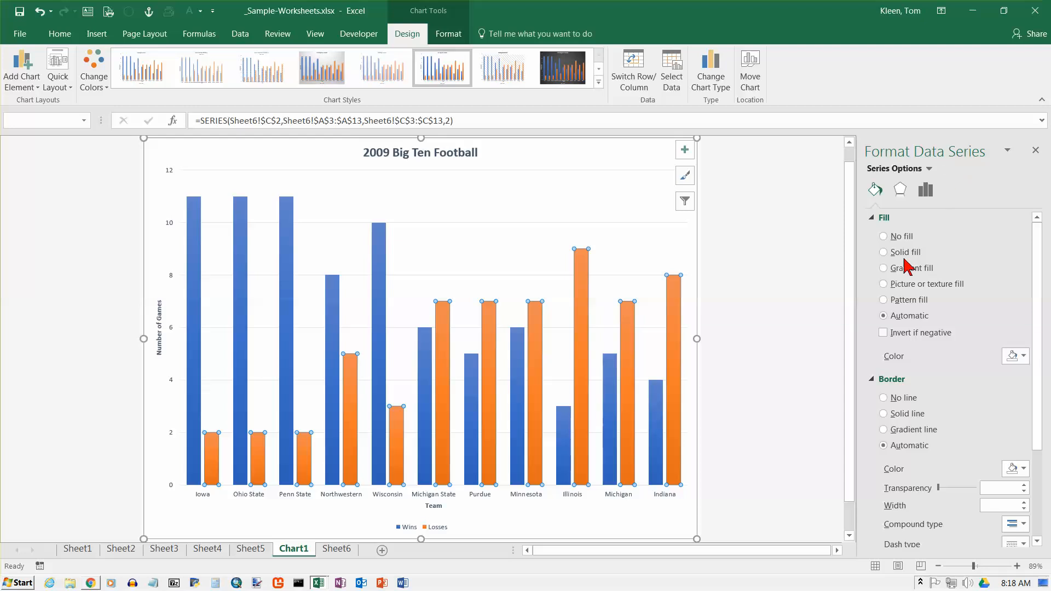
pyautogui.click(884, 252)
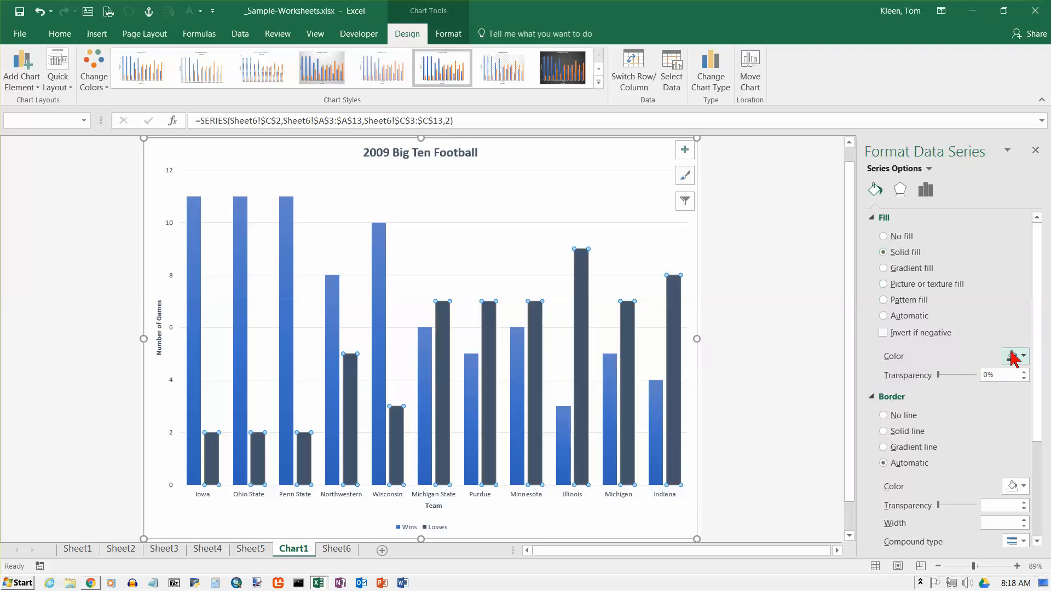
pyautogui.click(1021, 356)
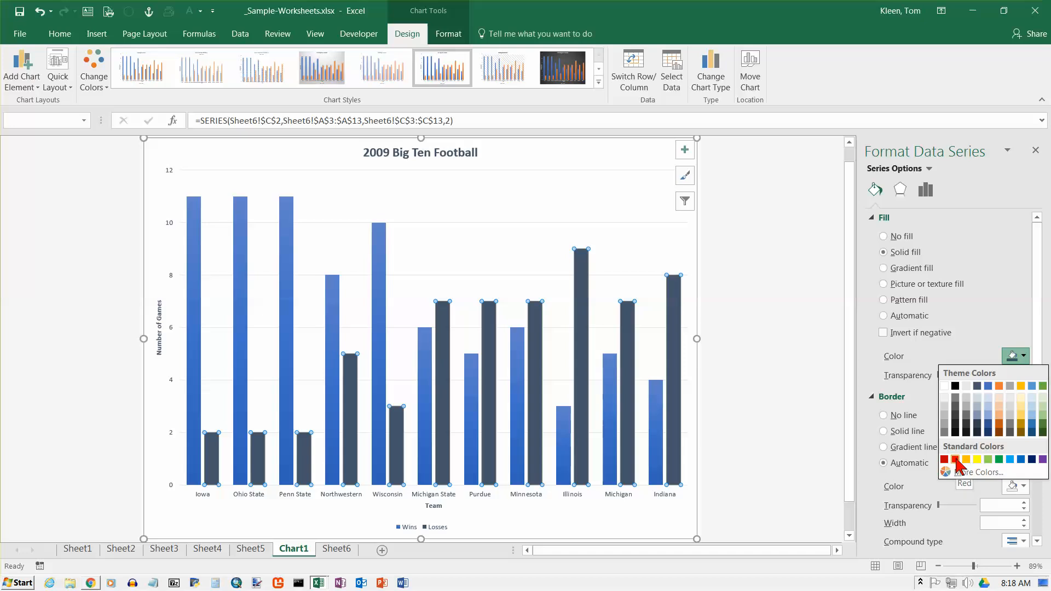
pyautogui.click(945, 459)
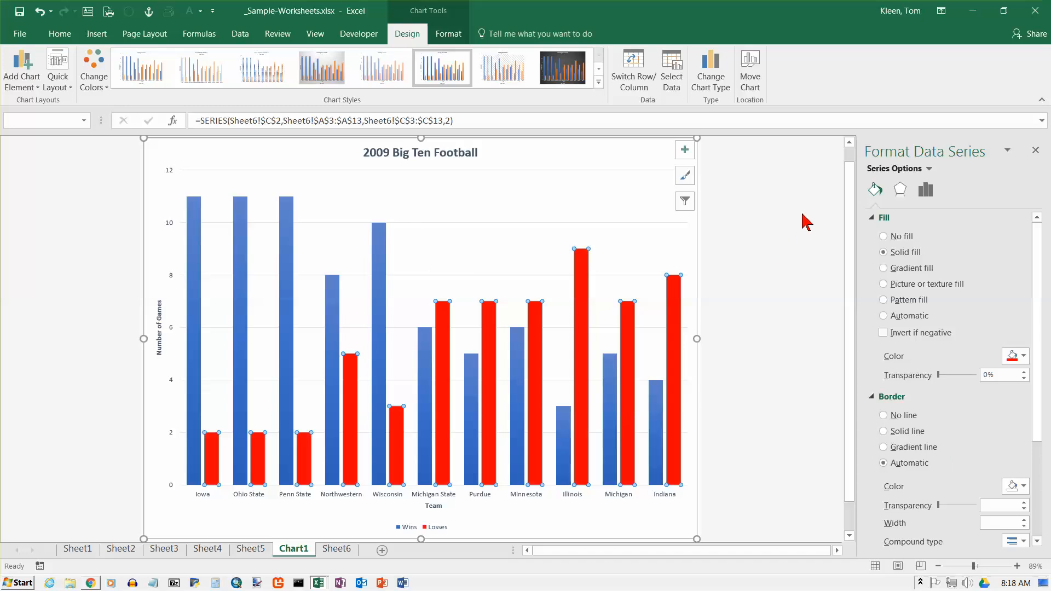
pyautogui.moveTo(380, 224)
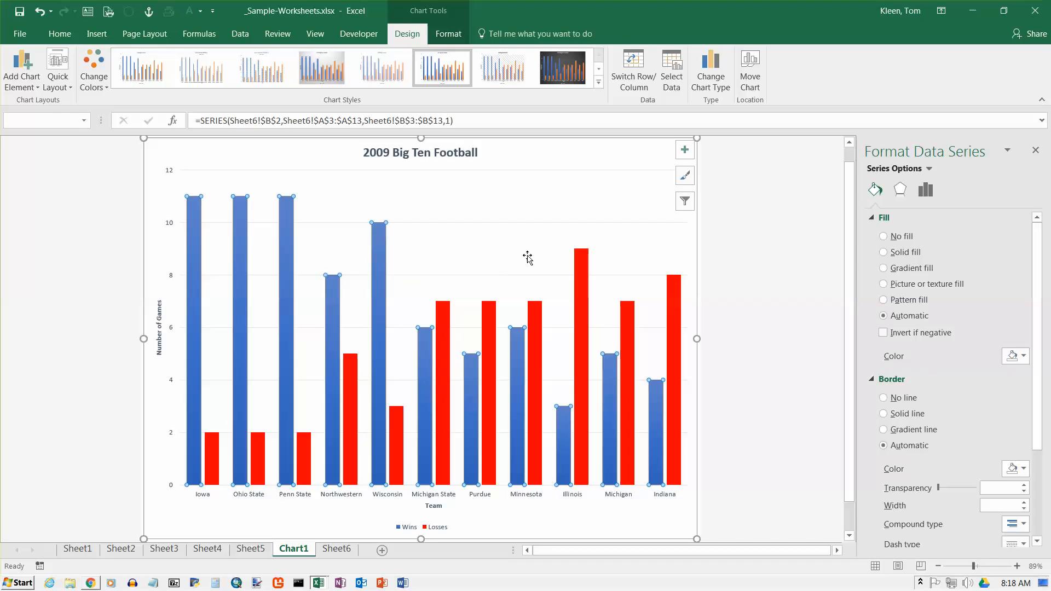
pyautogui.click(883, 251)
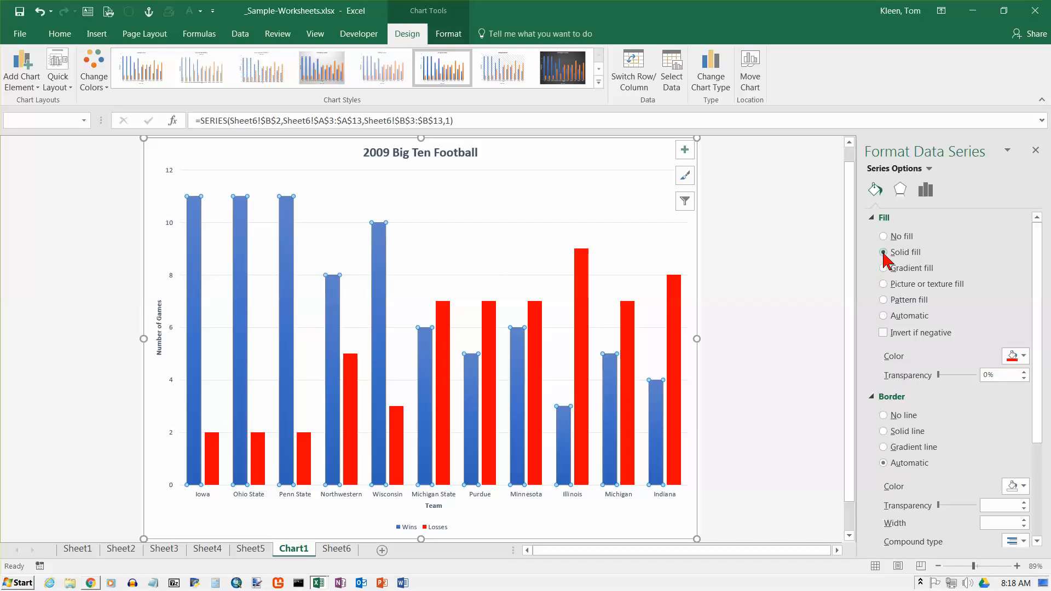
pyautogui.click(1012, 356)
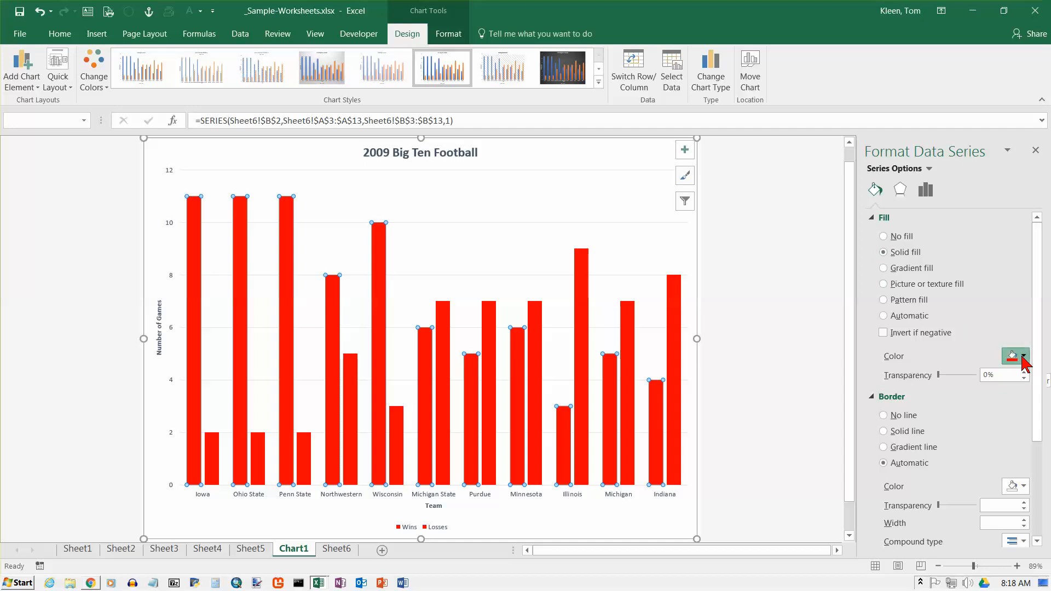
pyautogui.click(1026, 356)
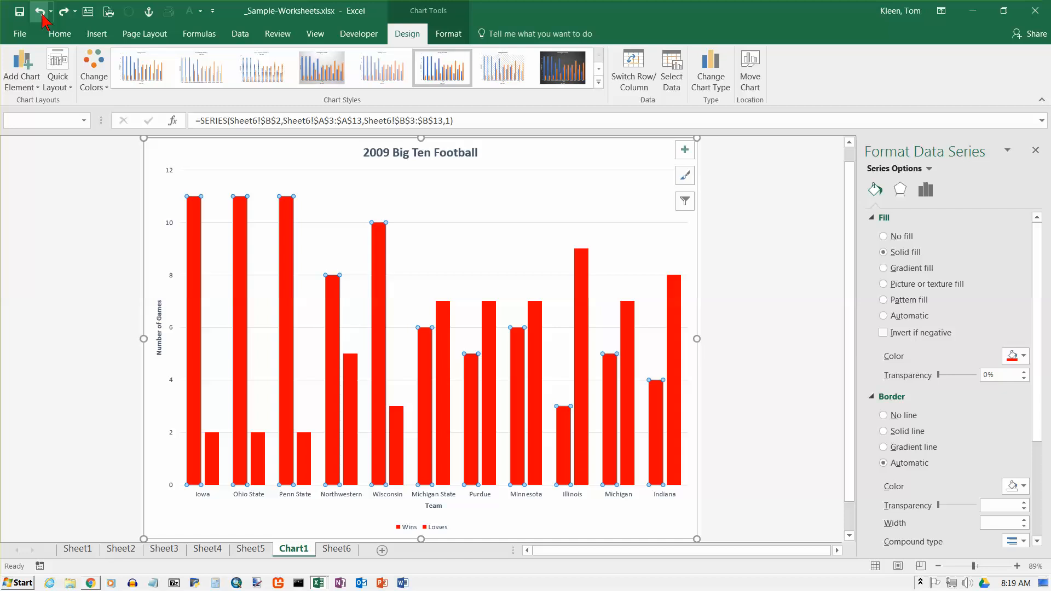
pyautogui.click(1021, 356)
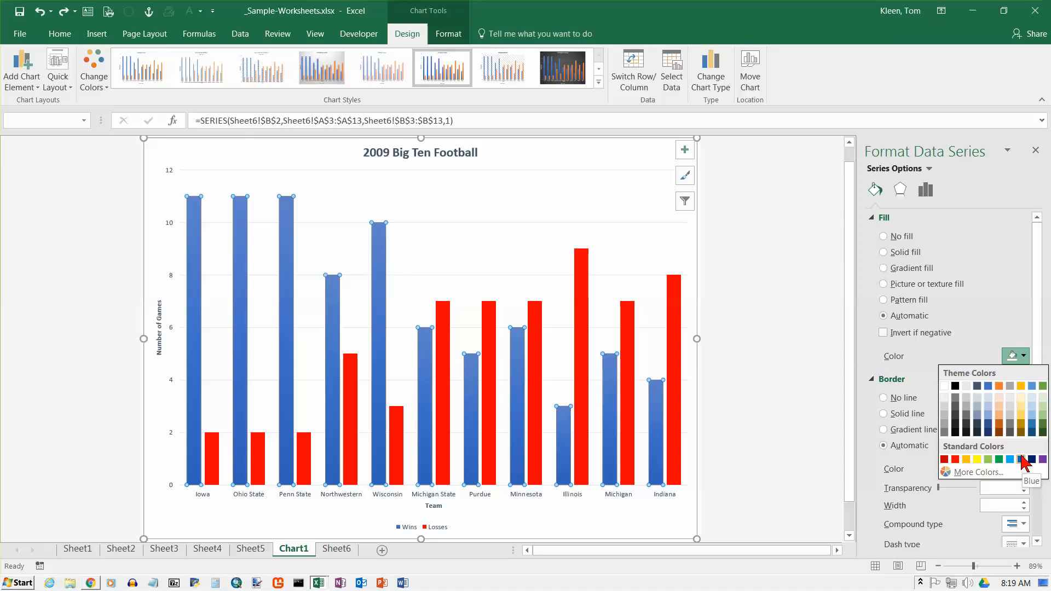
pyautogui.click(1025, 459)
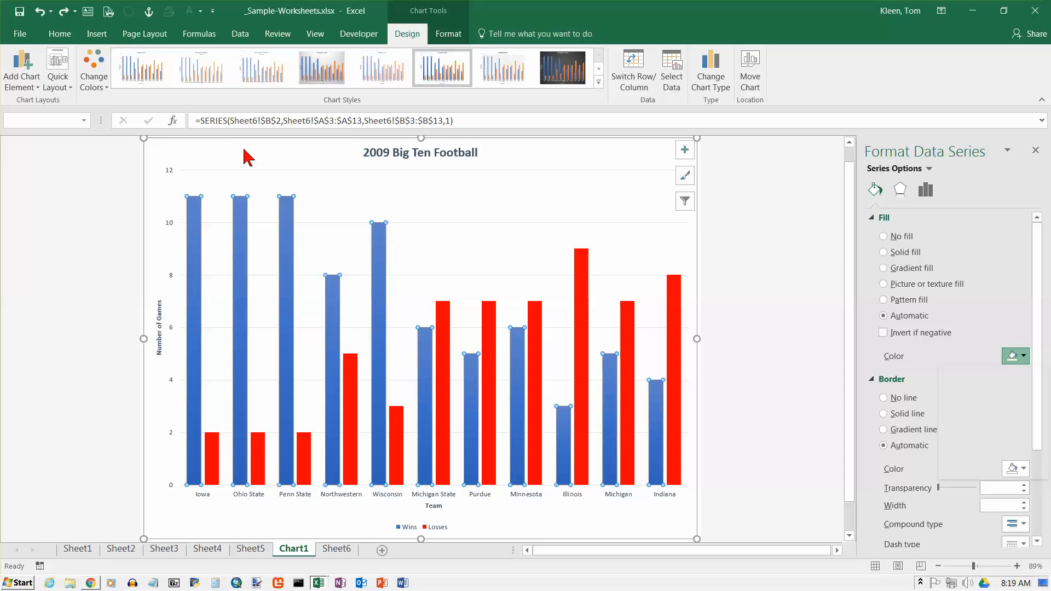
pyautogui.moveTo(363, 282)
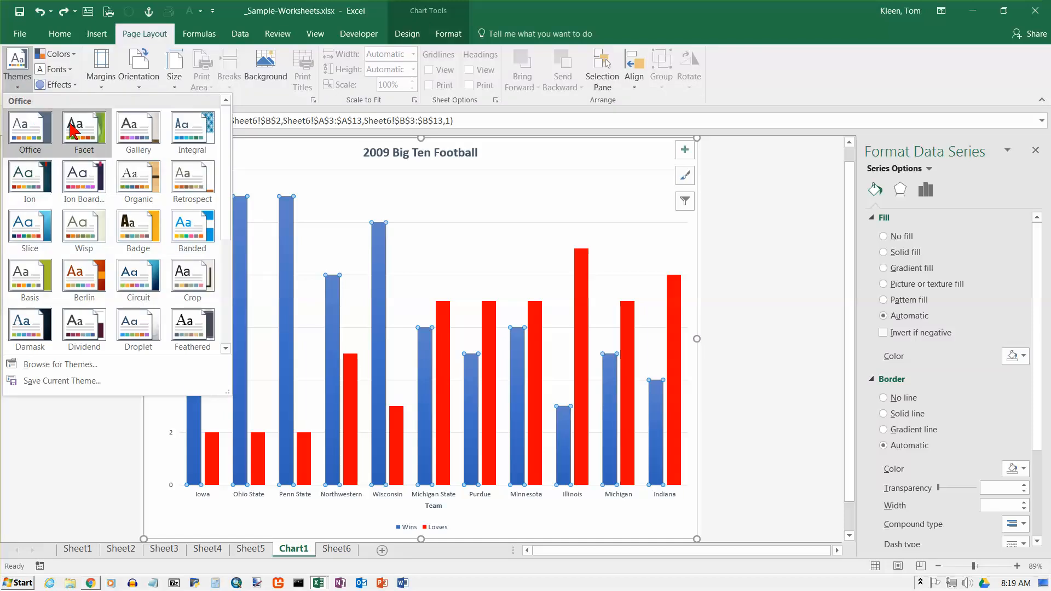
pyautogui.moveTo(139, 132)
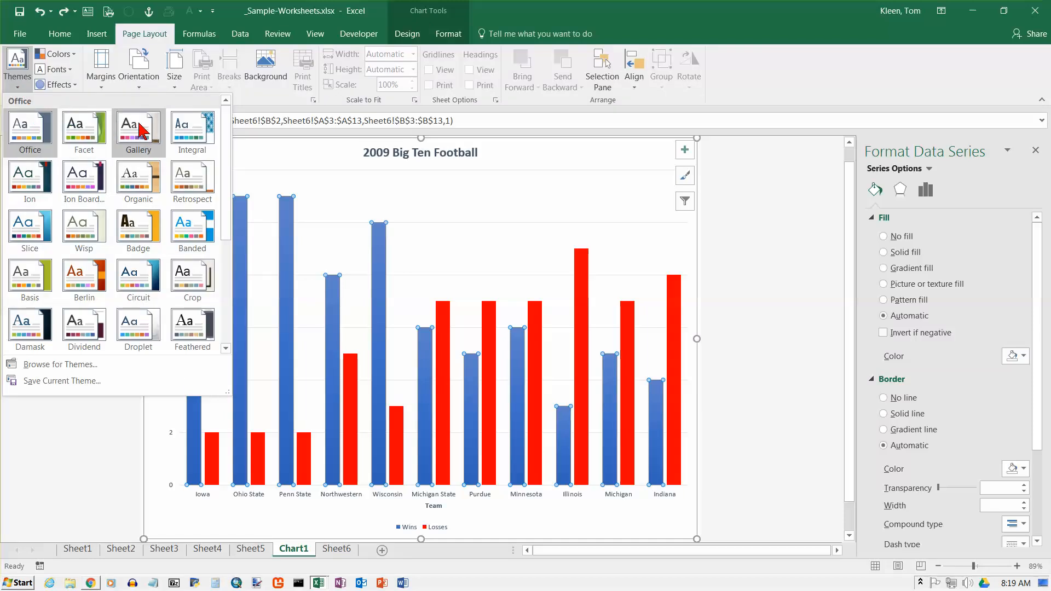
pyautogui.moveTo(138, 180)
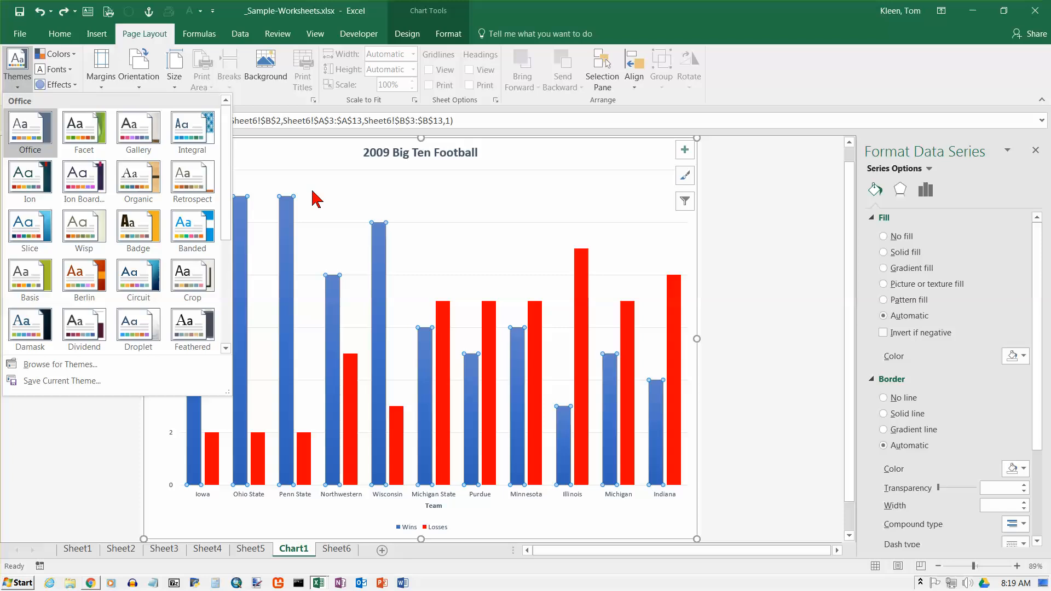
# Fill the Losses columns with a light orange theme colour via the mini toolbar.
pyautogui.rightClick(446, 308)
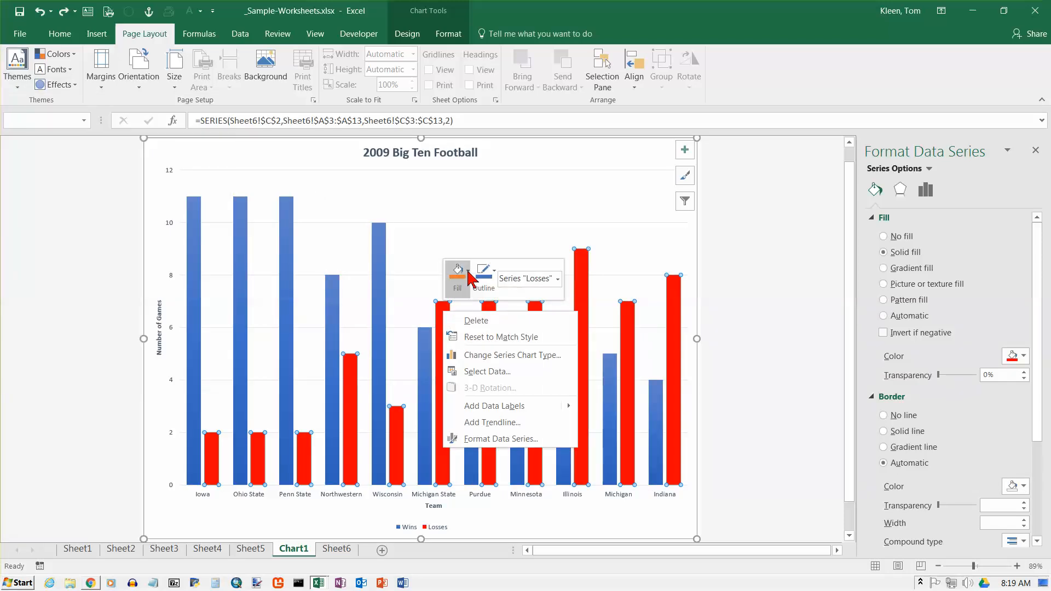
pyautogui.click(458, 273)
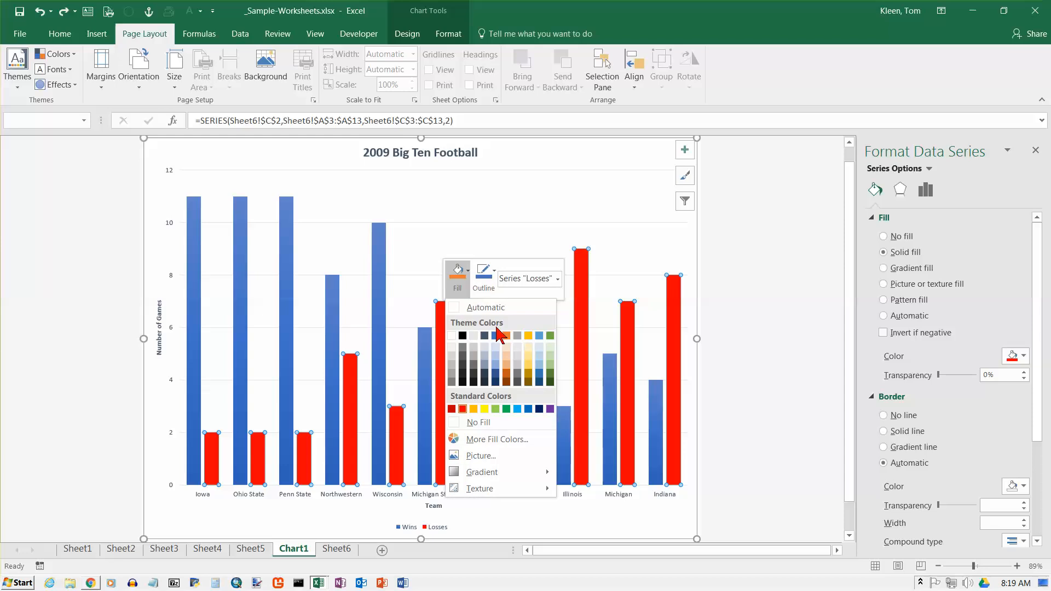
pyautogui.moveTo(509, 368)
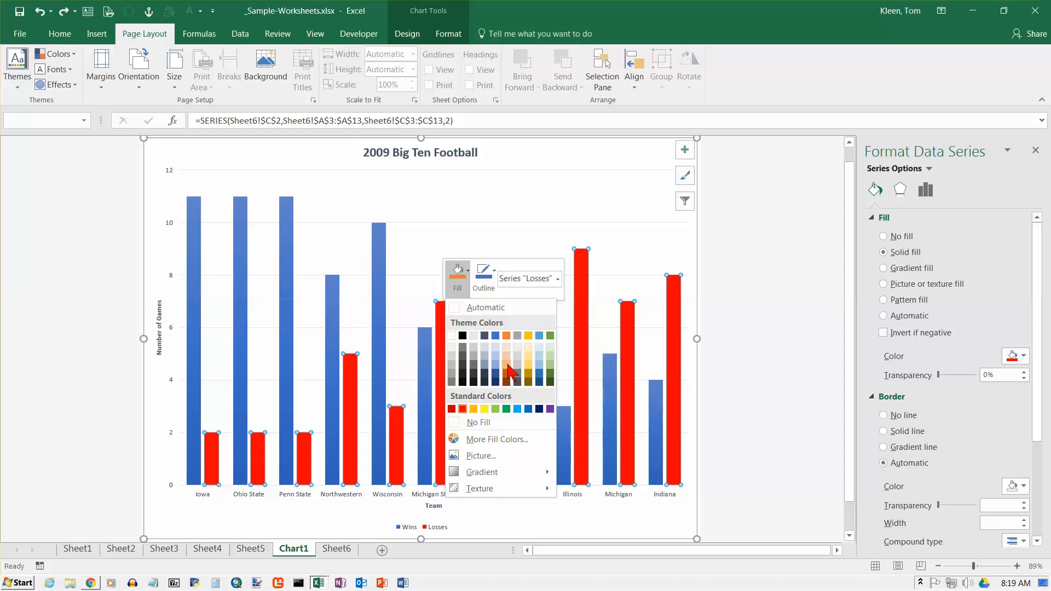
pyautogui.click(507, 367)
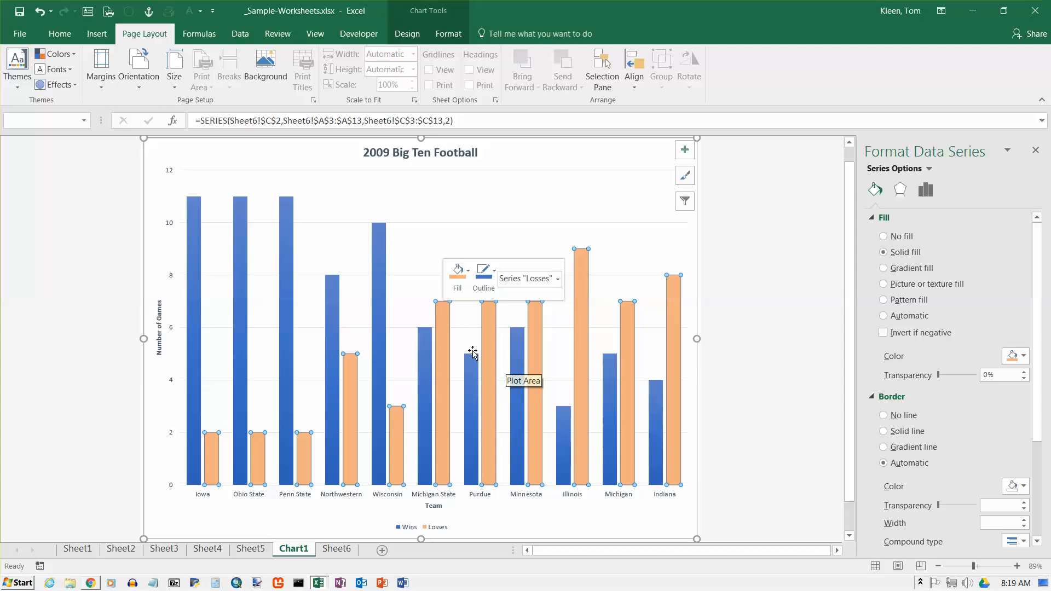
# Try the Badge theme, then apply Wisp for rust-red Wins and light orange Losses.
pyautogui.click(16, 67)
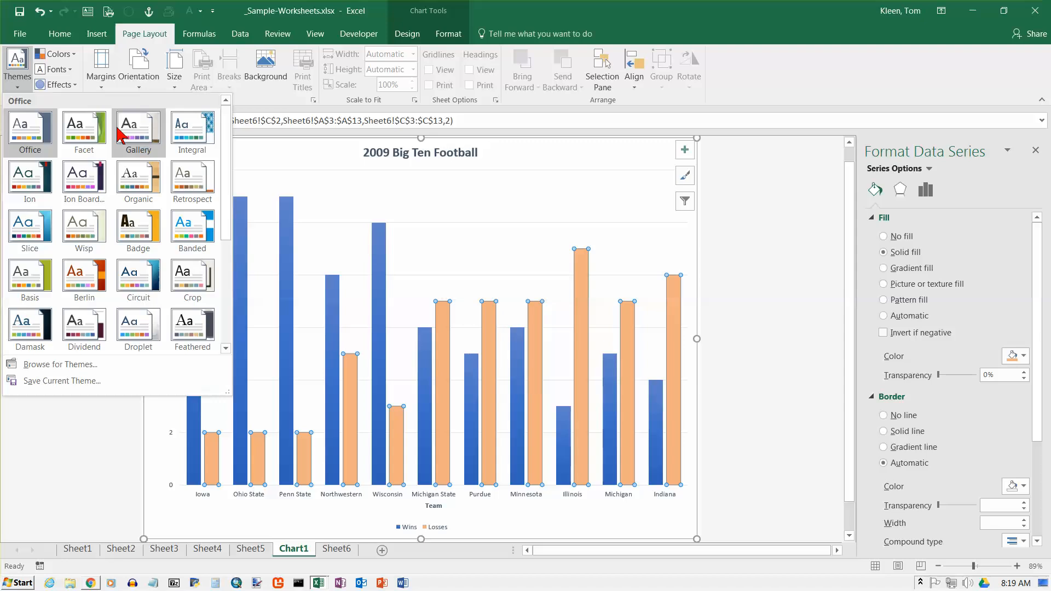
pyautogui.moveTo(128, 134)
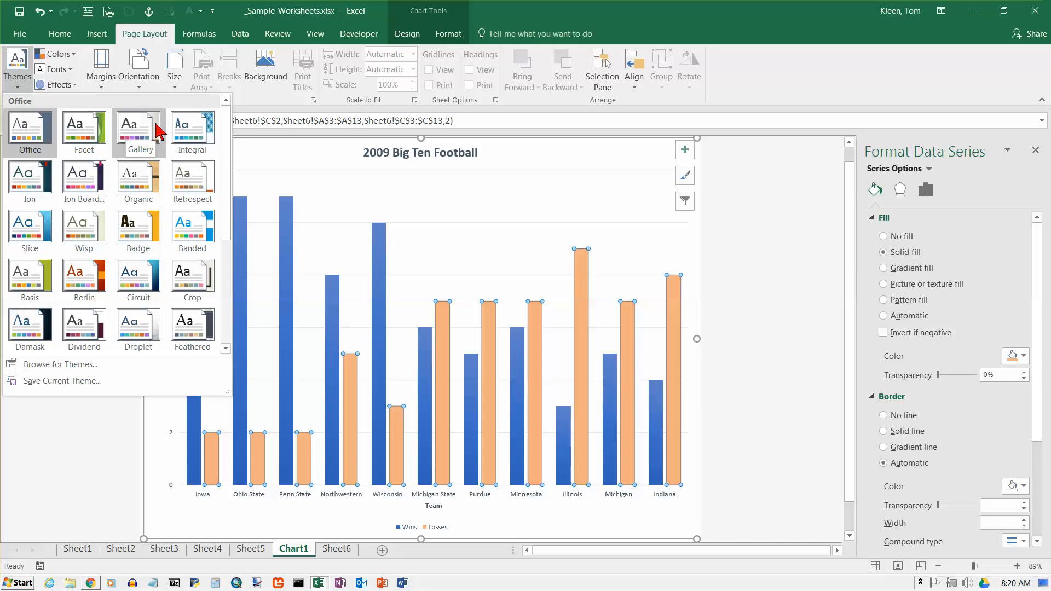
pyautogui.moveTo(138, 180)
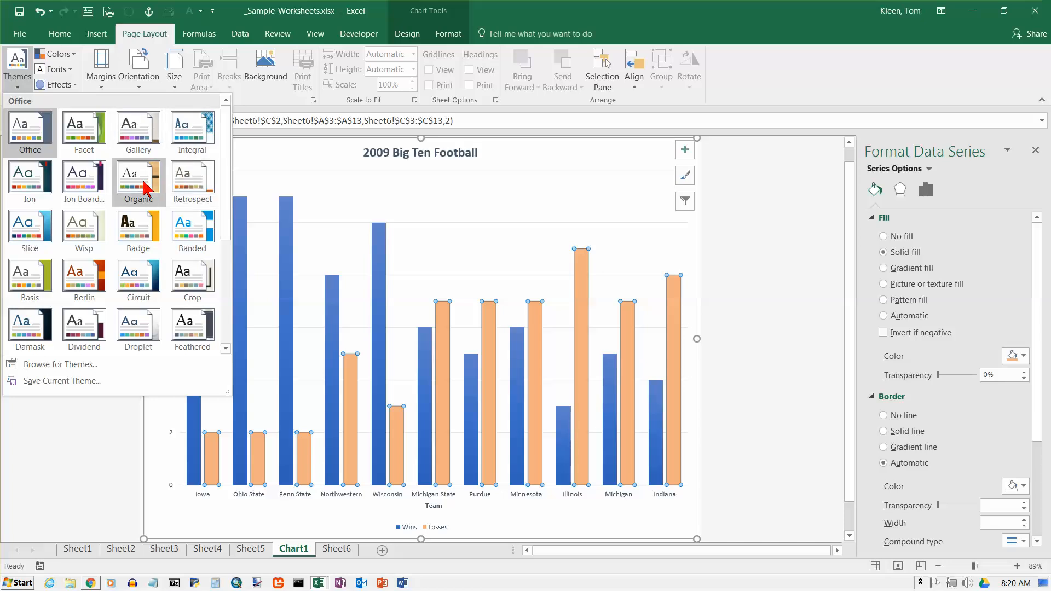
pyautogui.moveTo(30, 178)
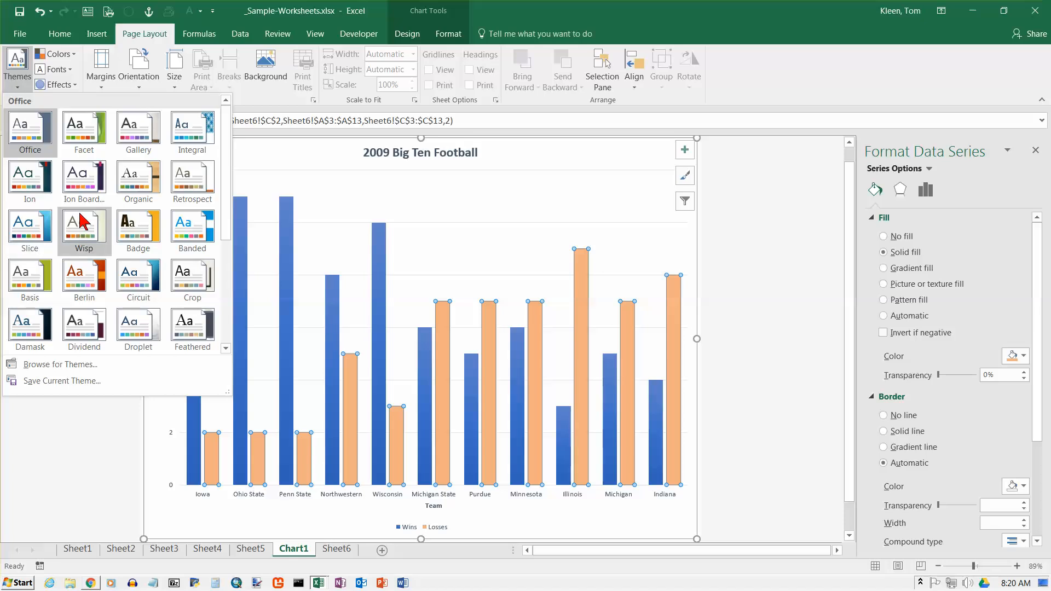
pyautogui.click(84, 231)
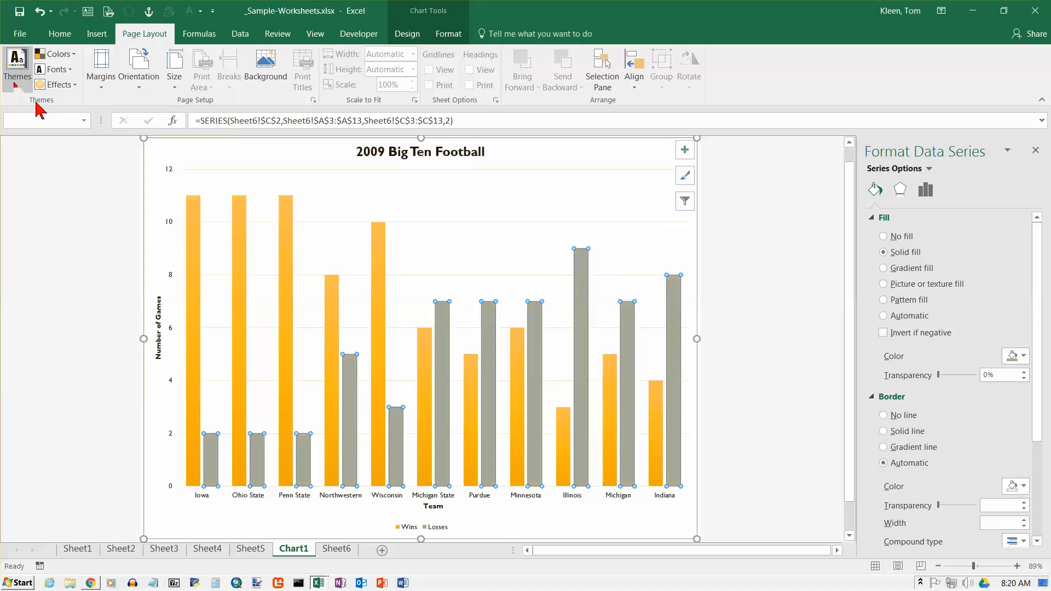
pyautogui.click(16, 67)
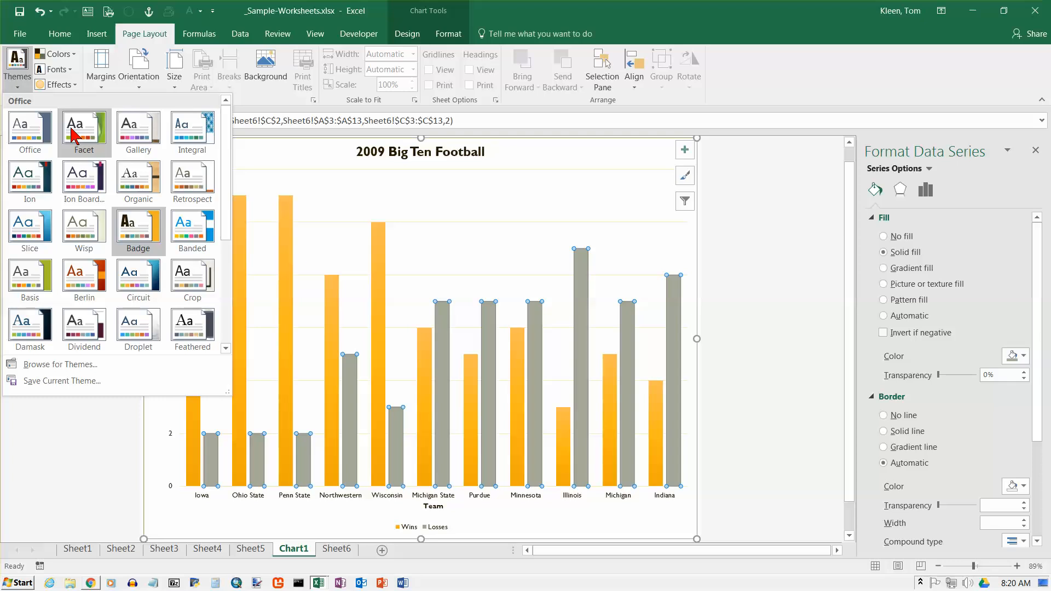
pyautogui.moveTo(138, 133)
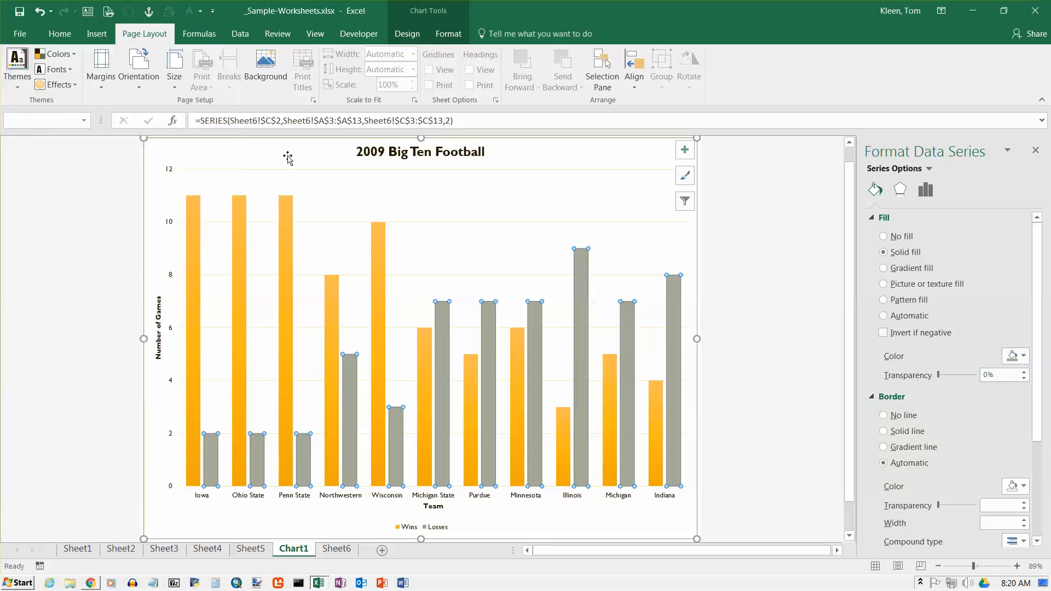
pyautogui.click(17, 64)
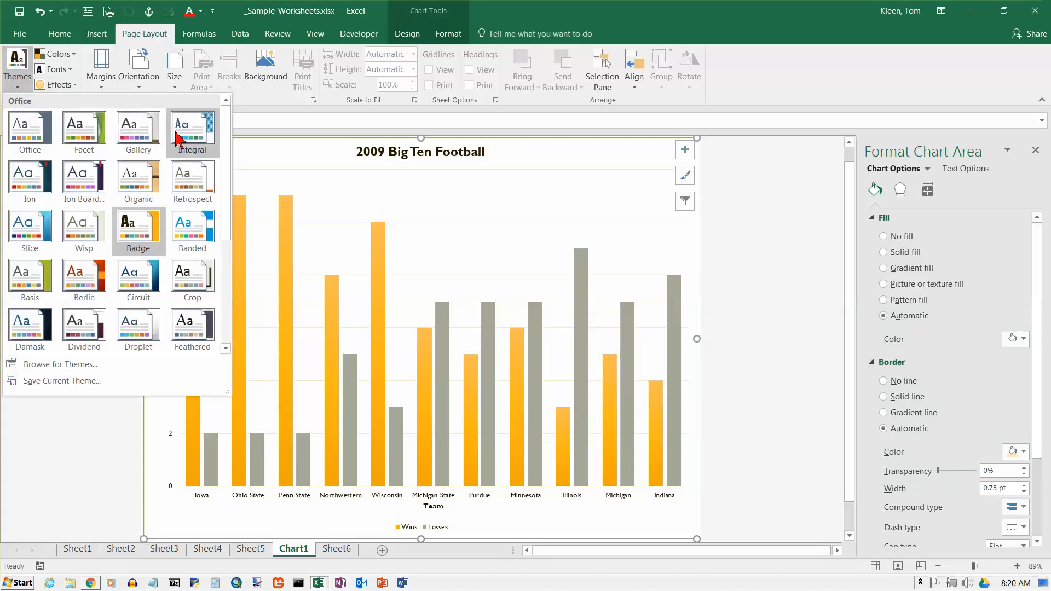
pyautogui.moveTo(193, 181)
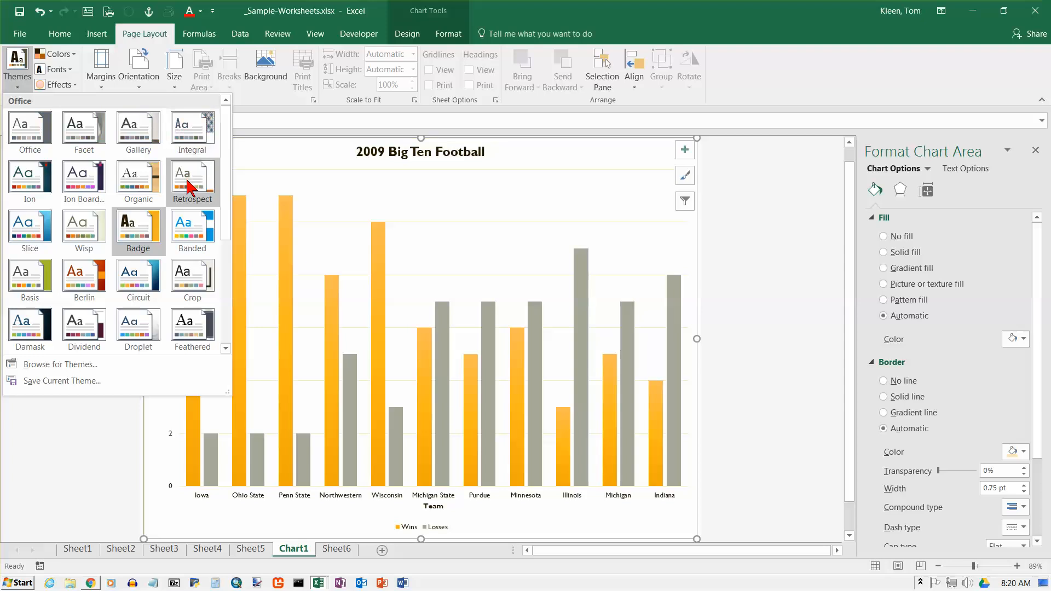
pyautogui.click(193, 177)
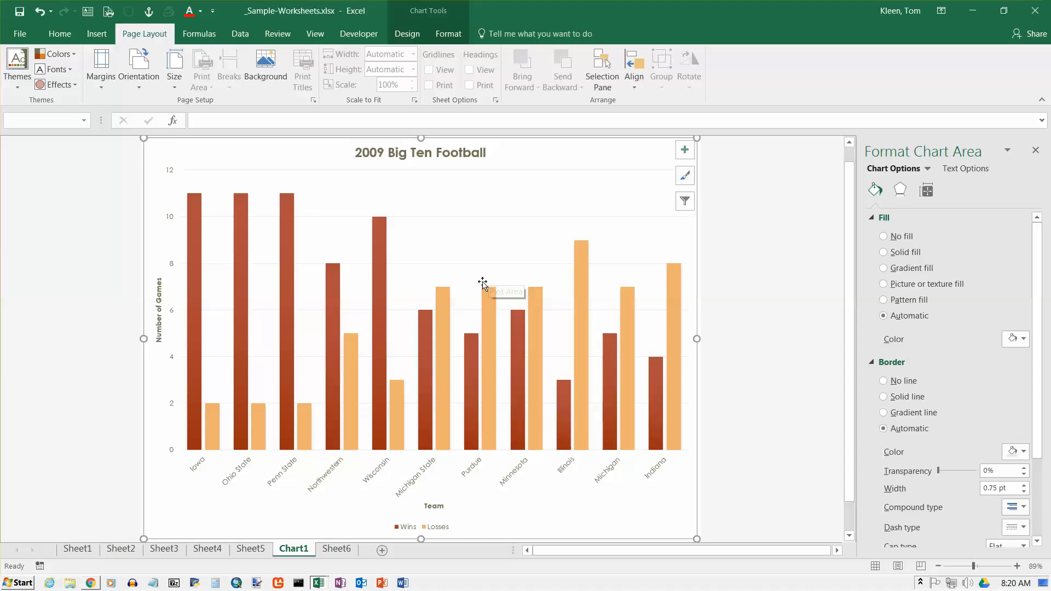
pyautogui.moveTo(472, 155)
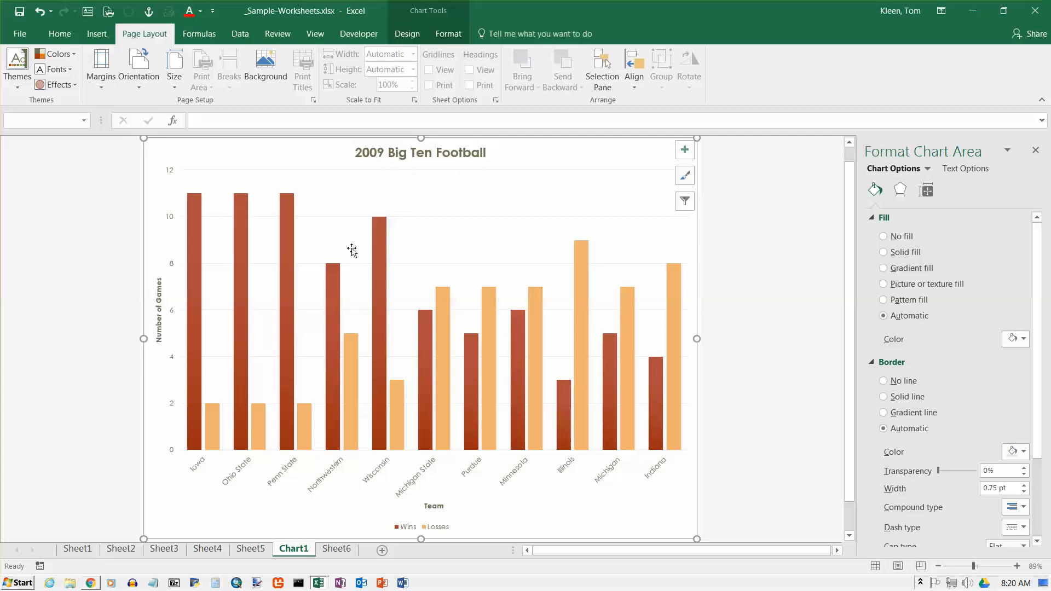
pyautogui.moveTo(22, 107)
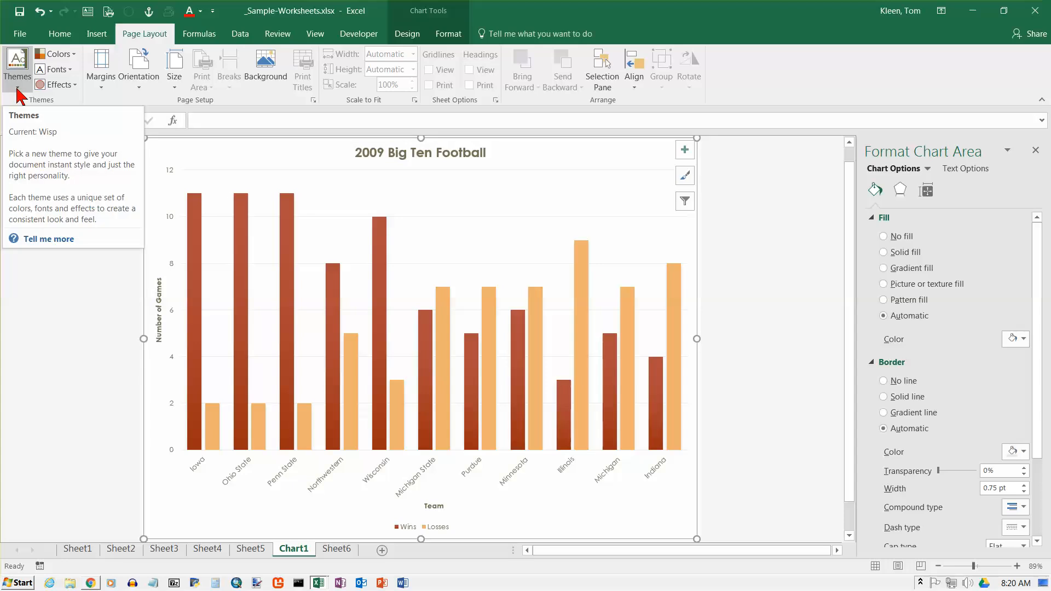
pyautogui.moveTo(446, 333)
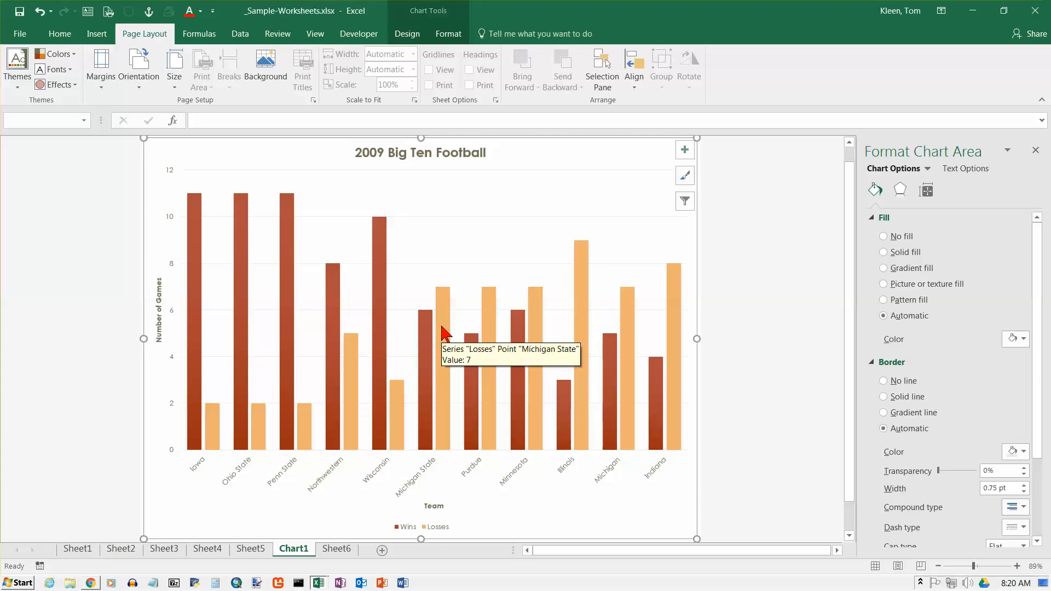